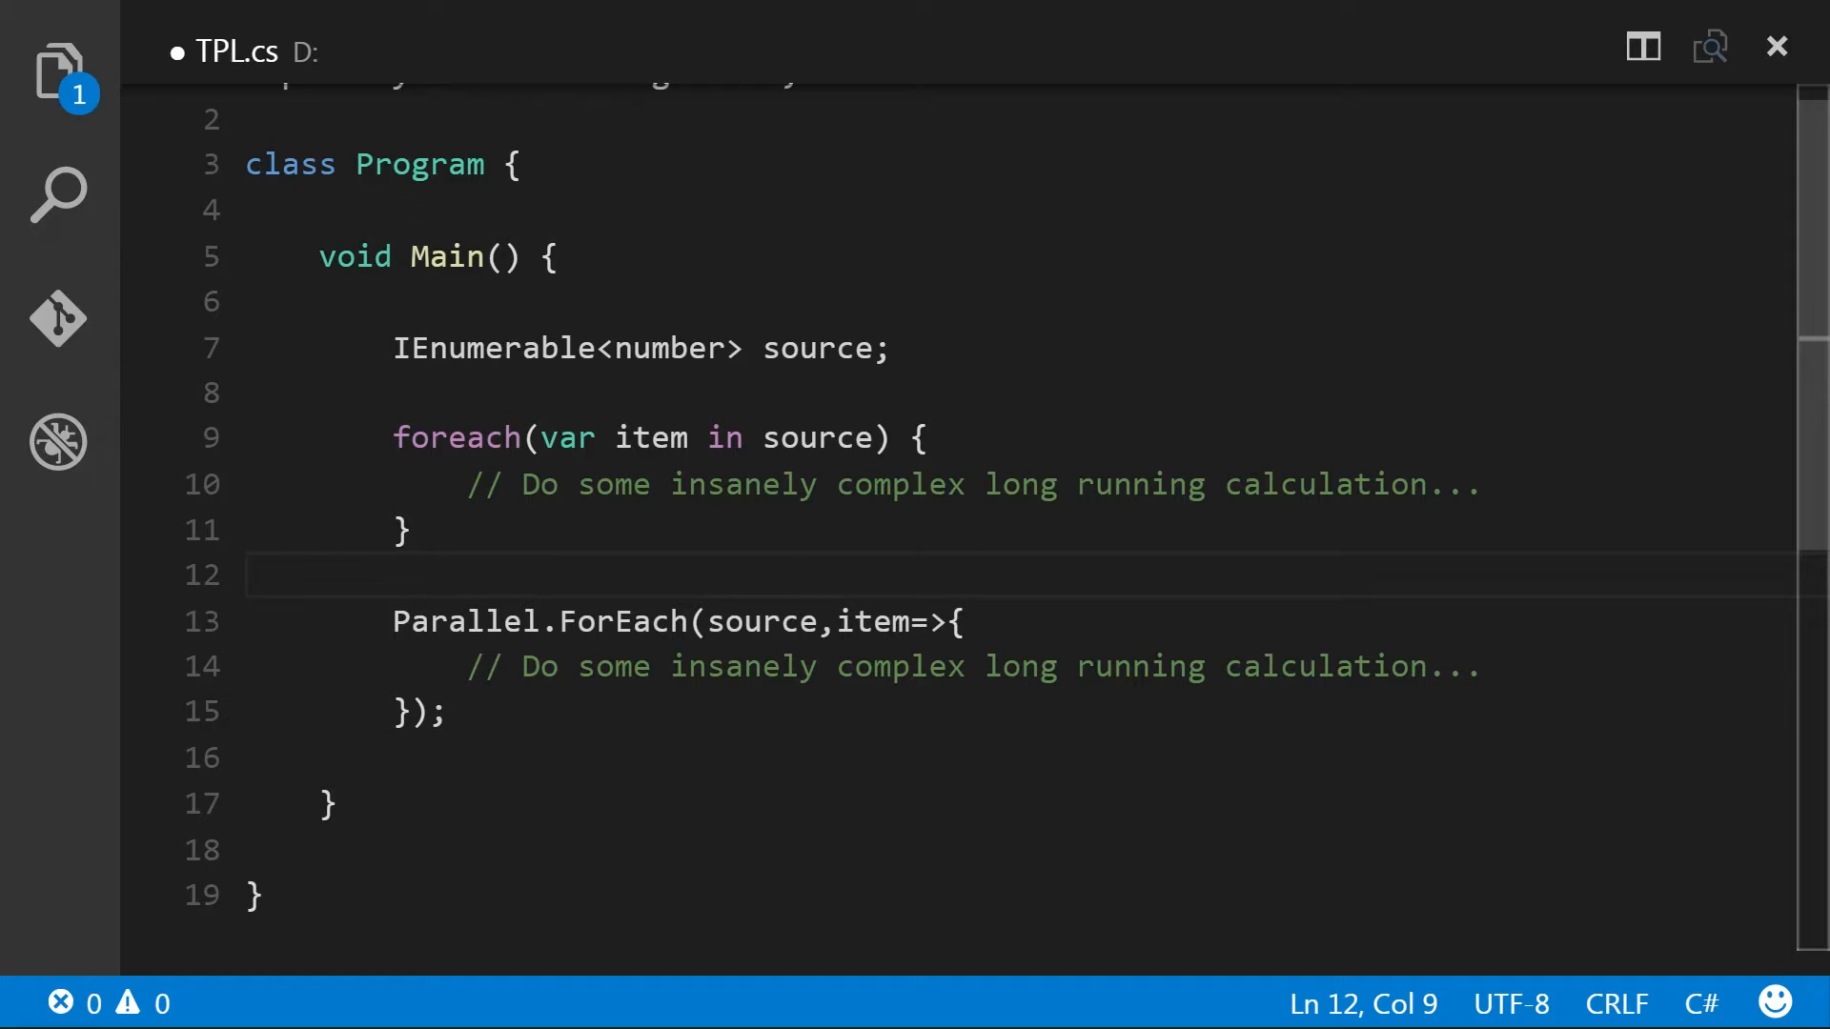
Highlight the C# foreach loop's source collection and the Parallel.ForEach opening line.
click(420, 484)
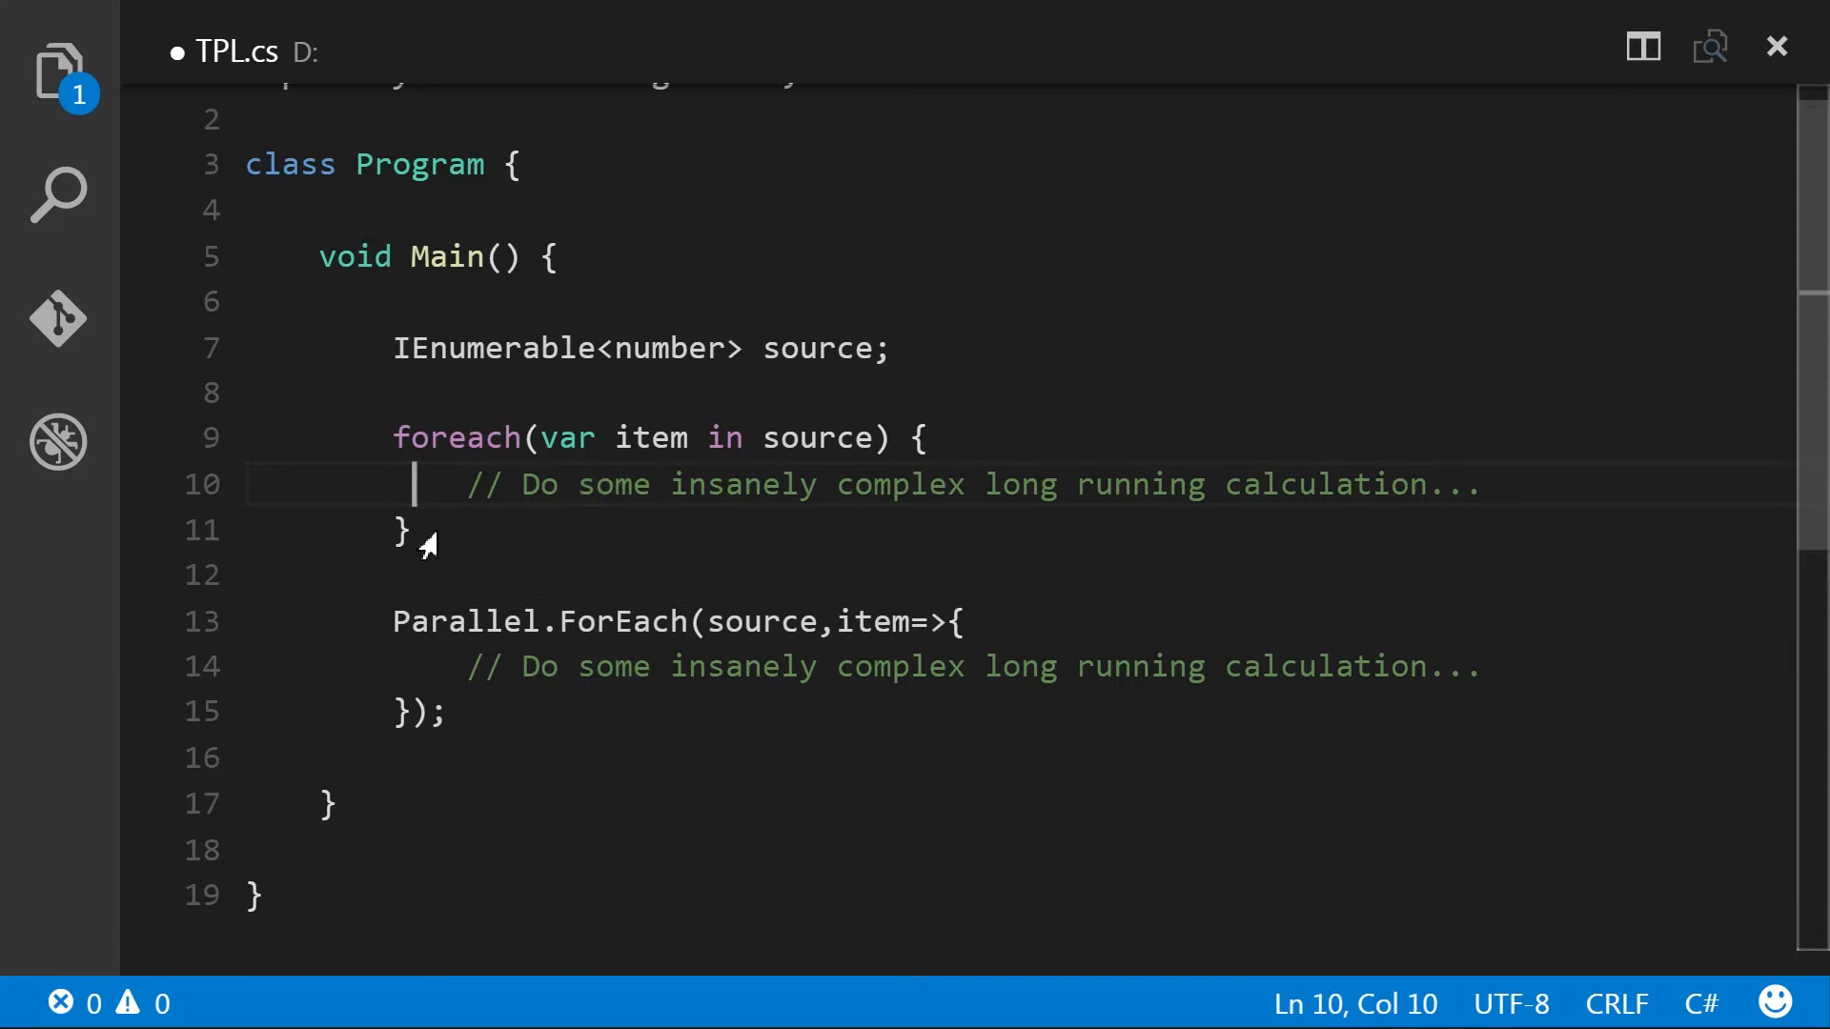
drag(394, 438, 414, 532)
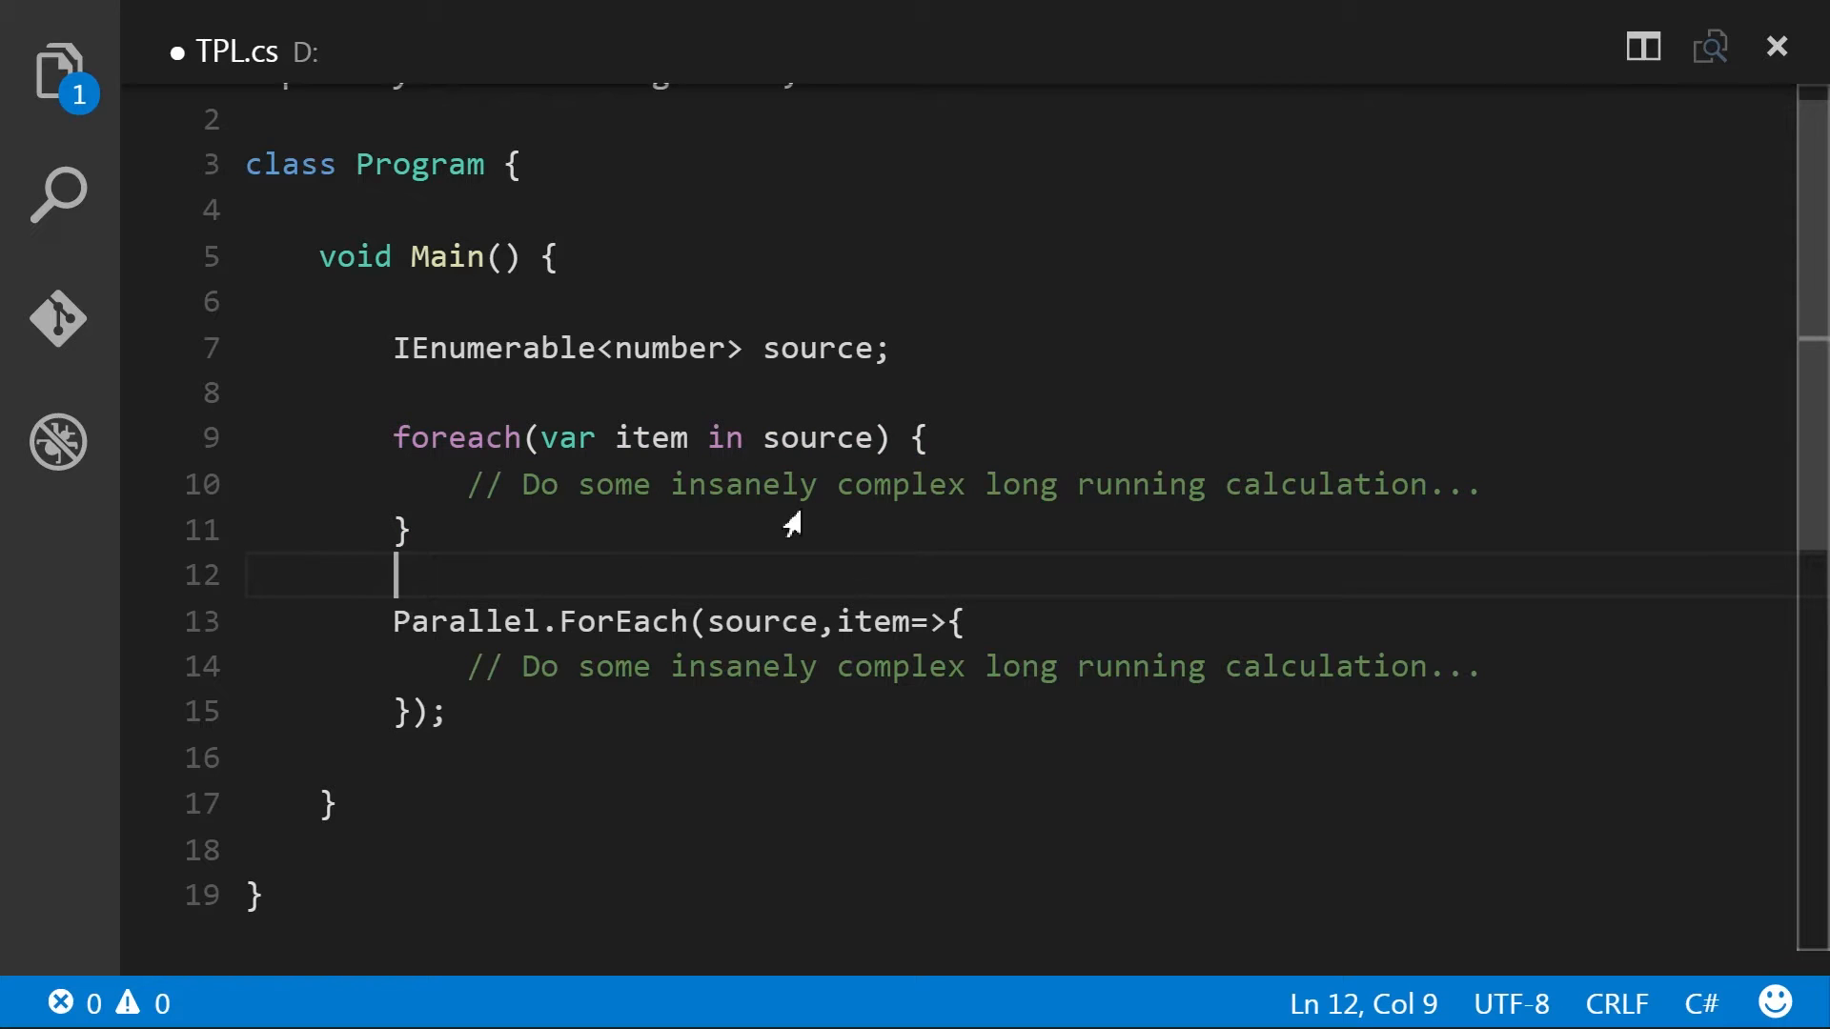
drag(397, 528, 198, 438)
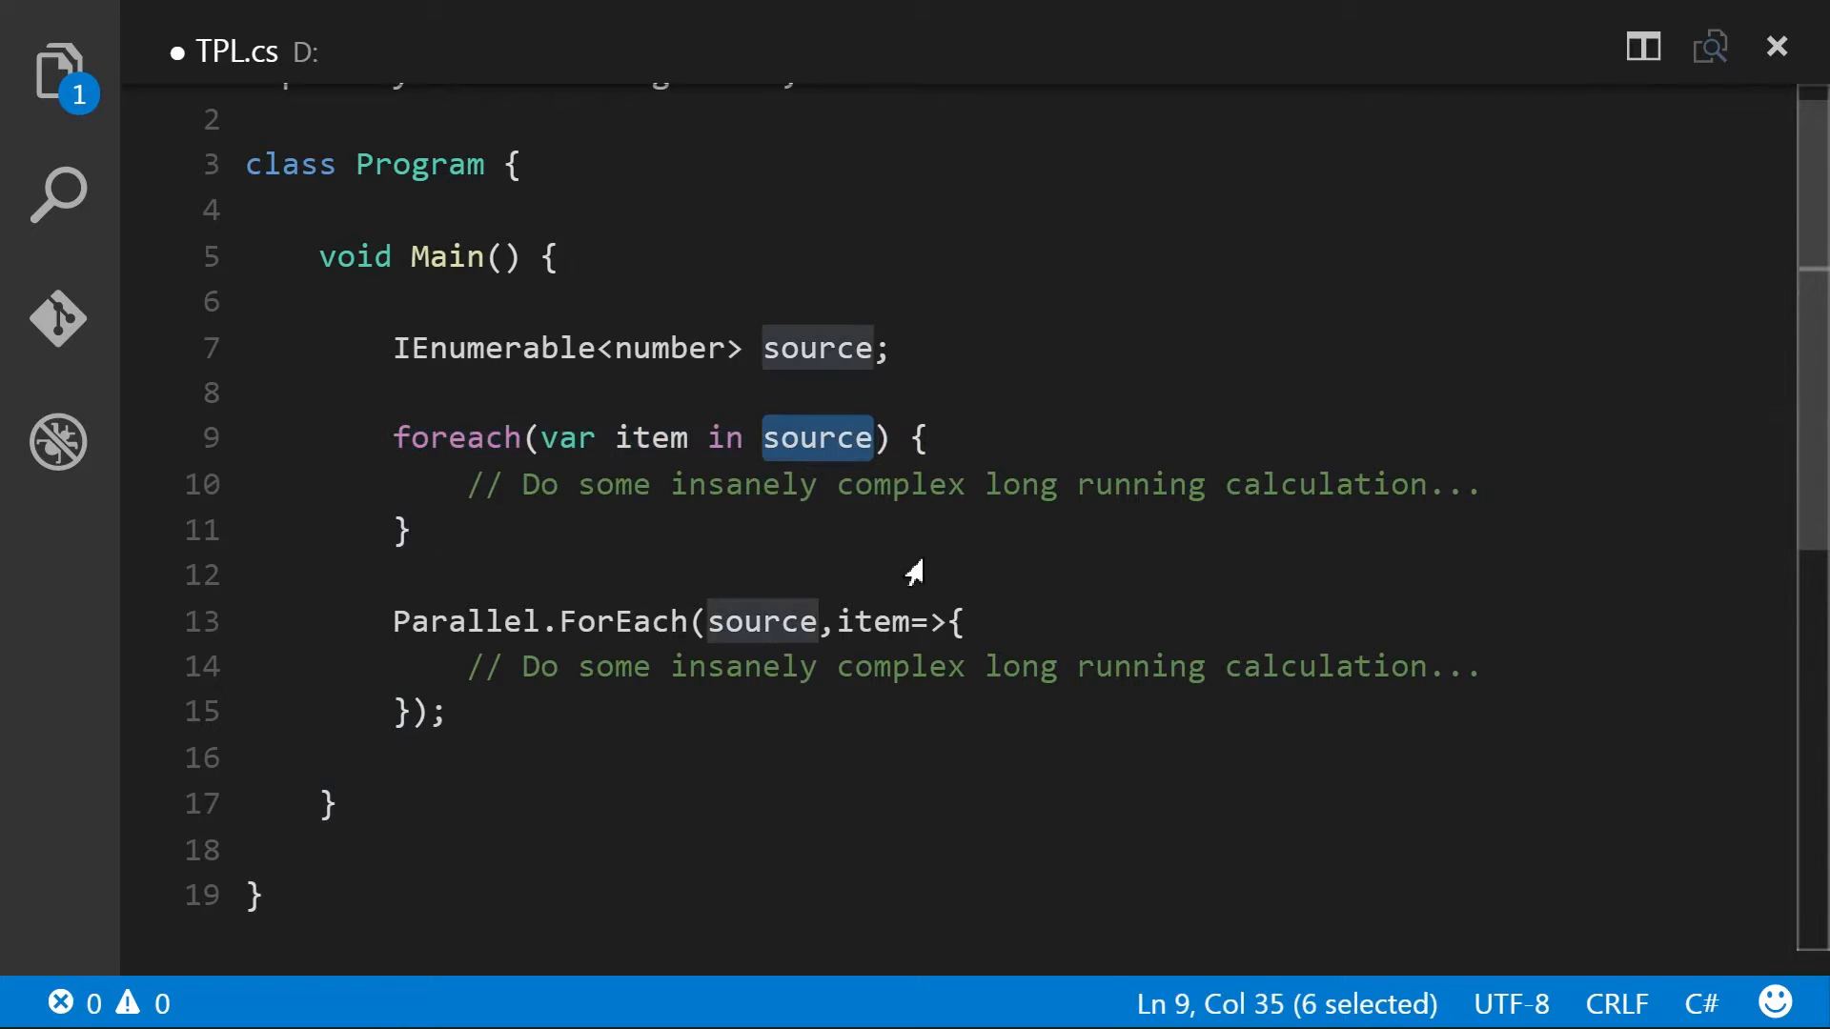
mouse_move(927, 564)
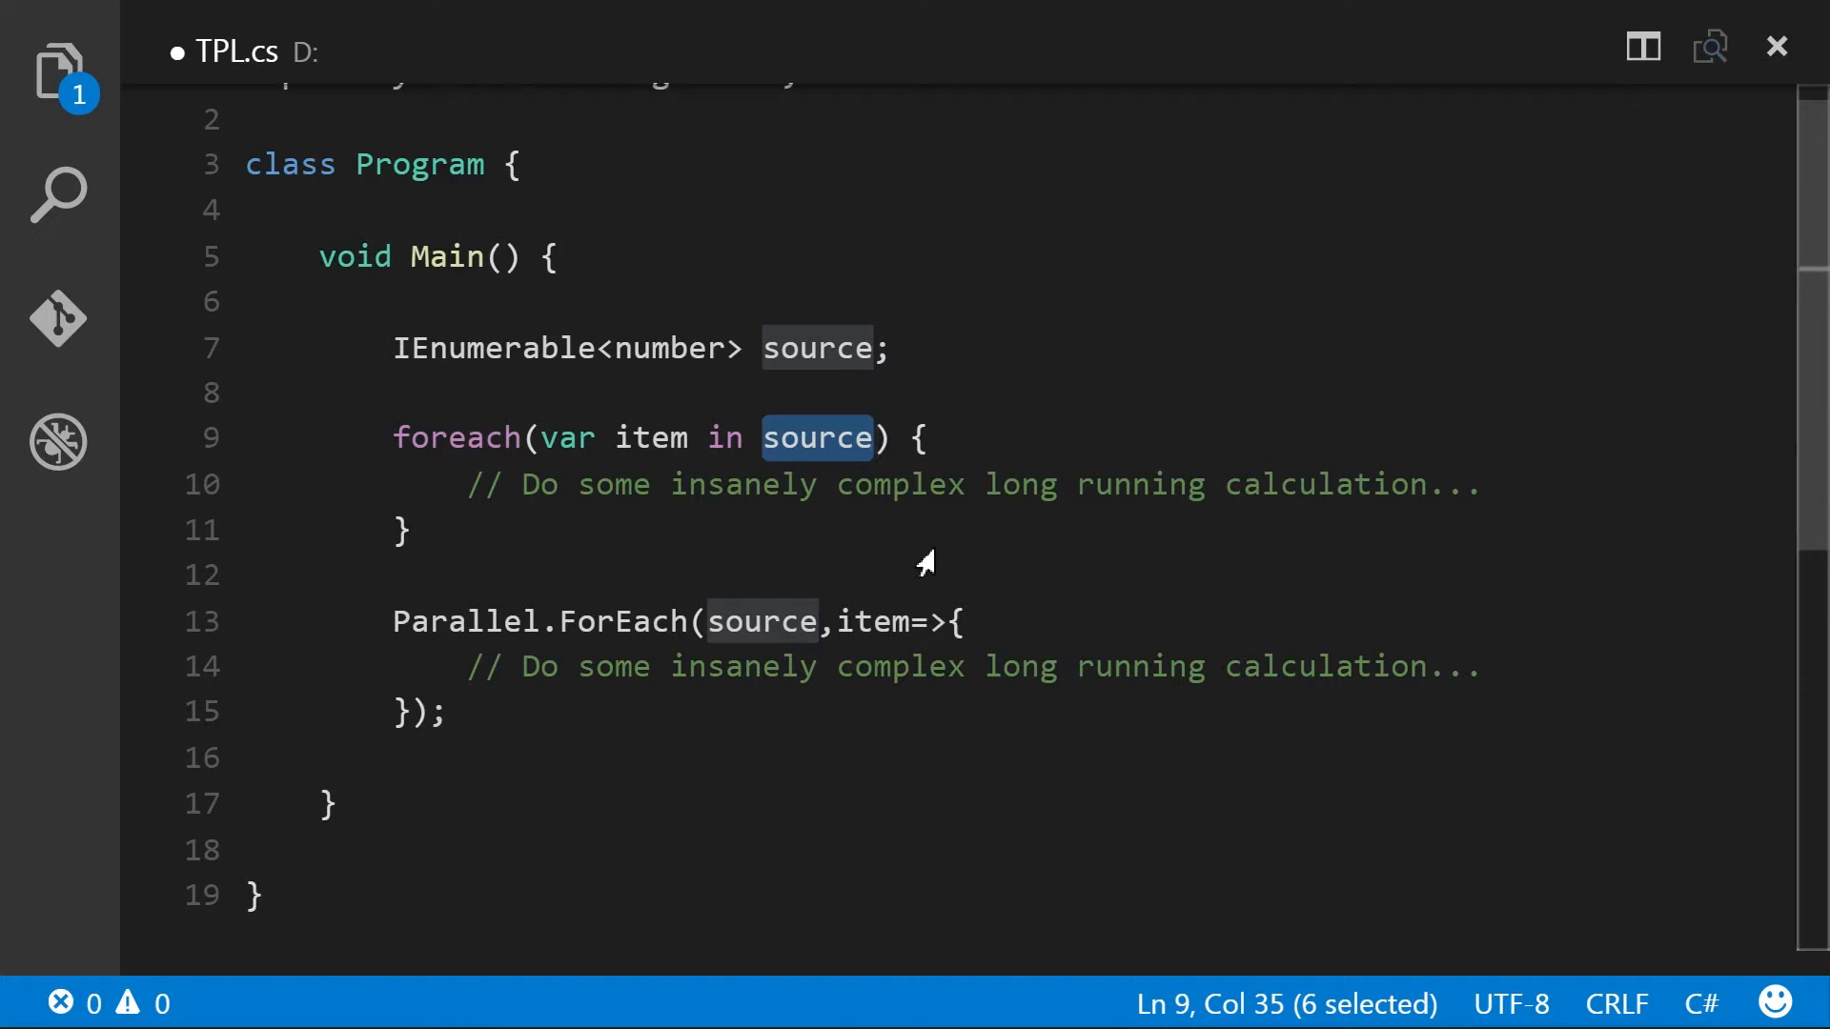
click(467, 484)
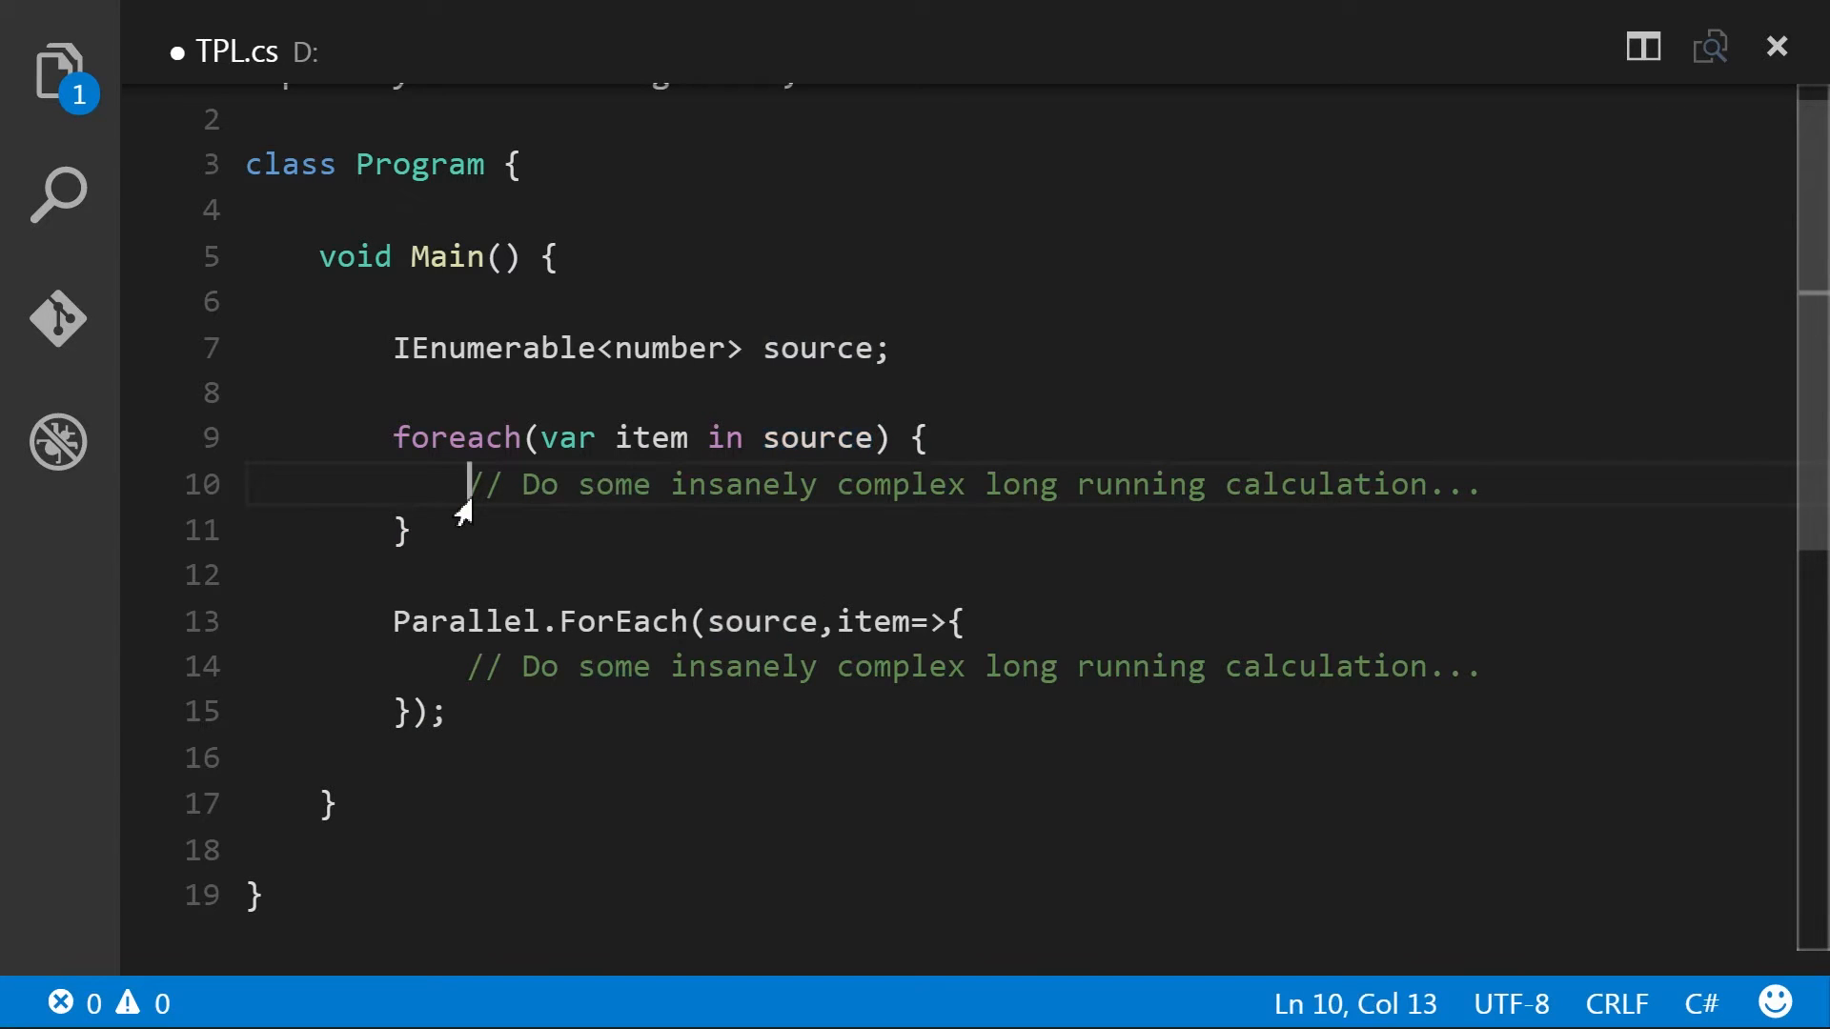
mouse_move(864, 507)
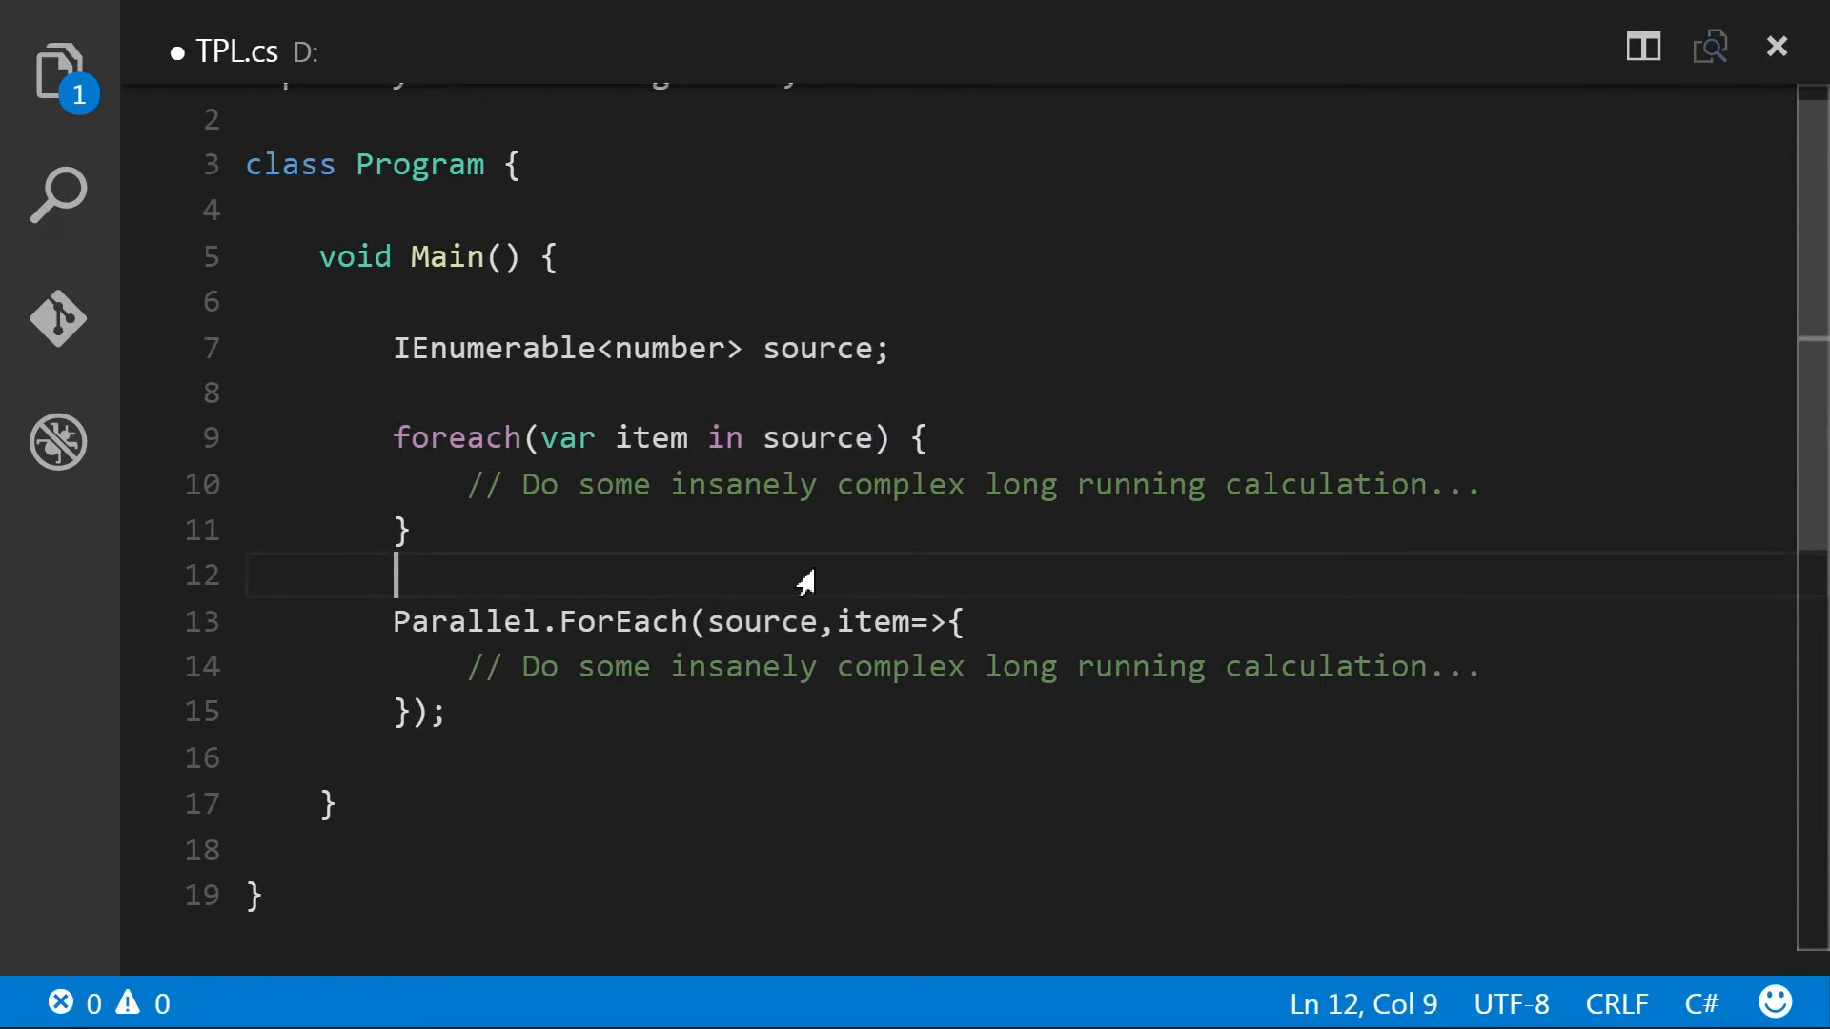
mouse_move(570, 713)
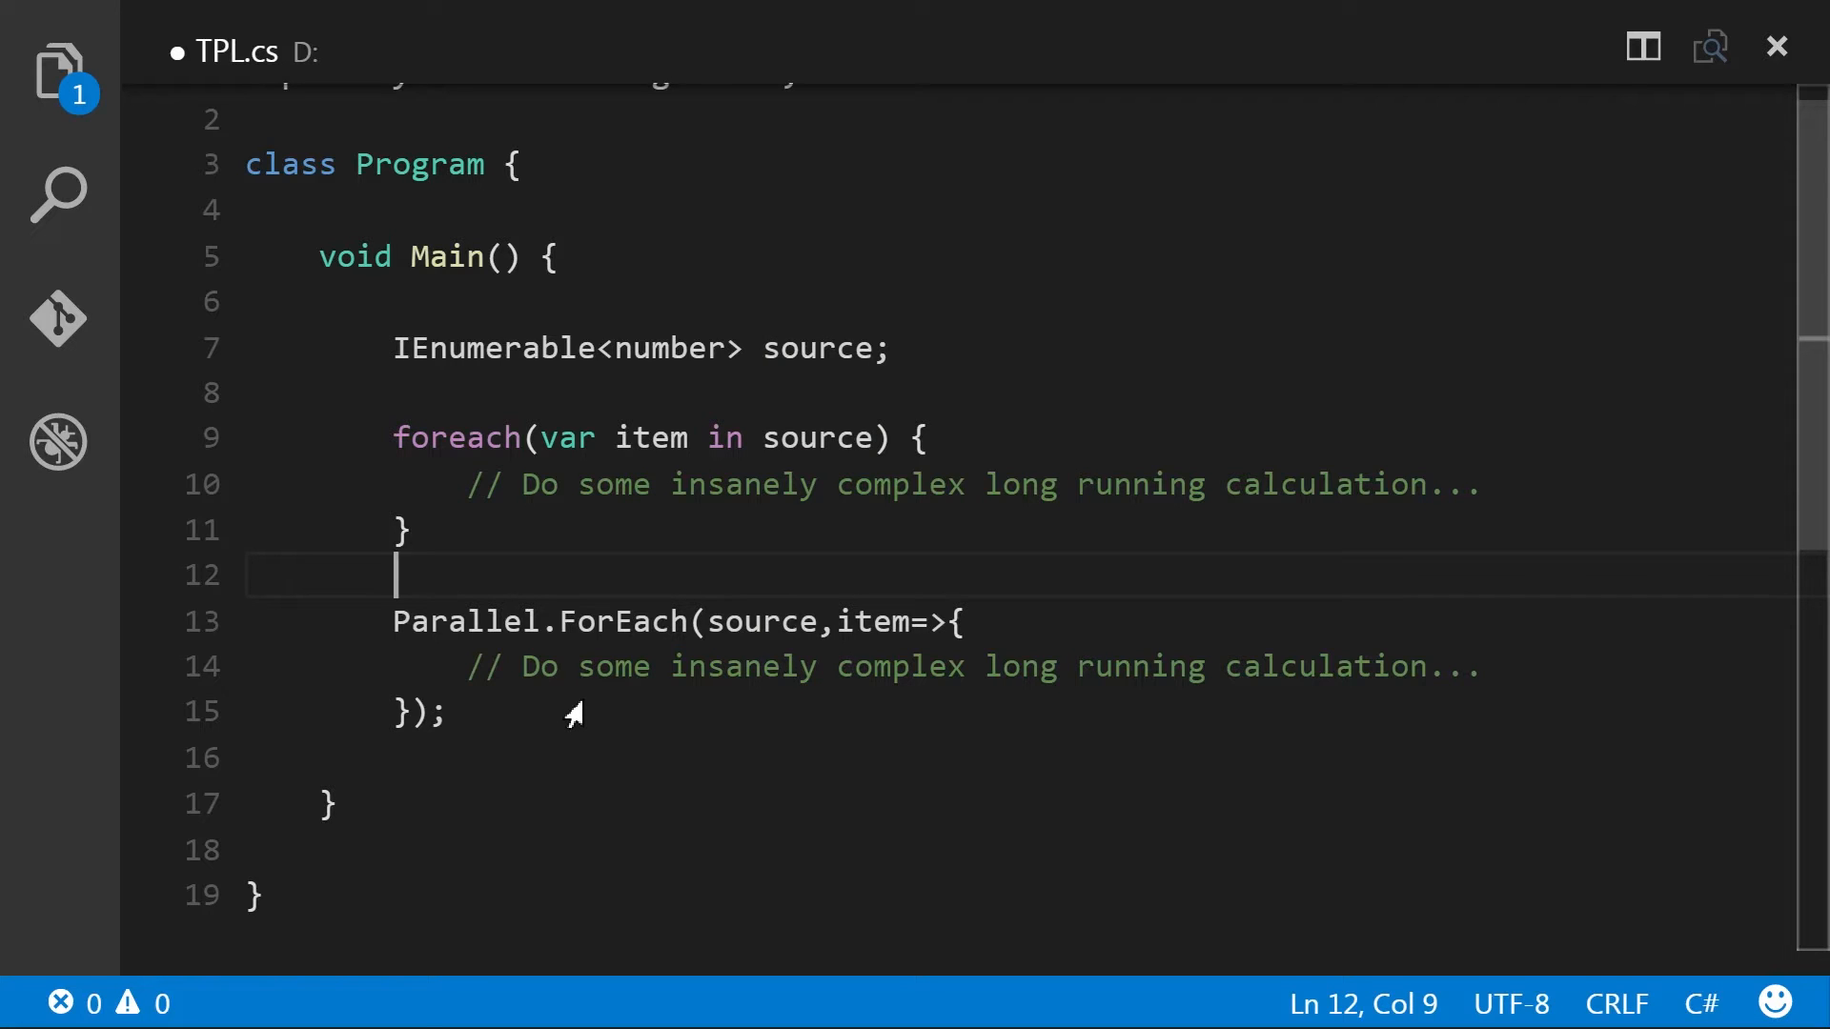
mouse_move(532, 727)
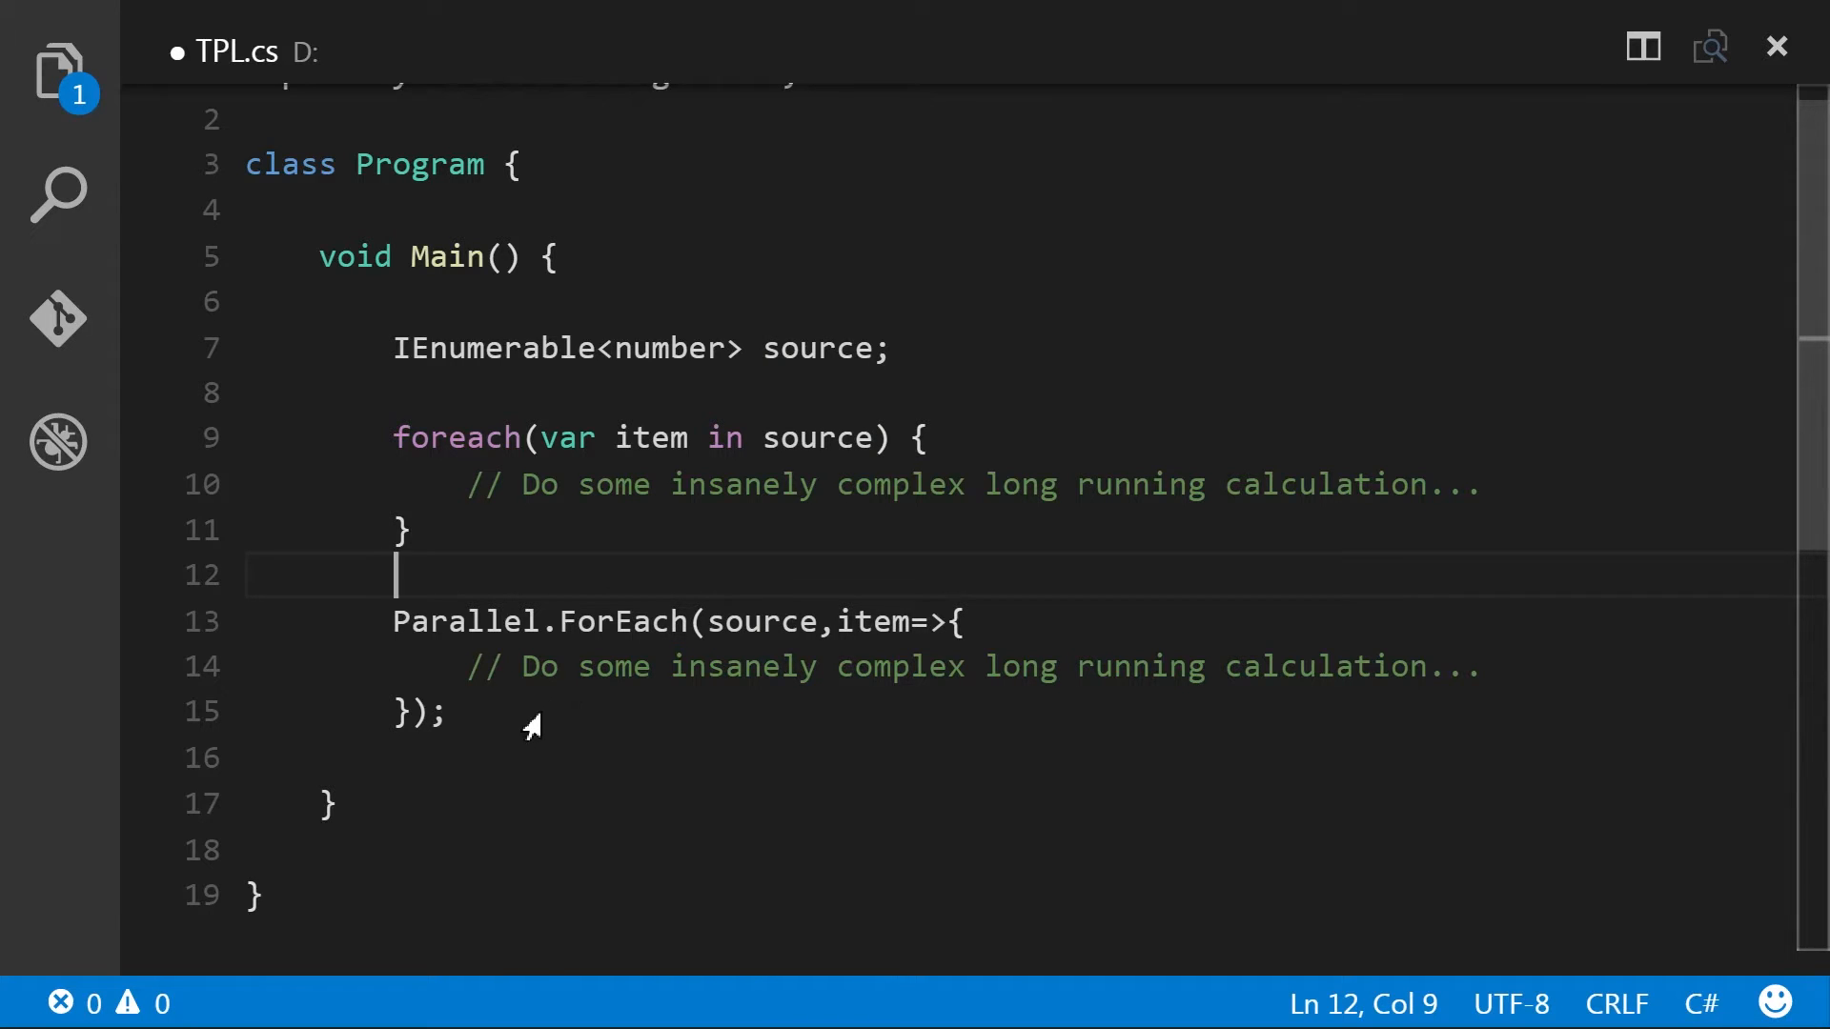
drag(395, 621, 966, 621)
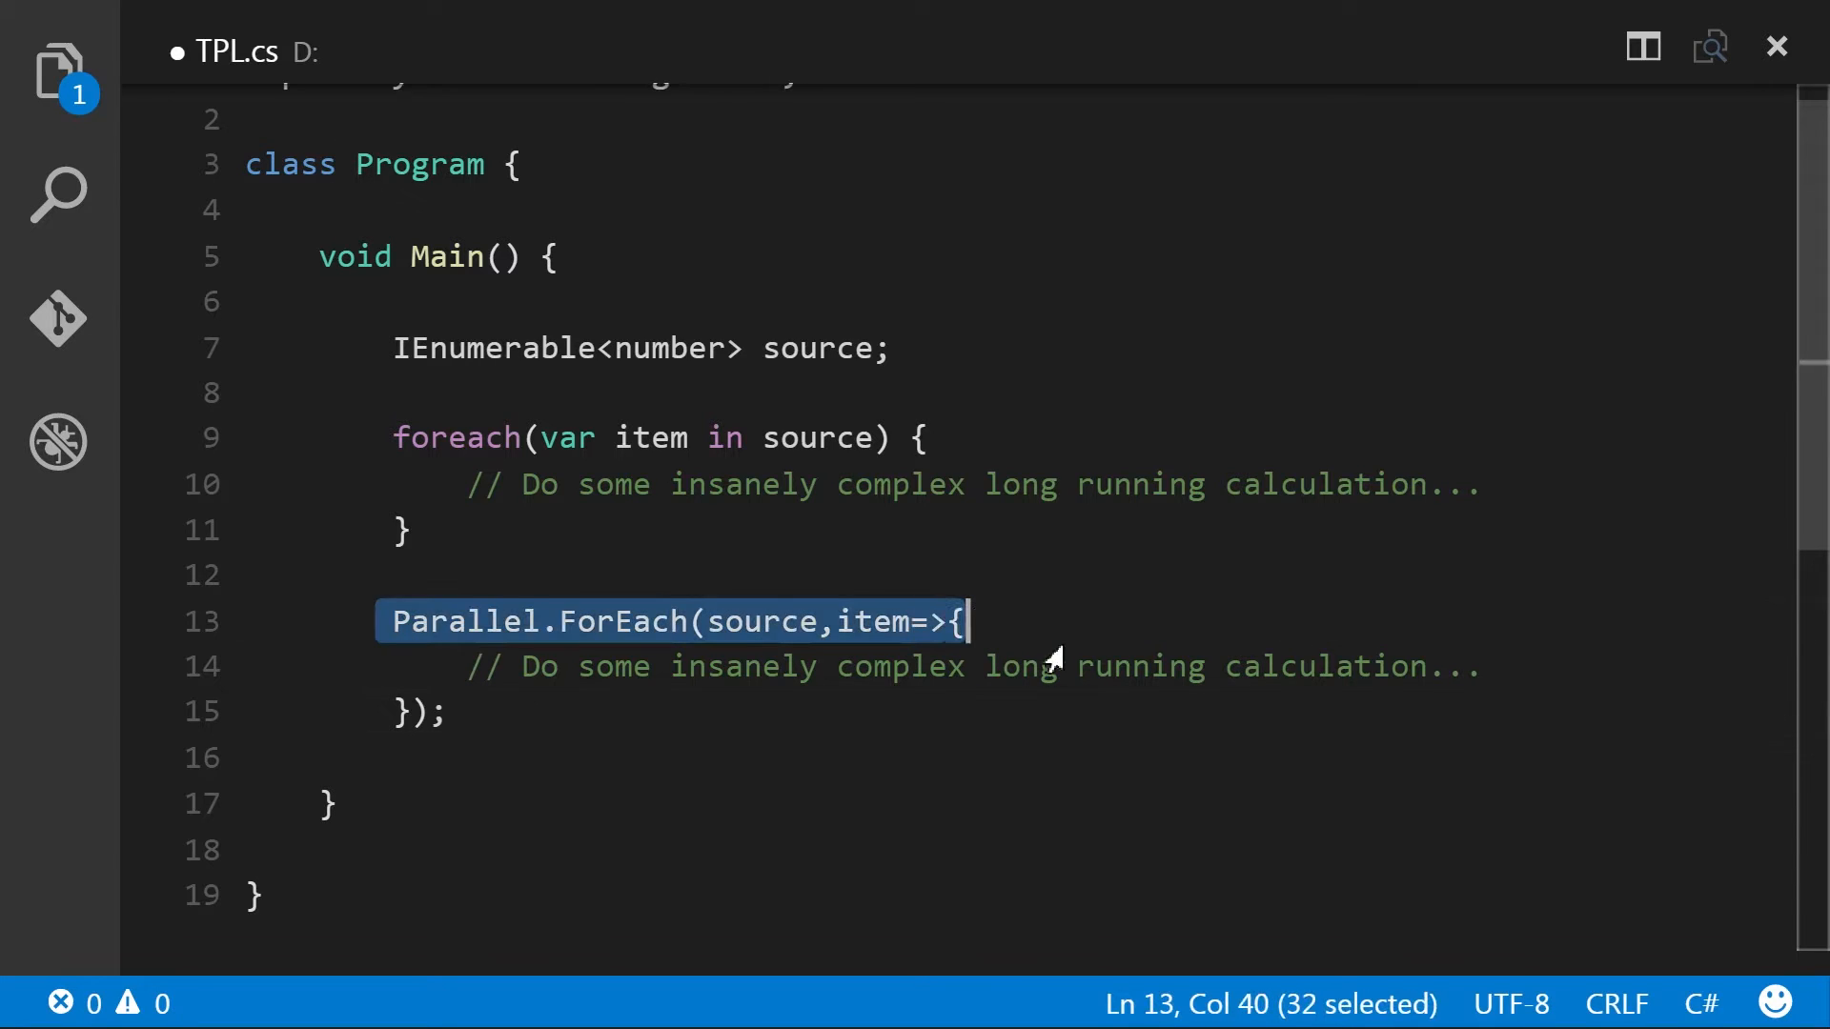
Sketch a source.AsParallel().Where example line, then remove it and leave the C# sample.
double_click(567, 439)
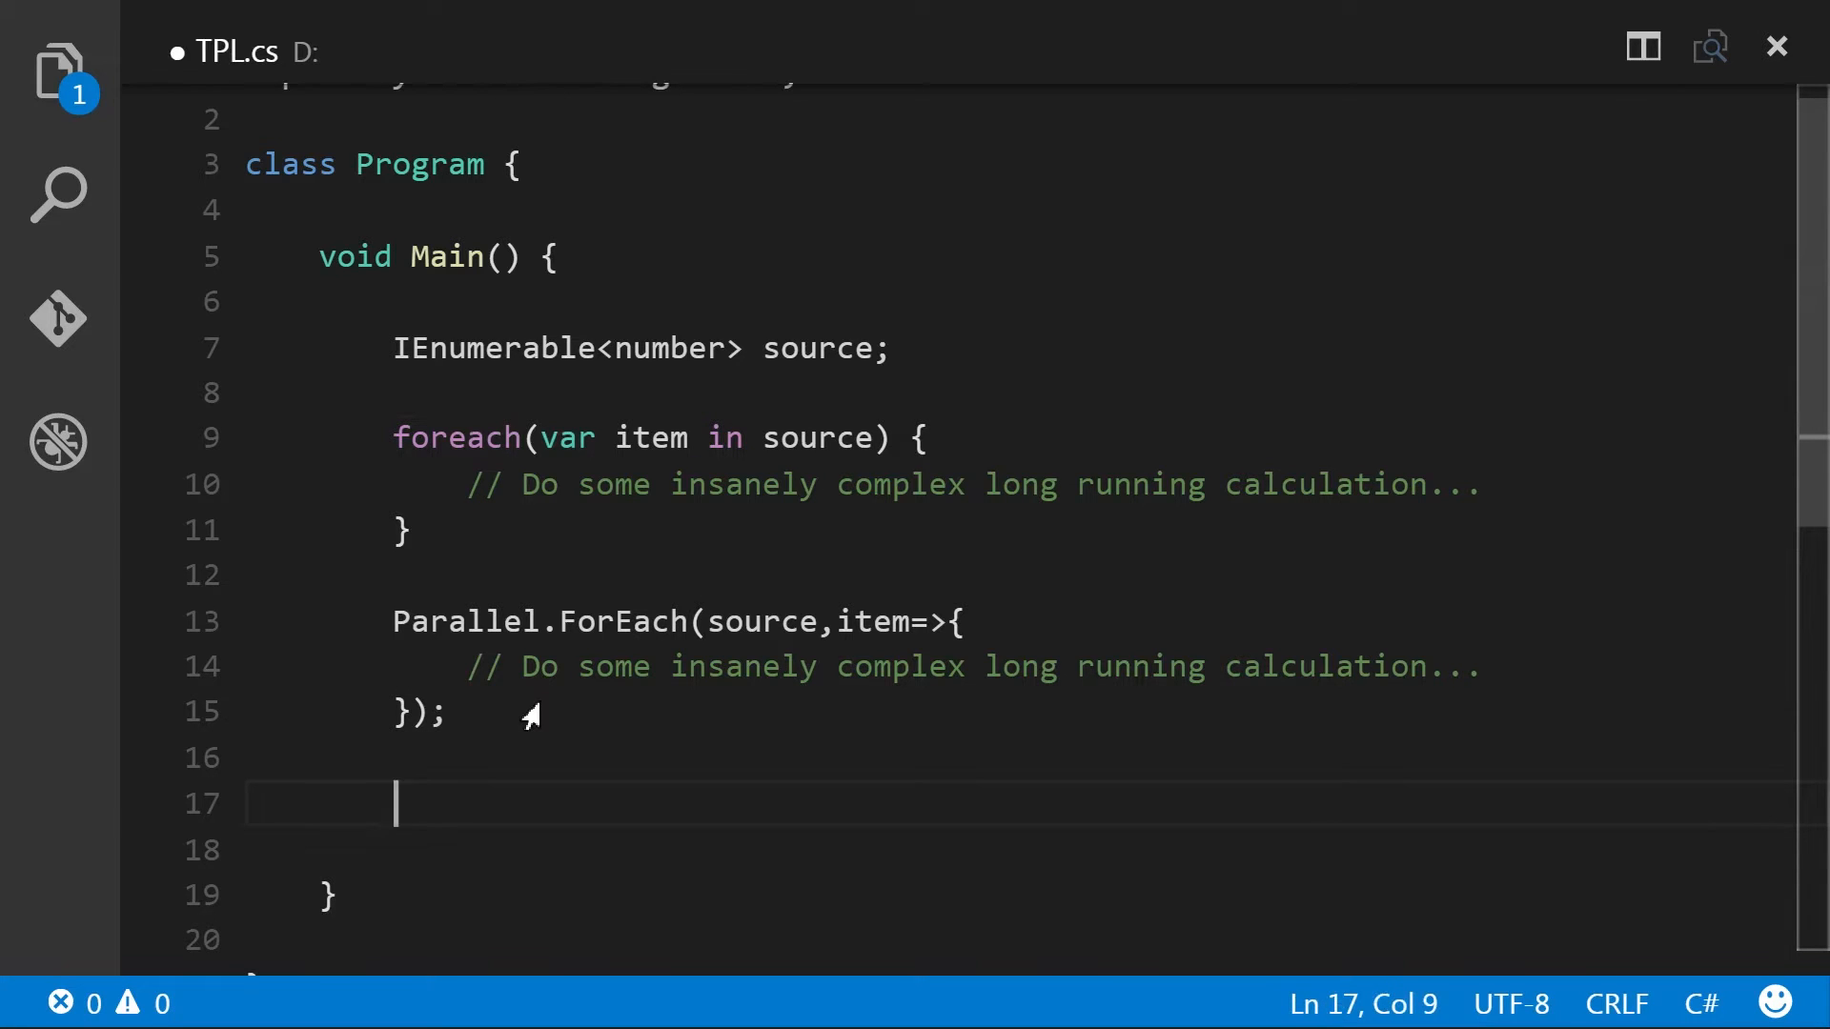
text(source)
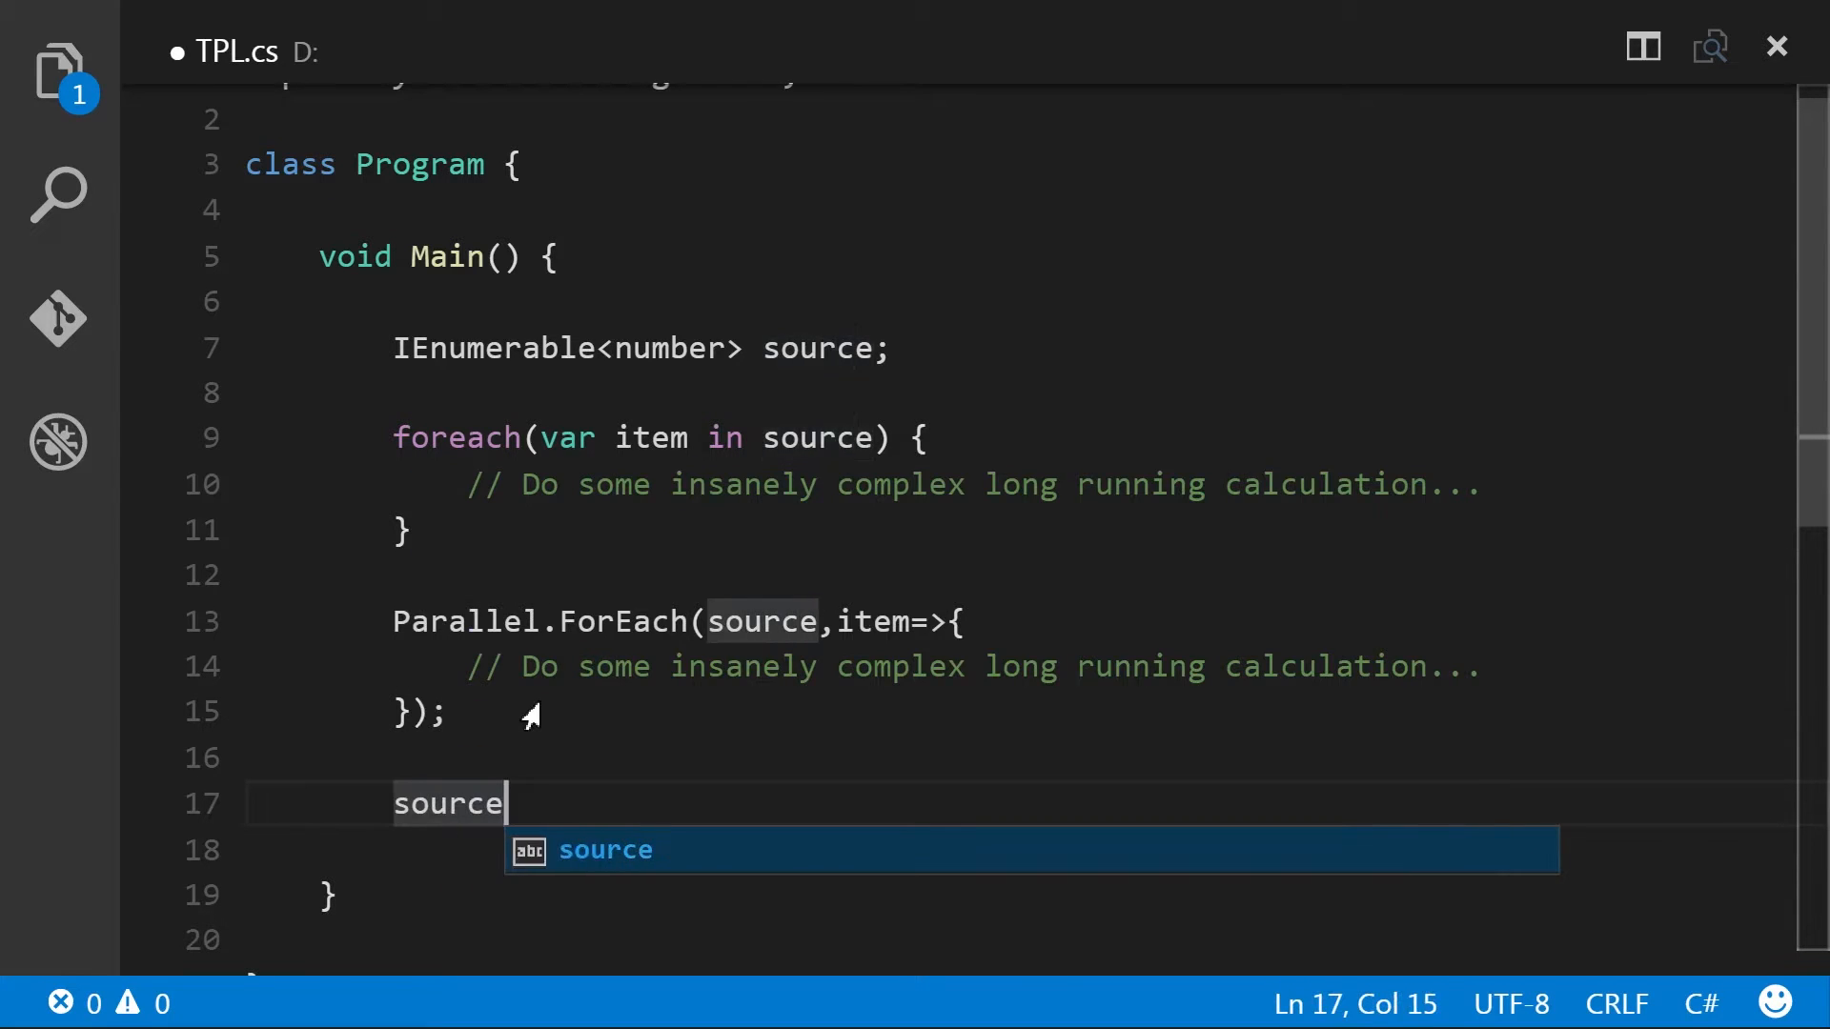
text(.AsPara)
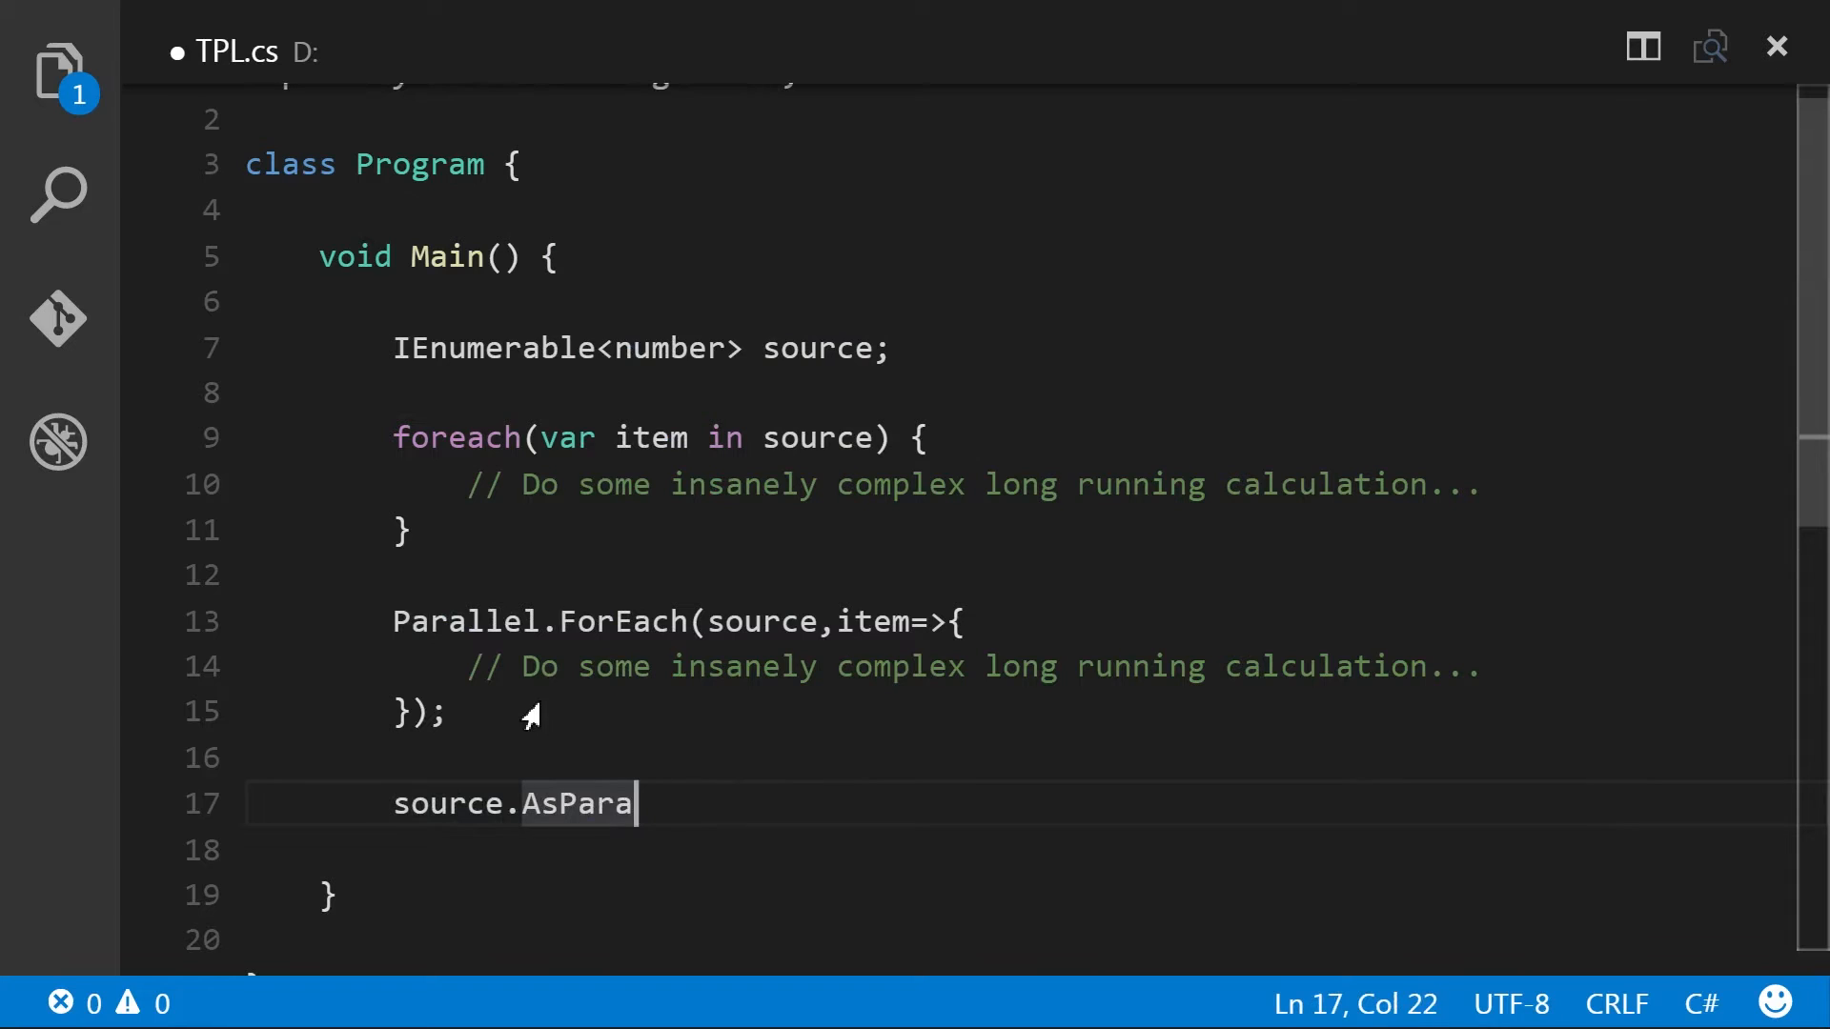
text(llel())
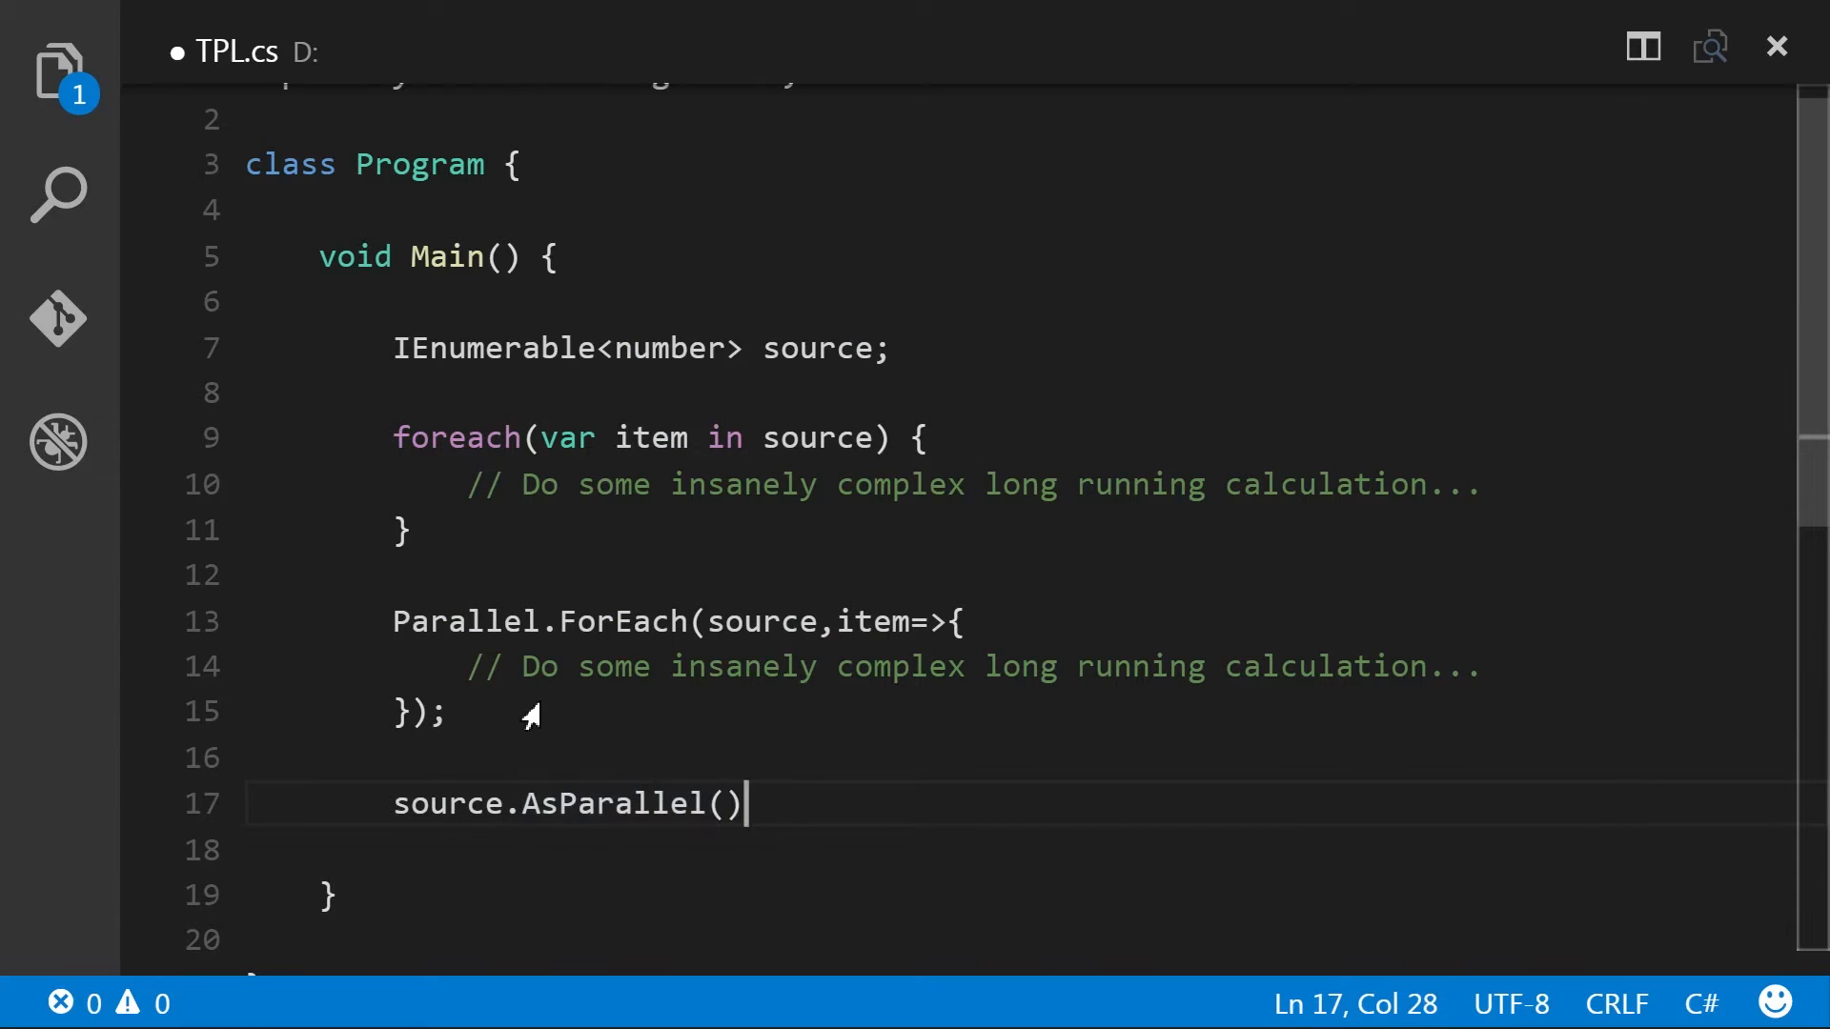
text(.)
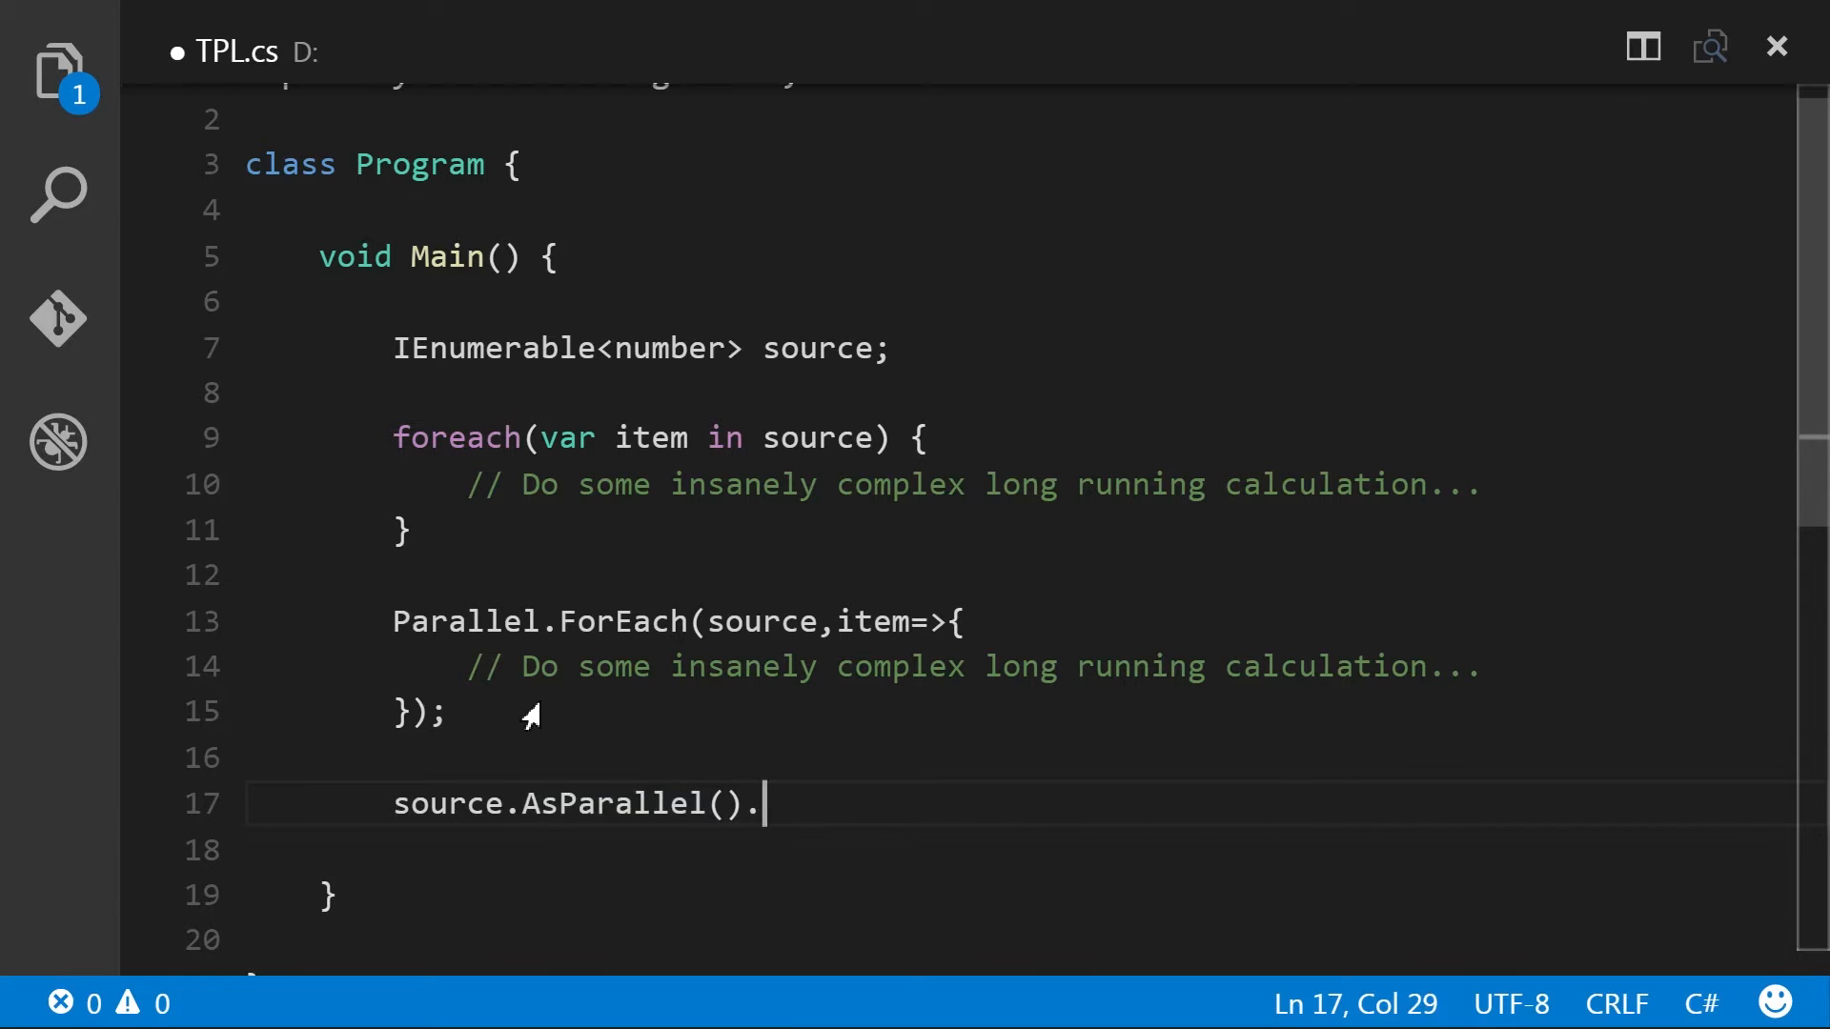
text(wher)
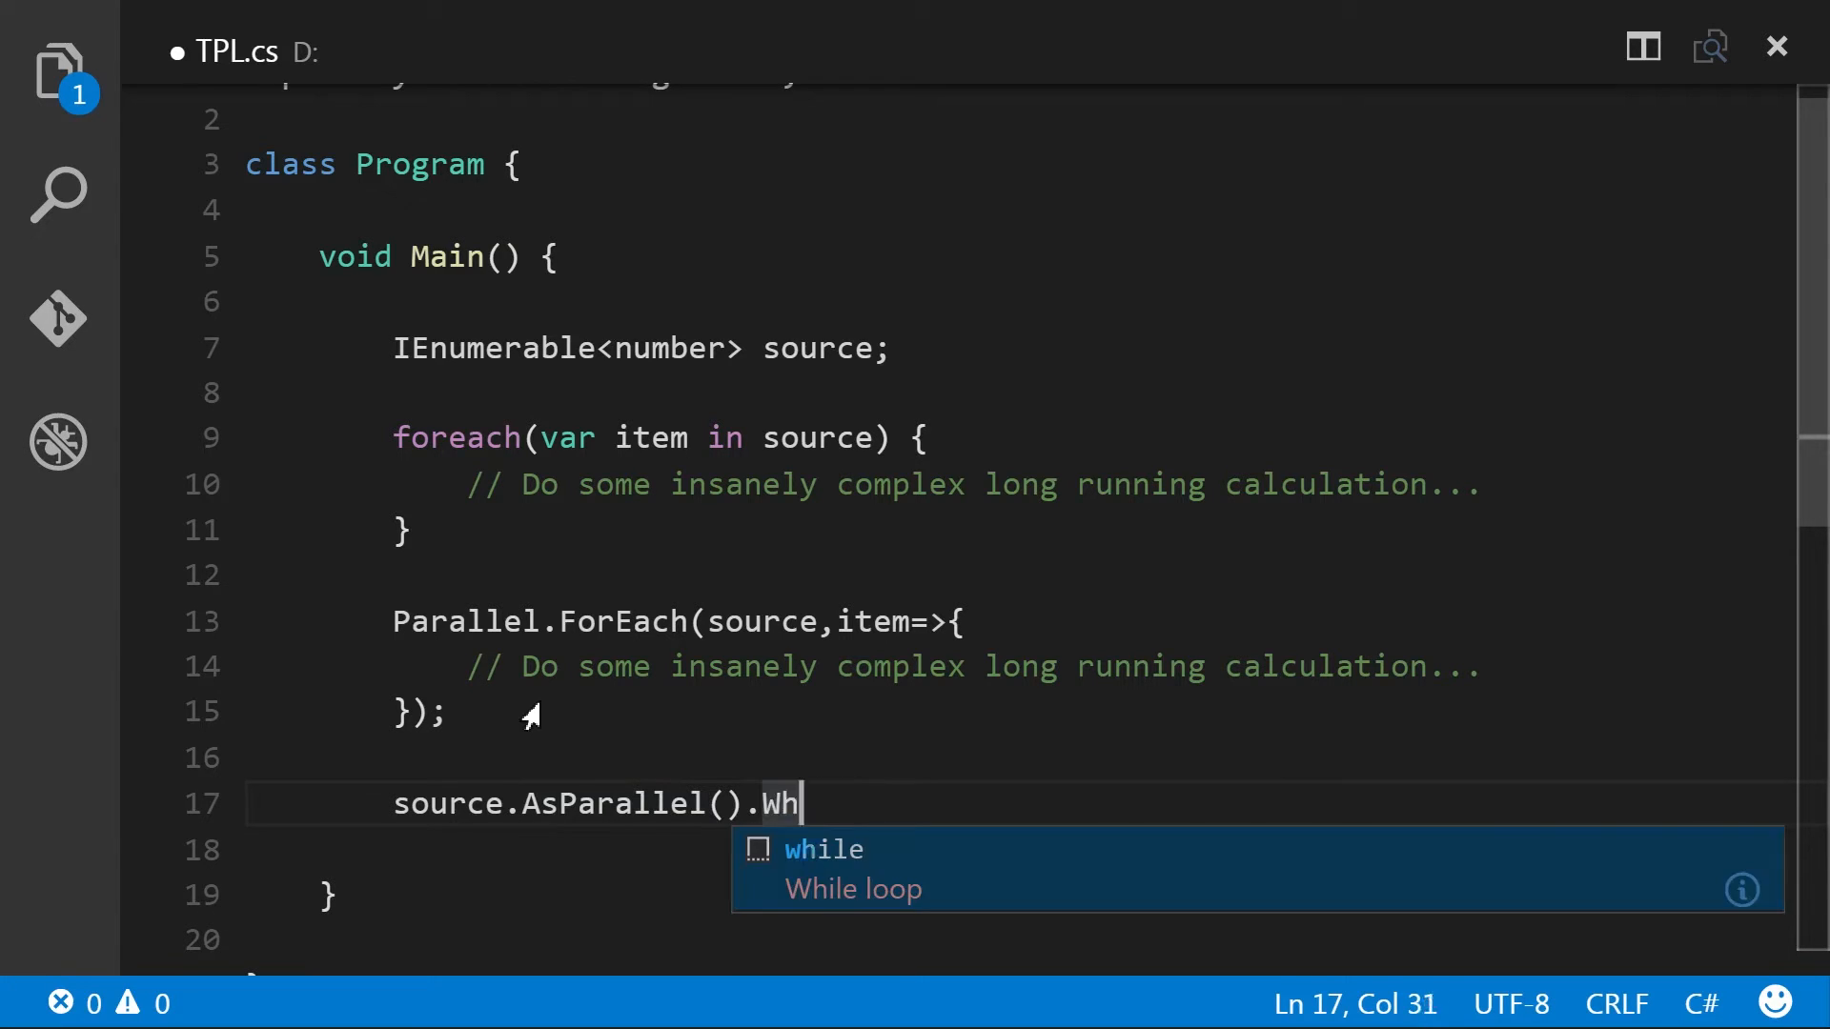
text(ere)
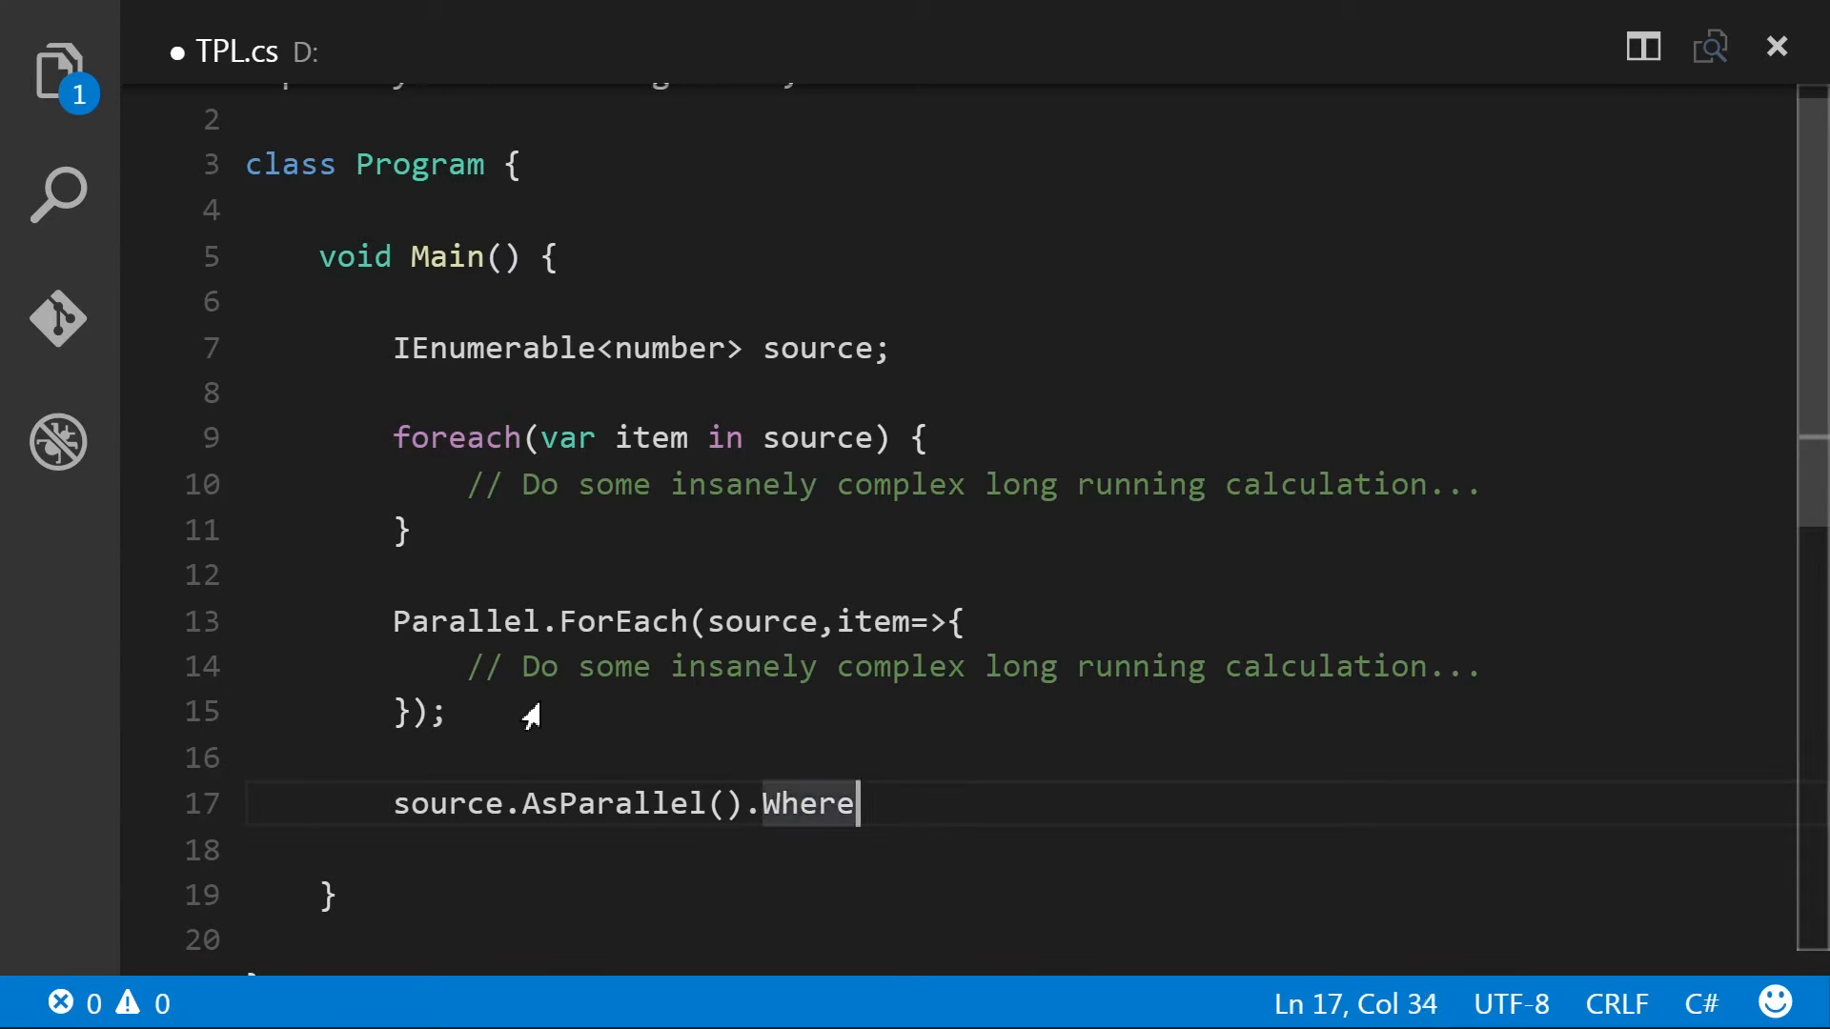
key(BackSpace)
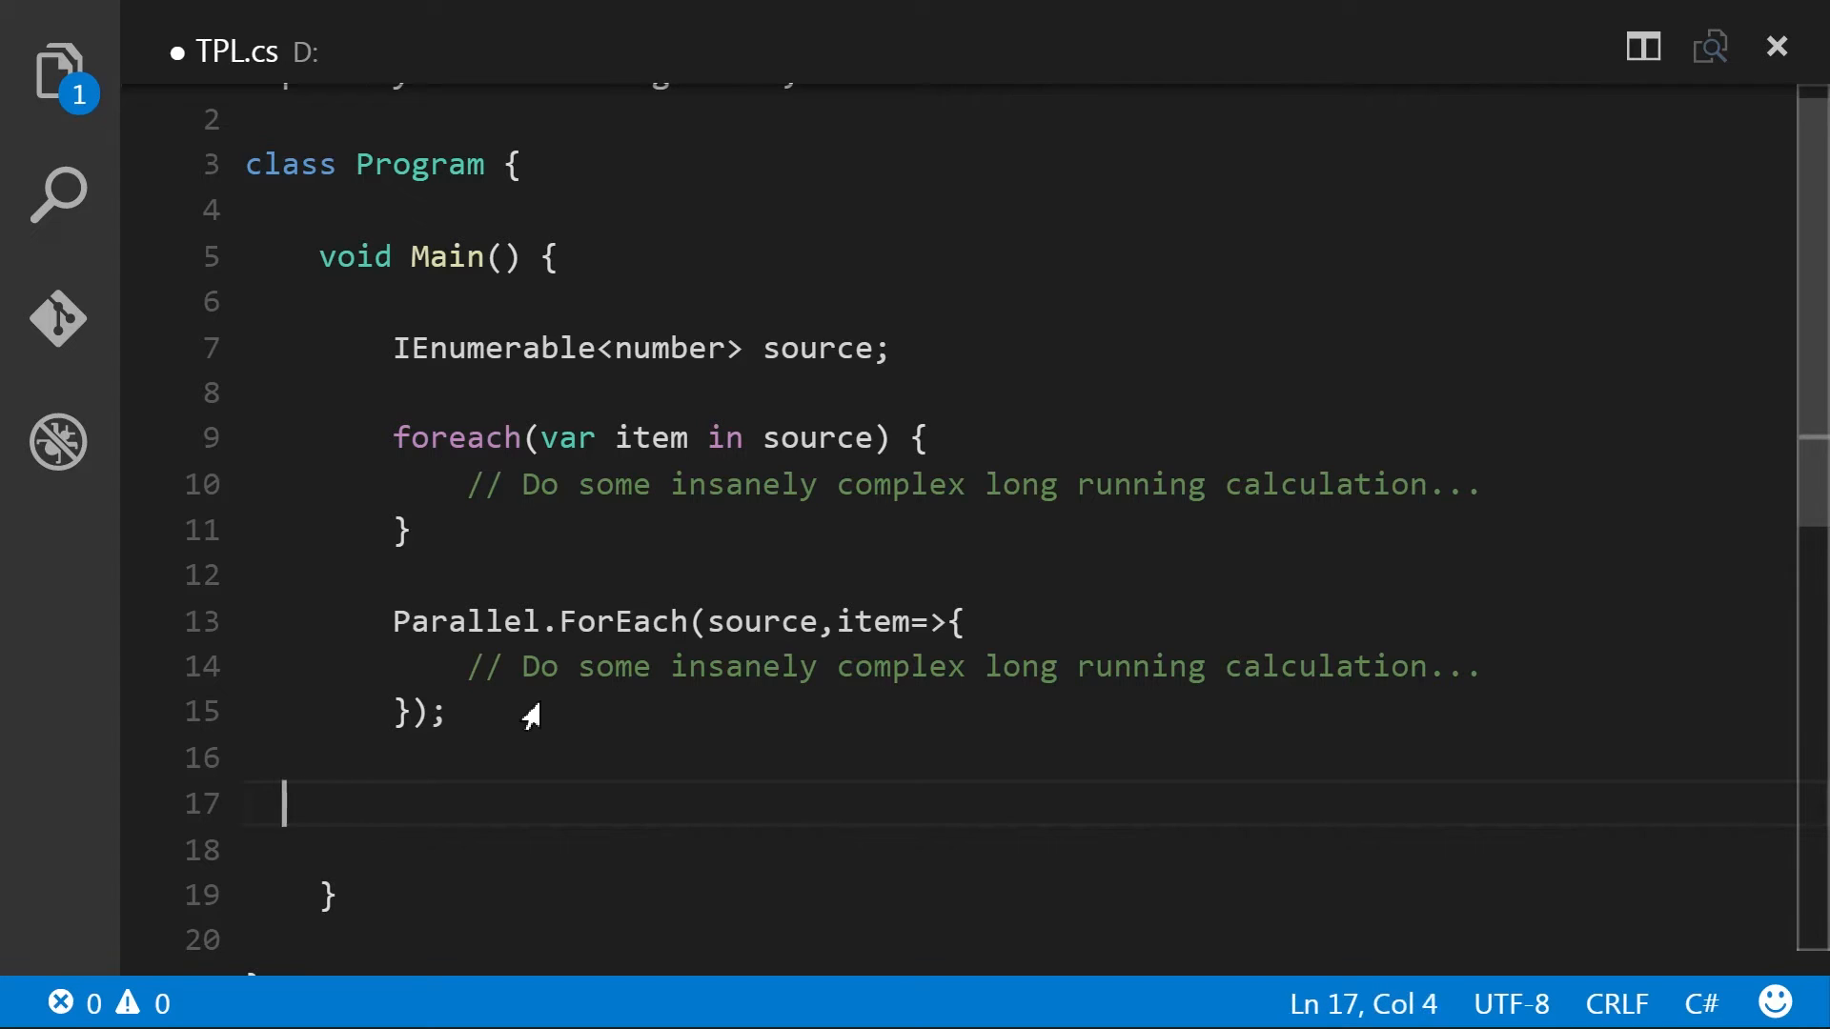
key(Backspace)
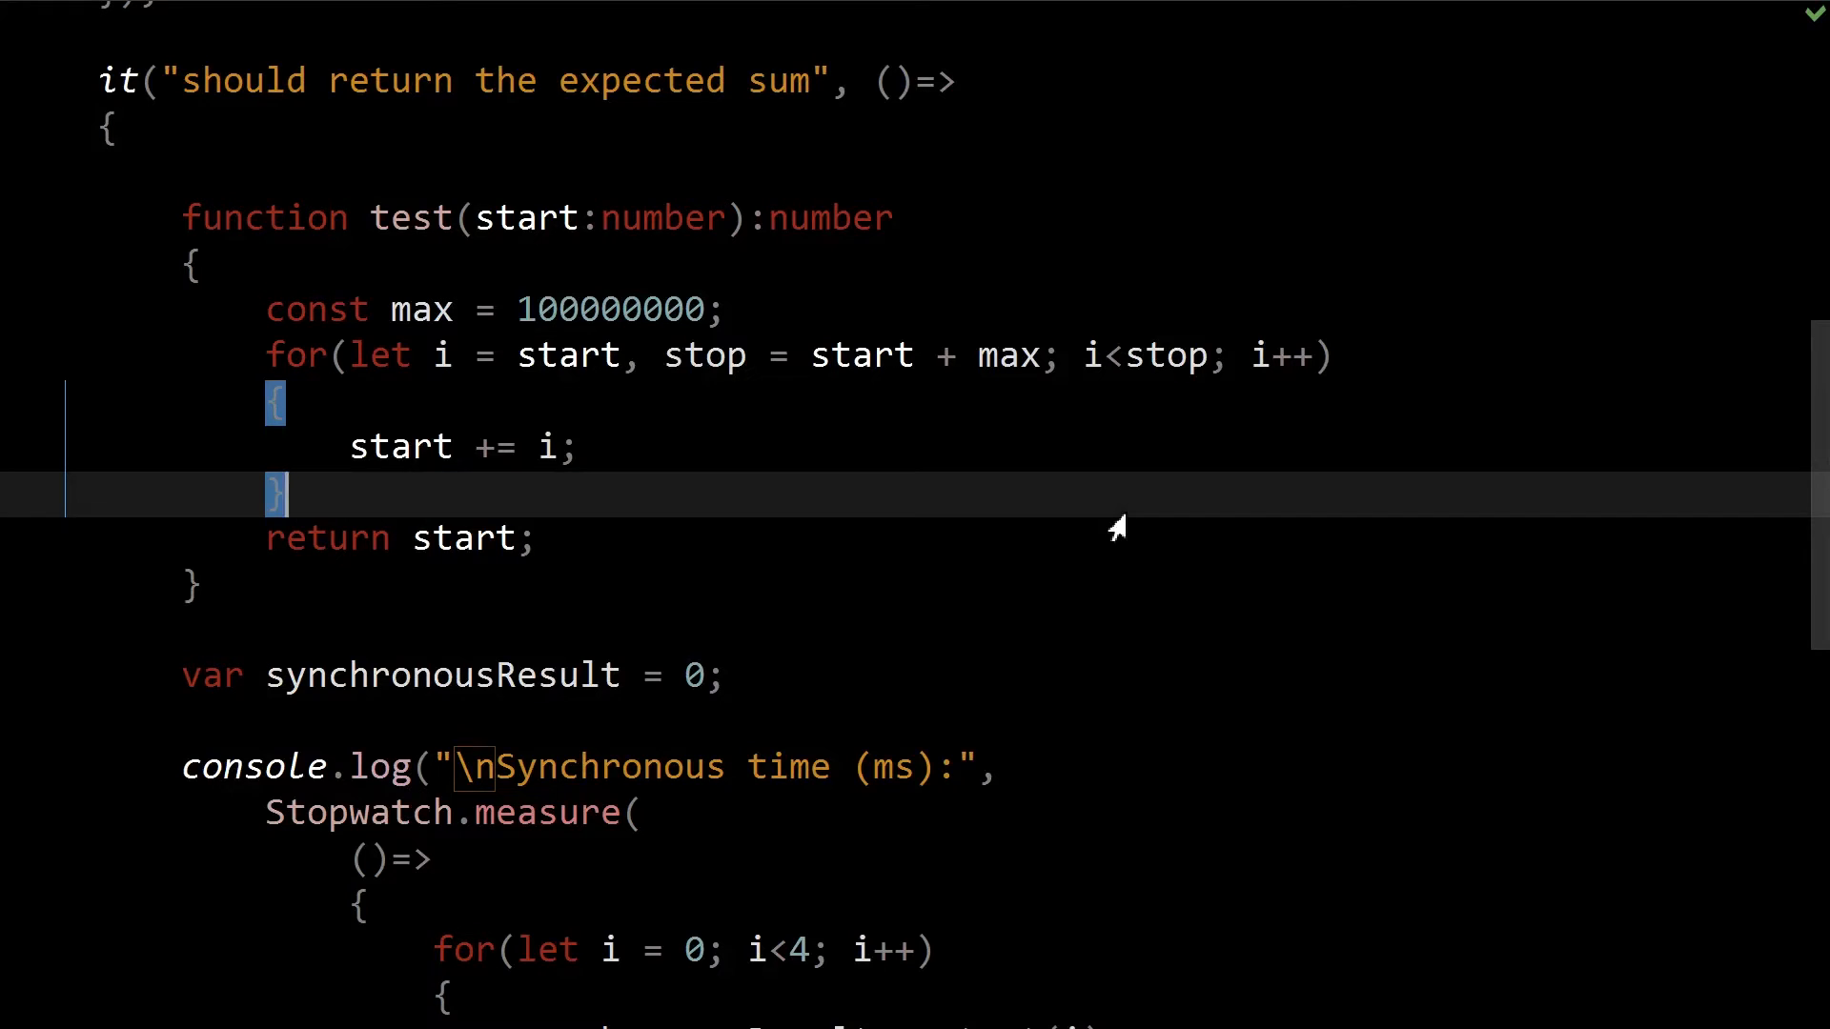
click(40, 82)
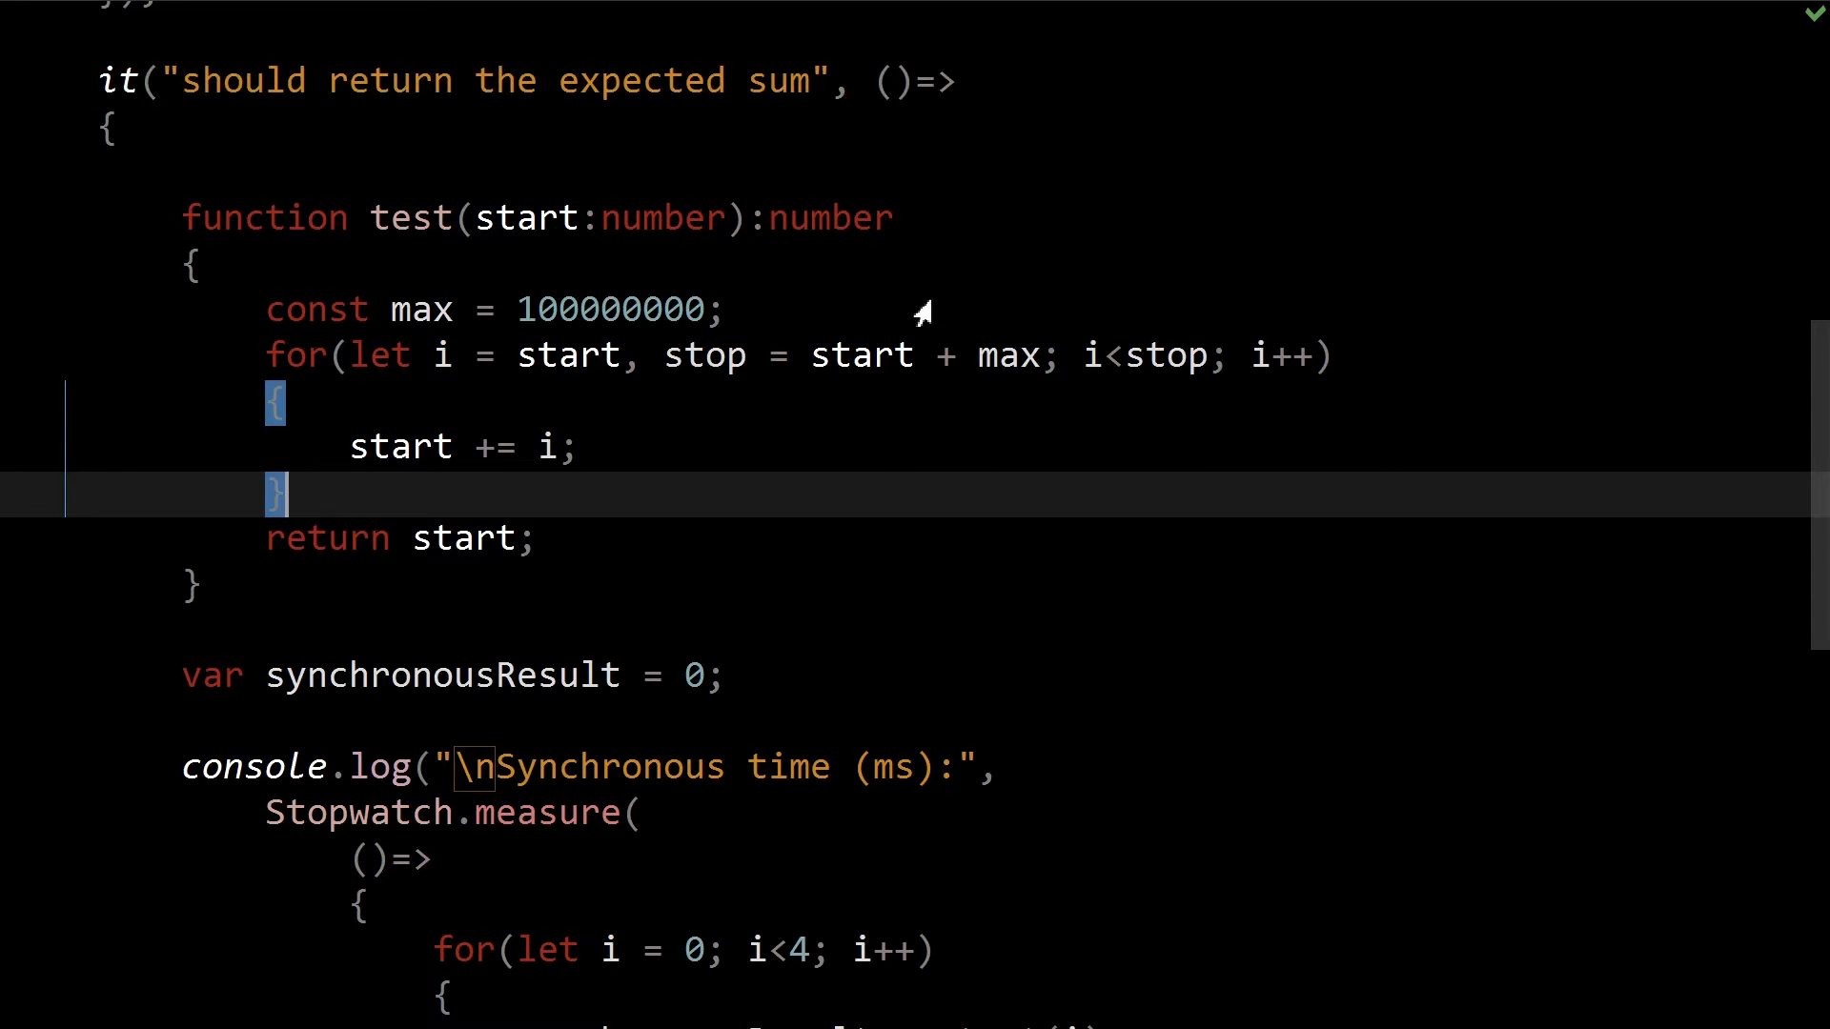
mouse_move(594, 419)
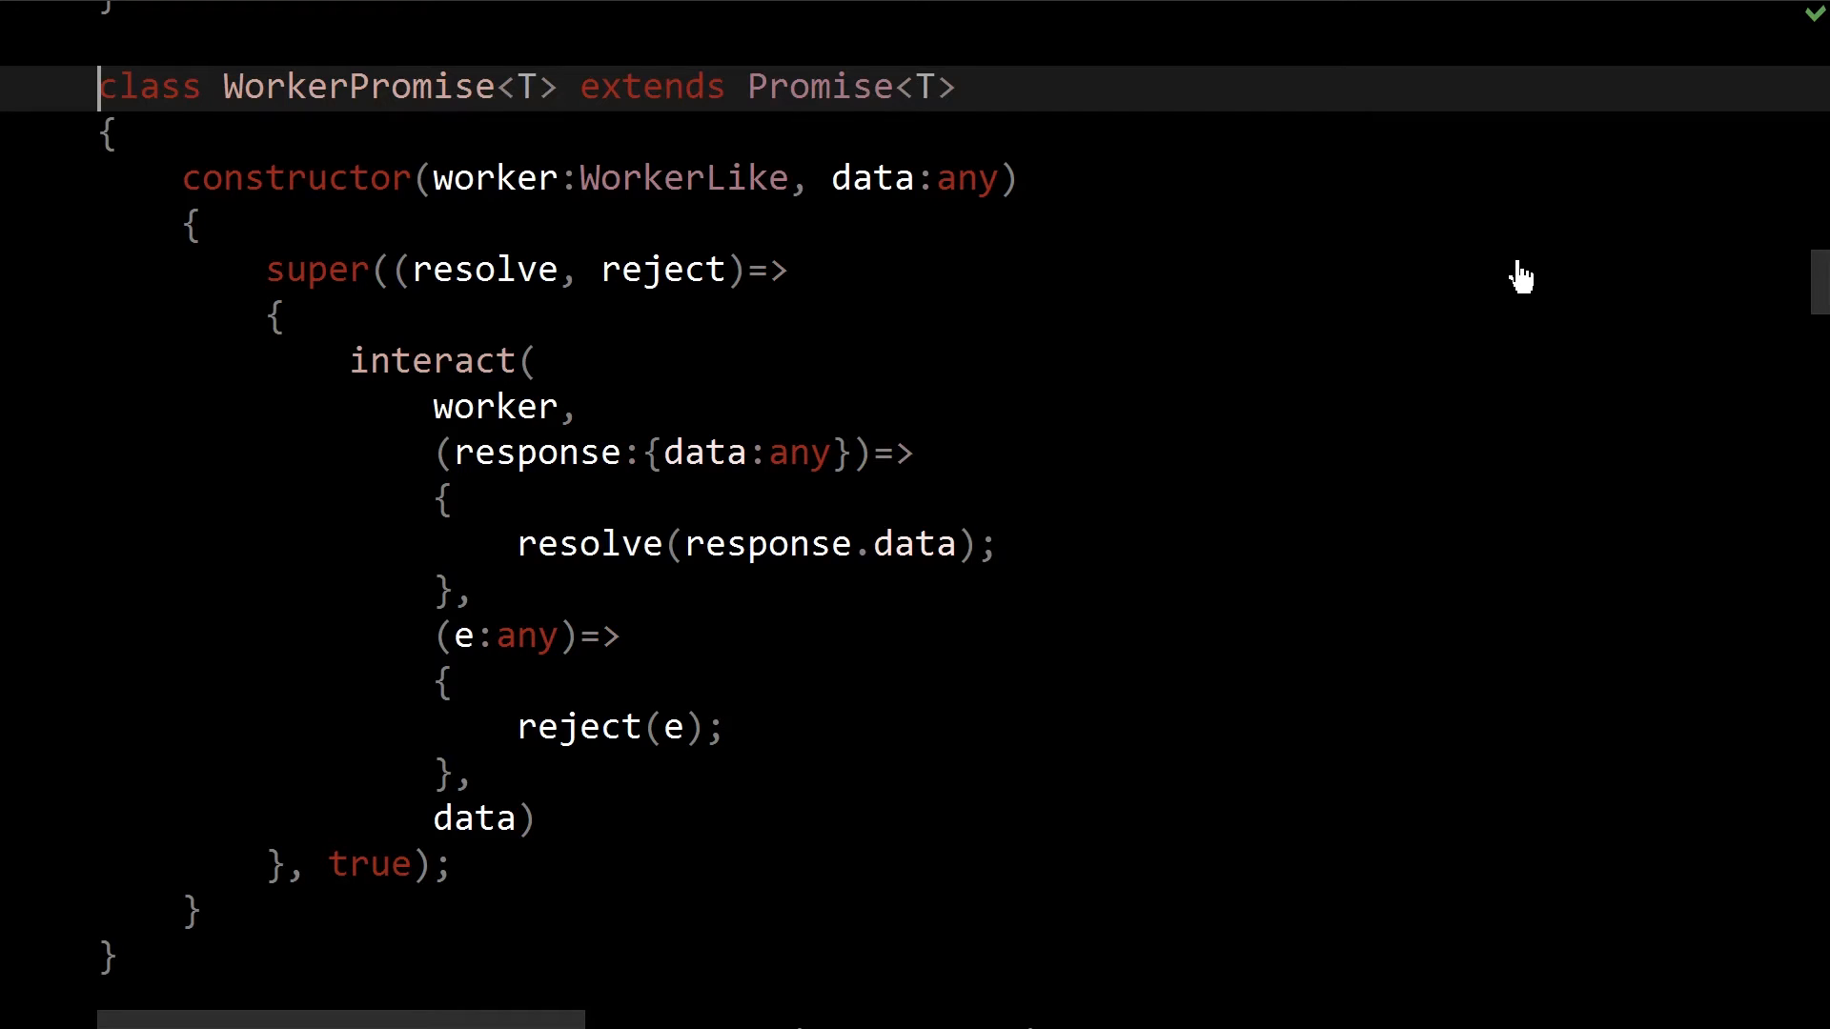
mouse_move(595, 527)
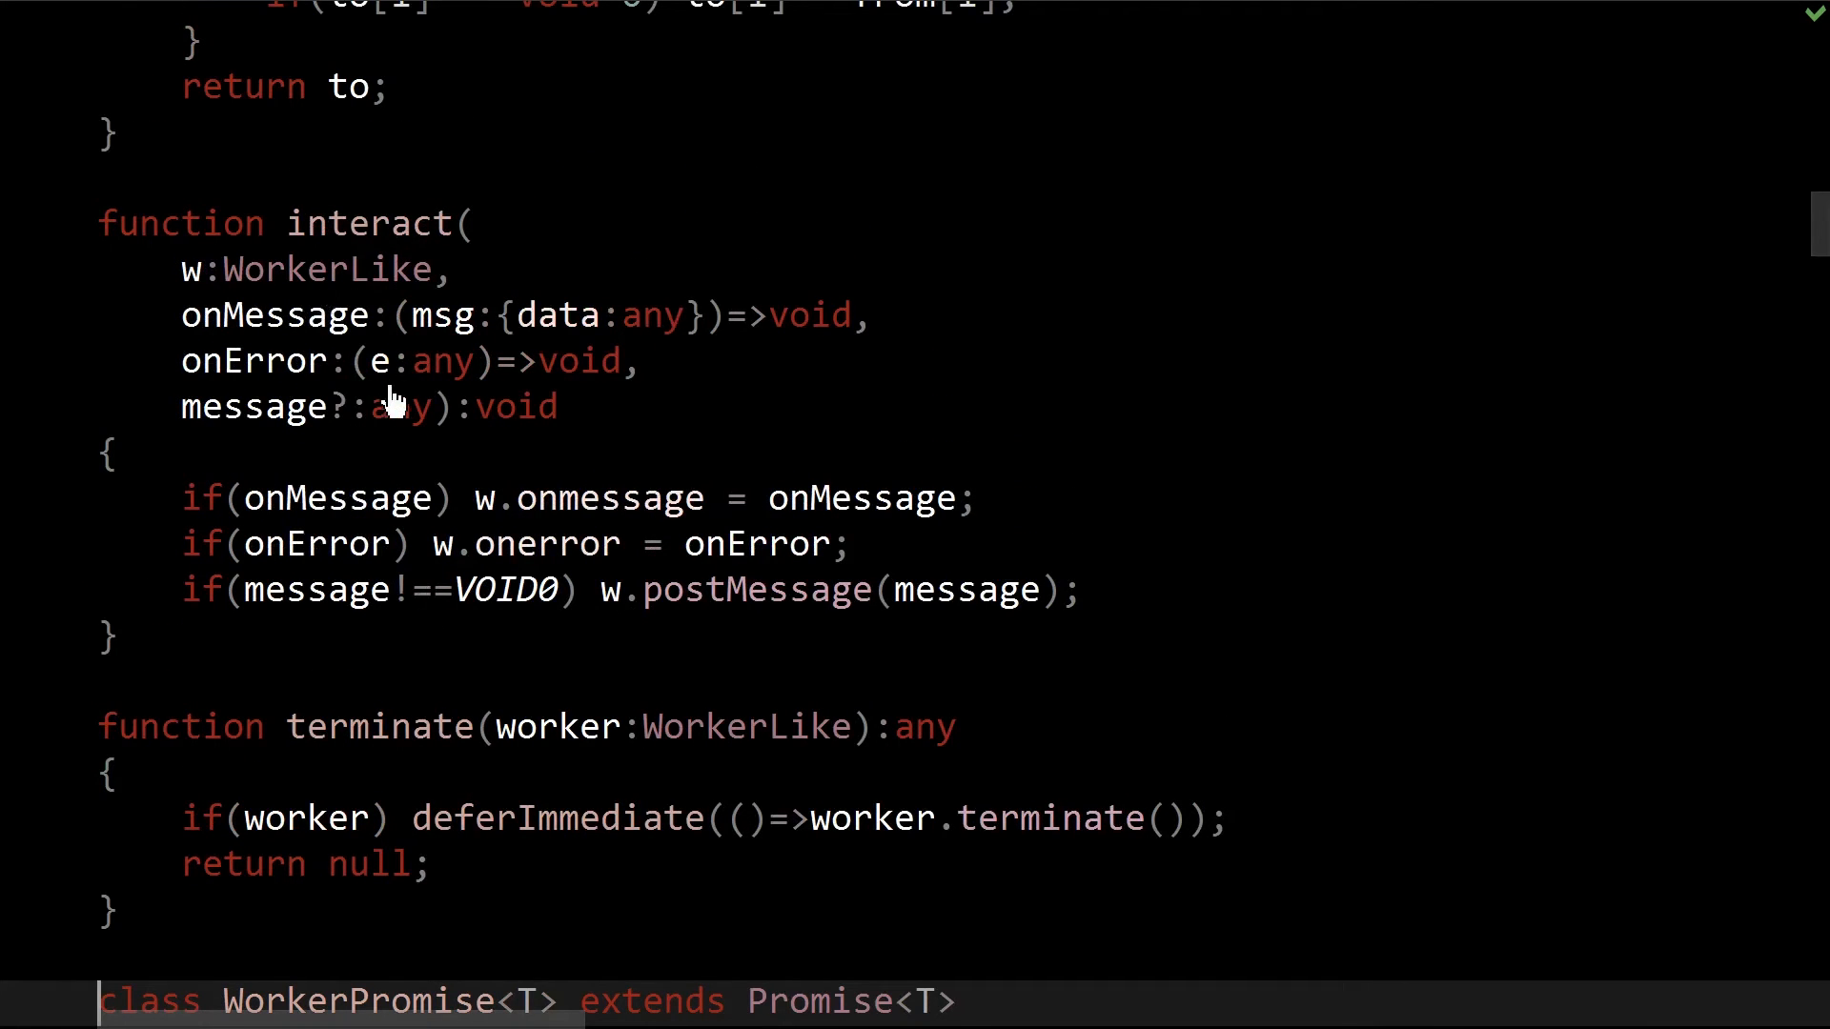
mouse_move(340, 362)
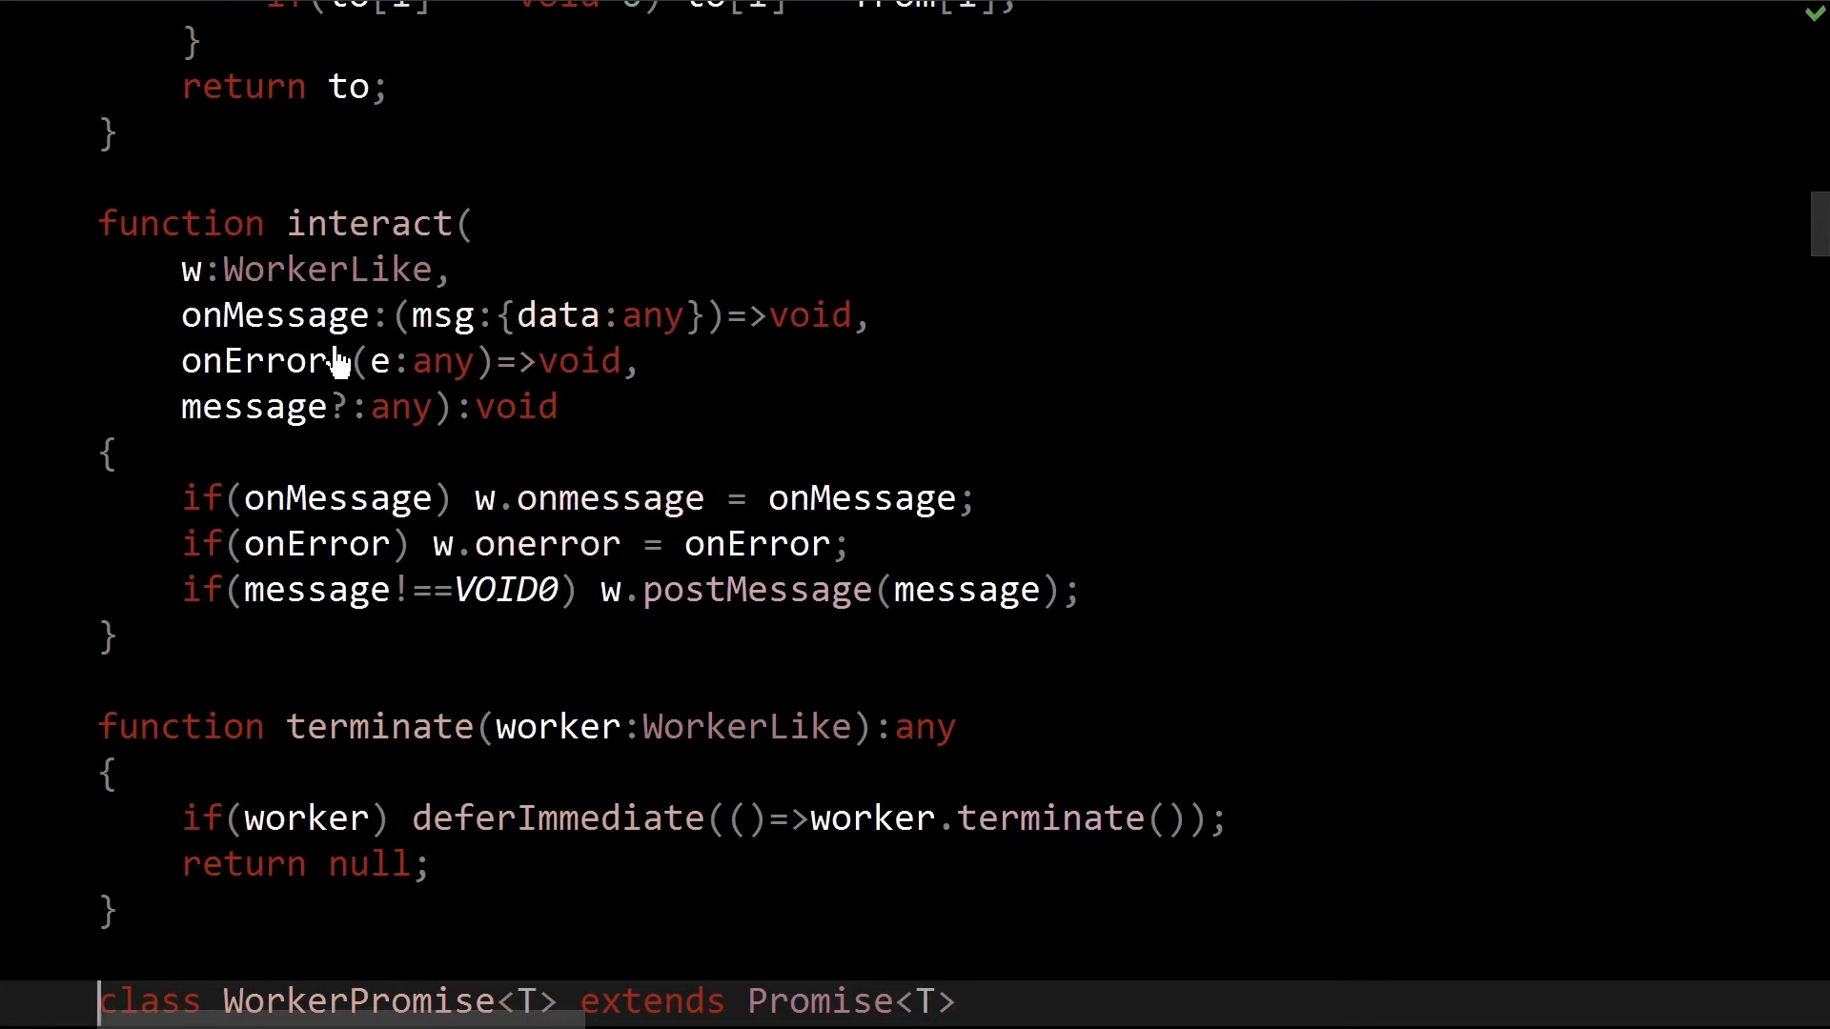
mouse_move(403, 391)
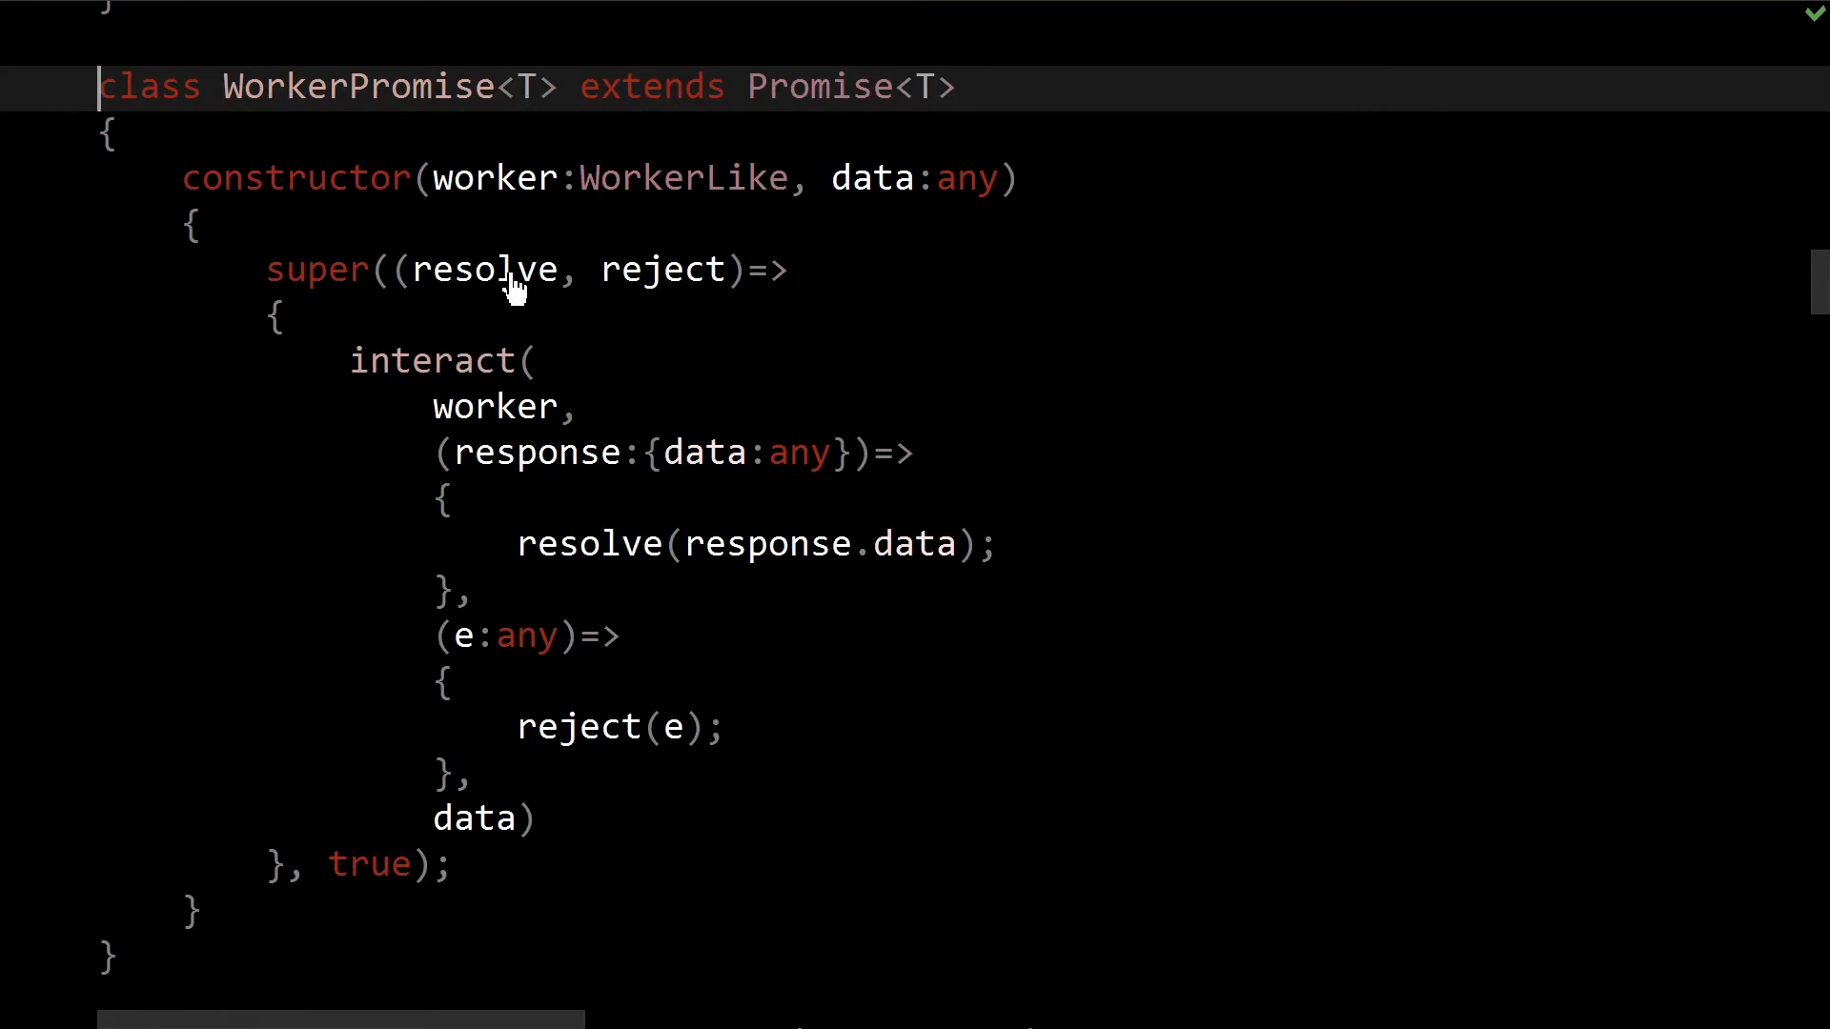
double_click(661, 269)
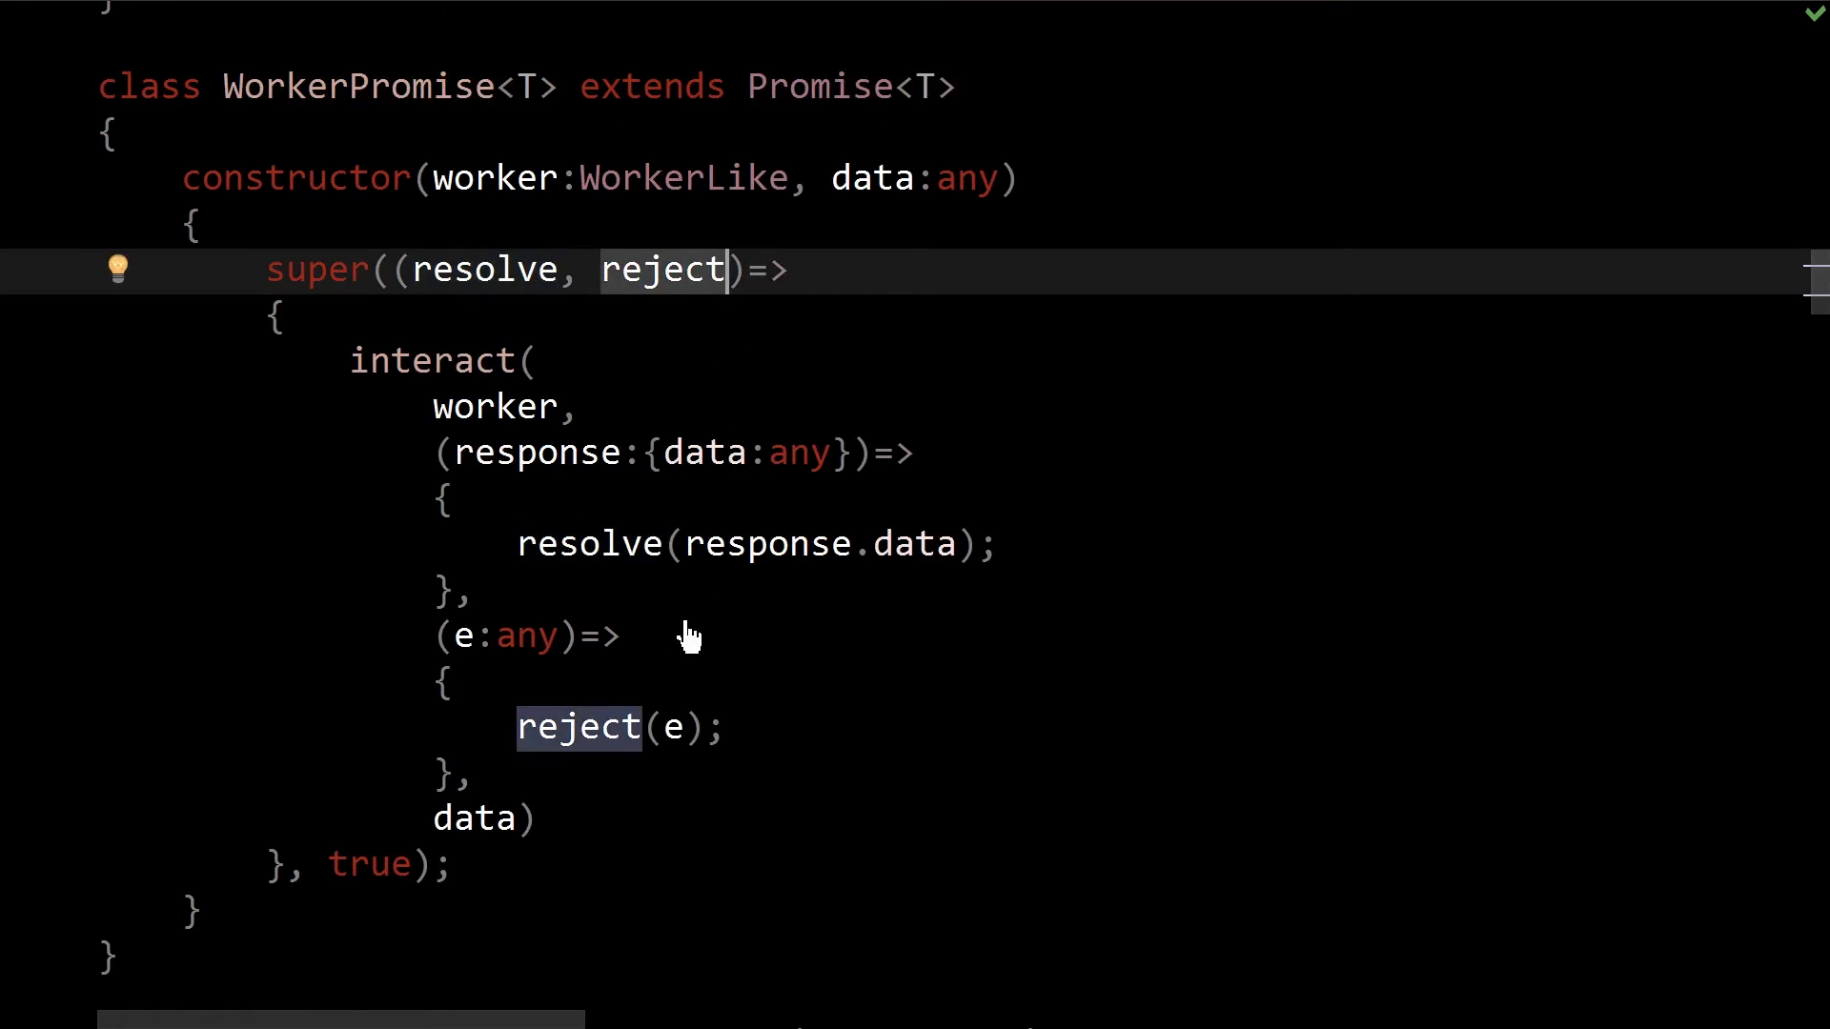
mouse_move(700, 652)
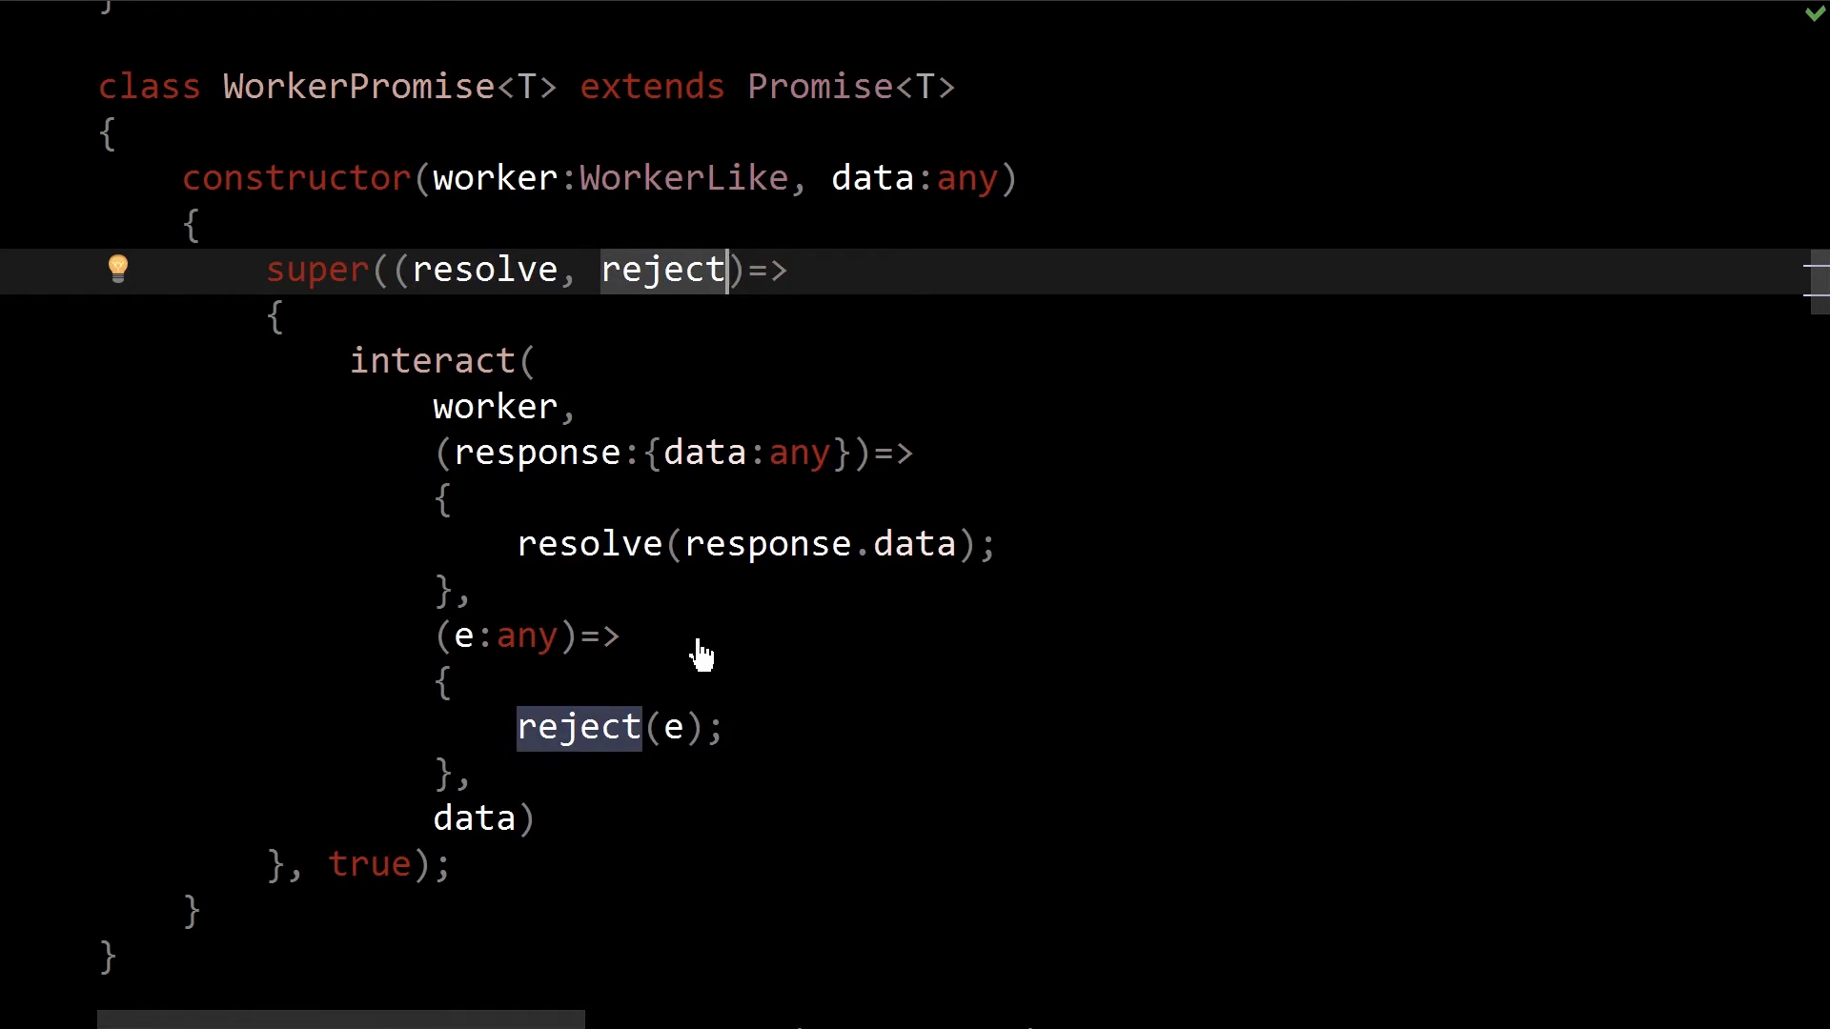
mouse_move(682, 654)
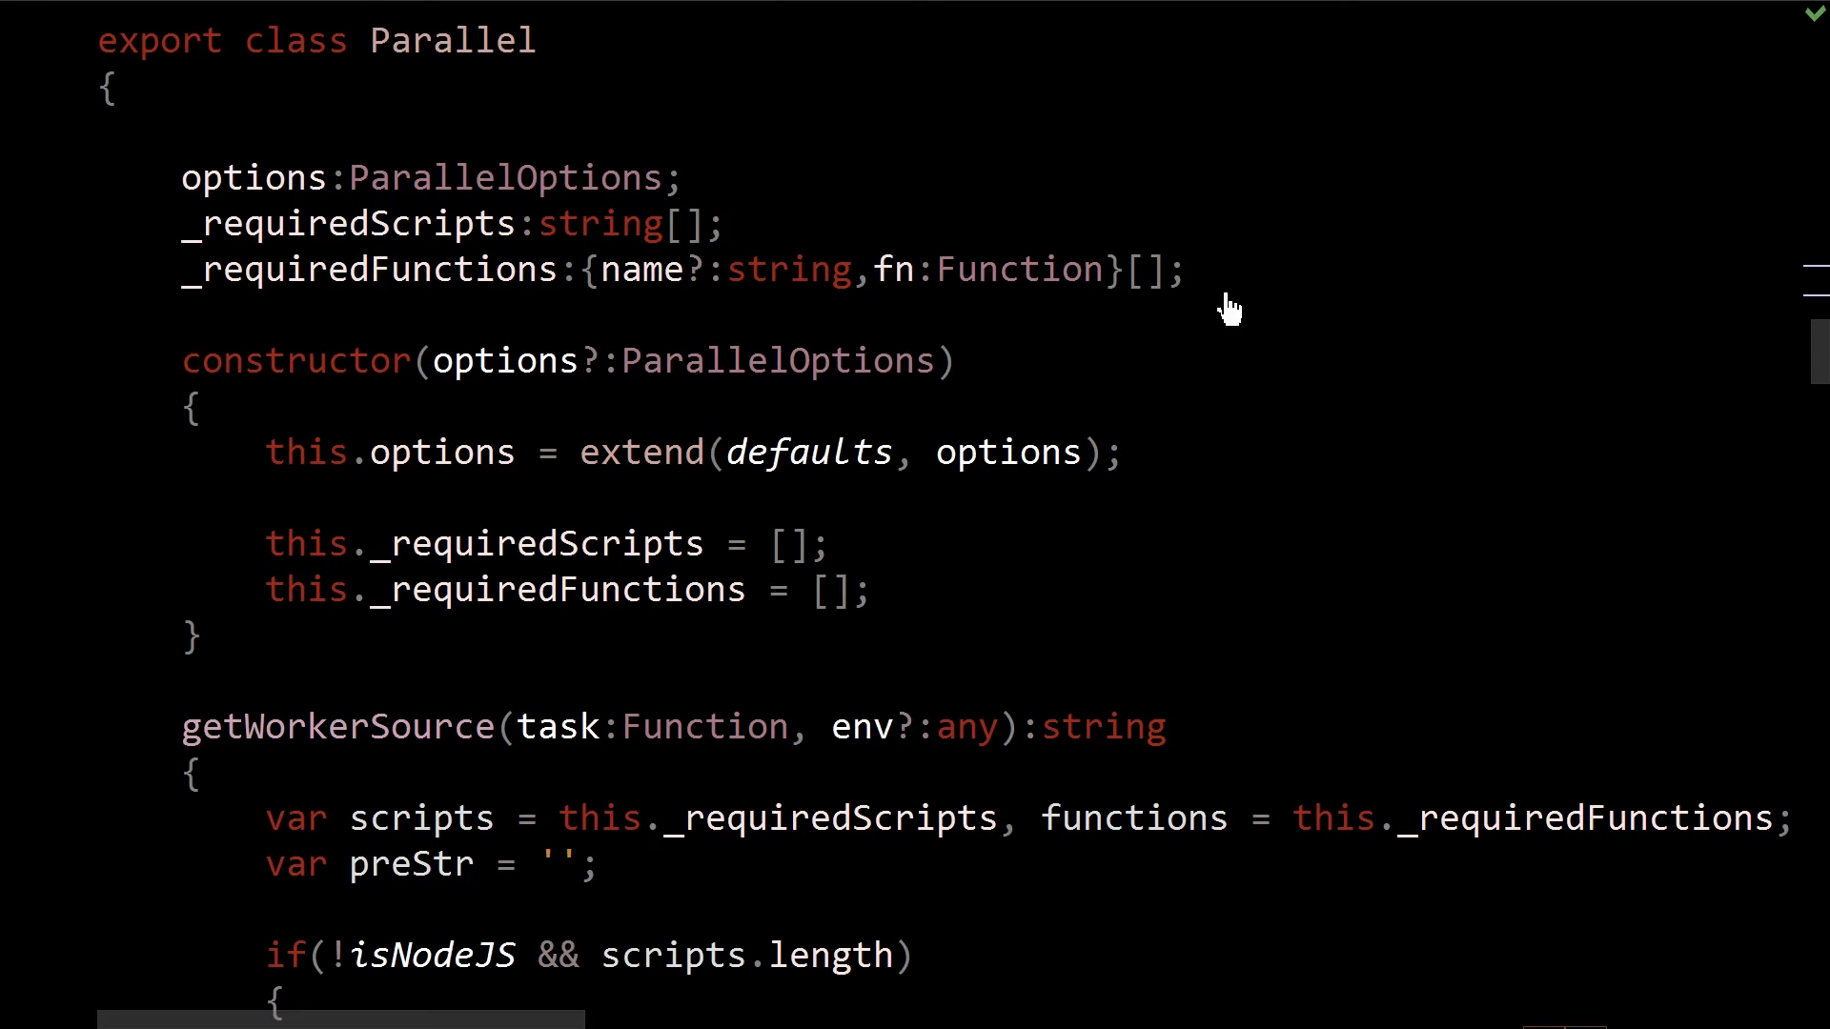
scroll(down, 3)
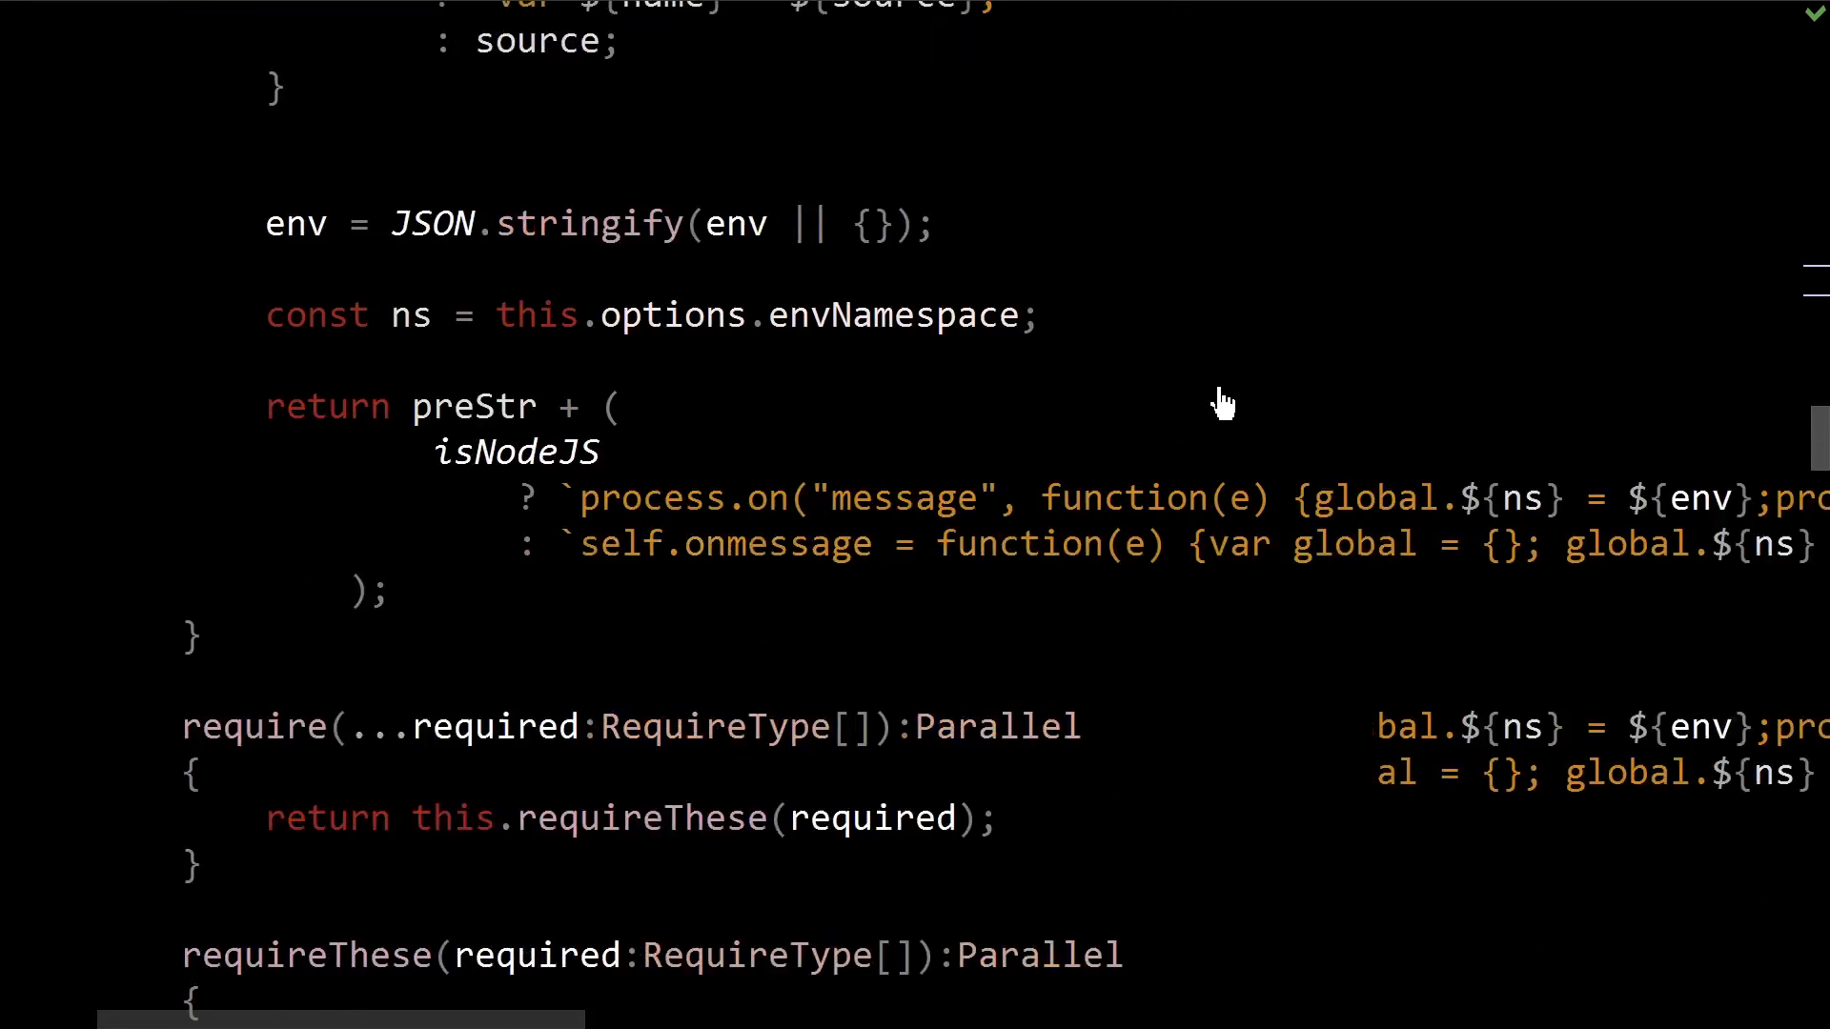
scroll(down, 3)
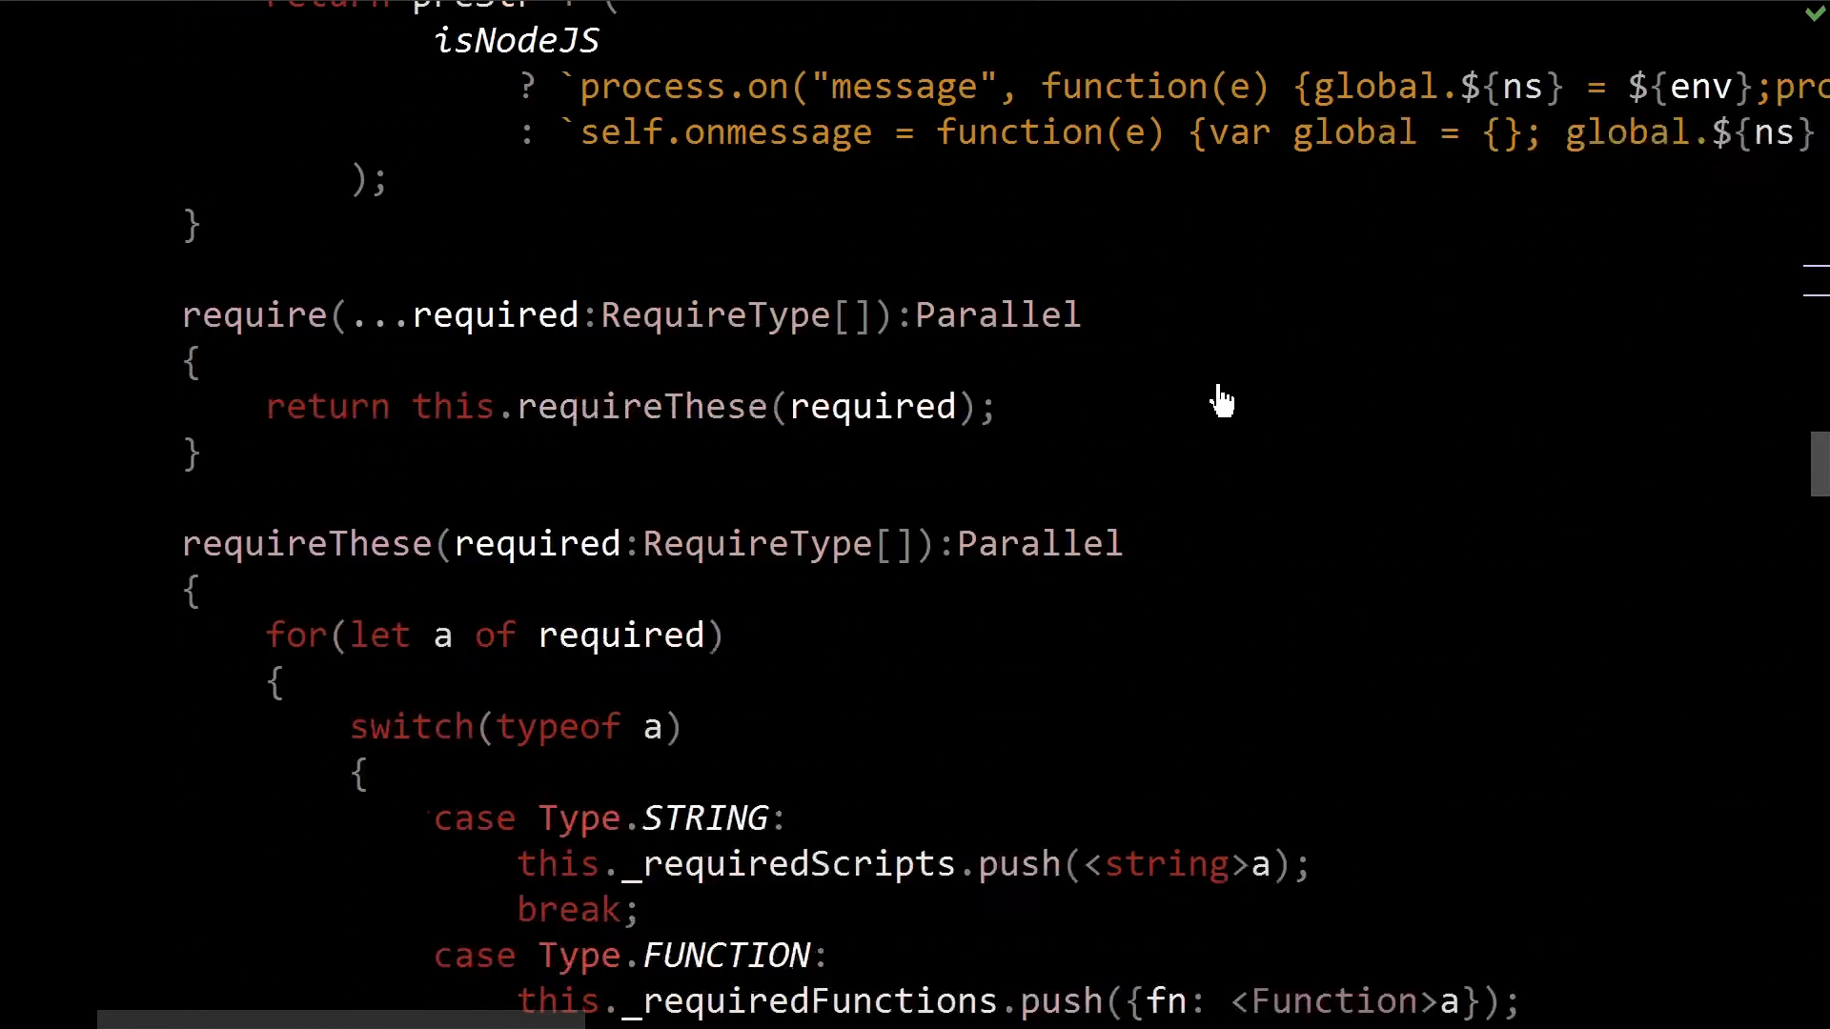
scroll(down, 3)
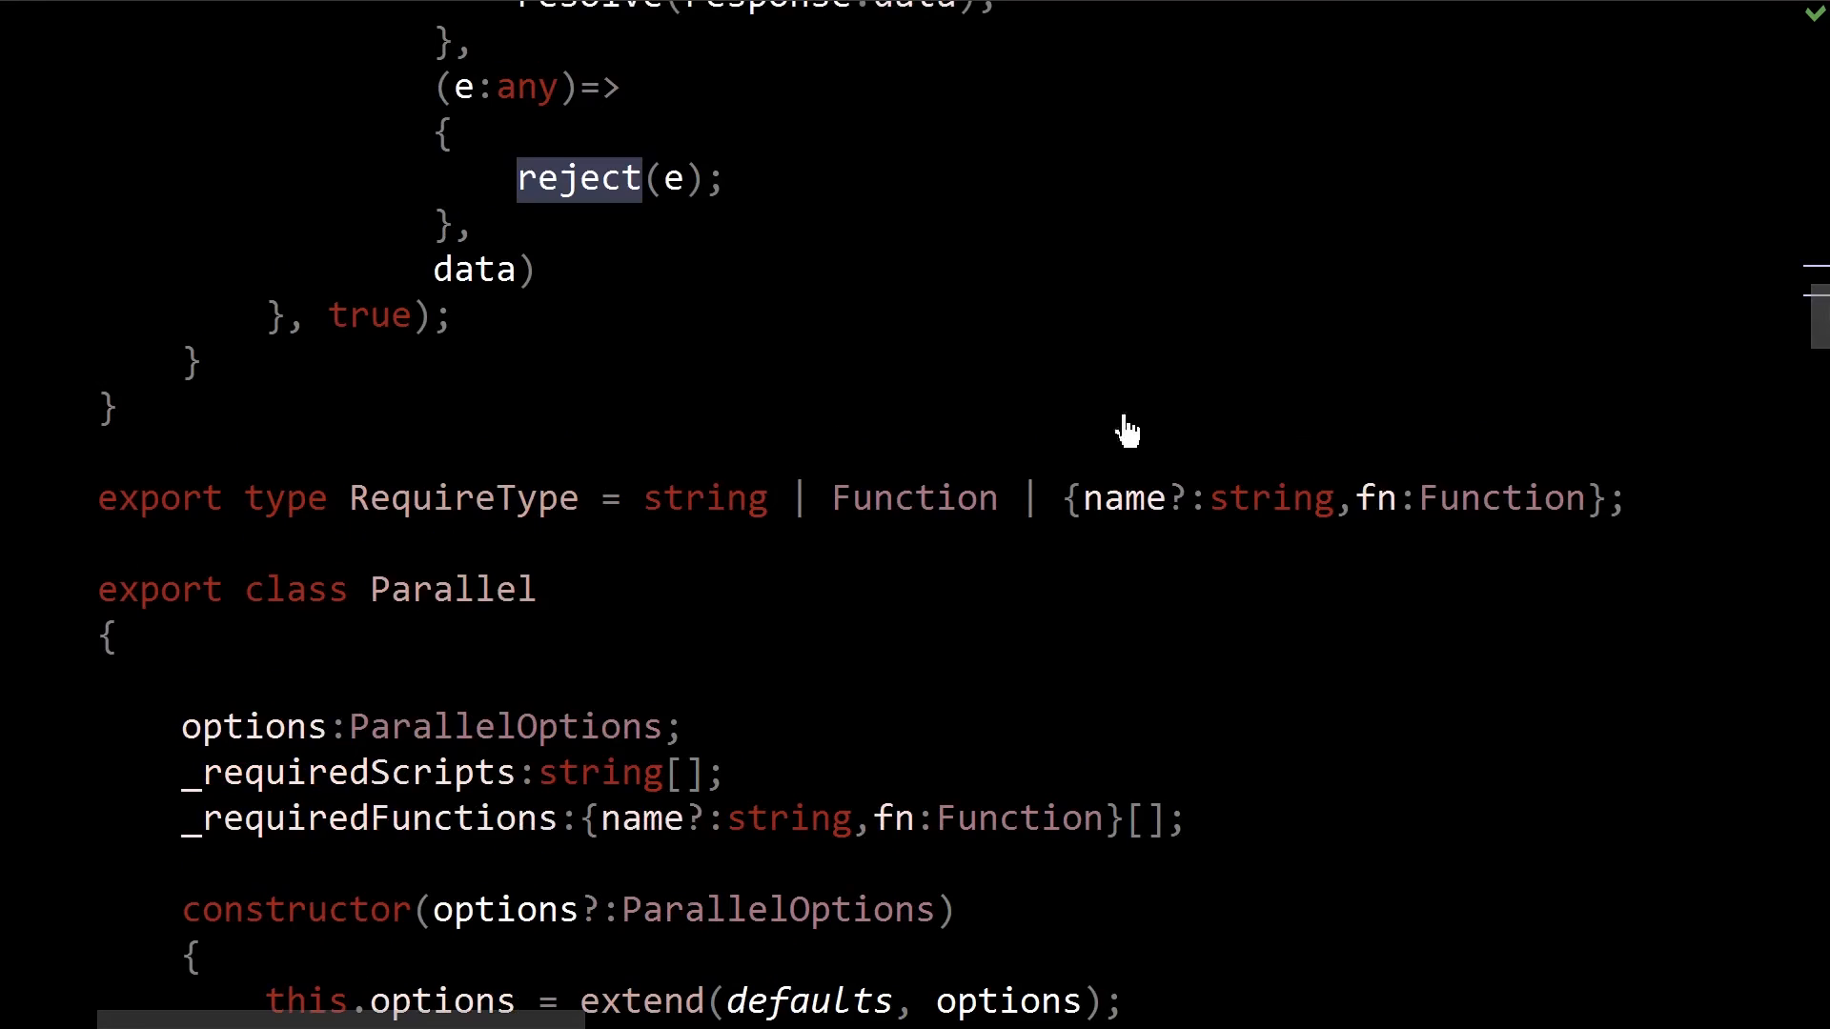
mouse_move(932, 711)
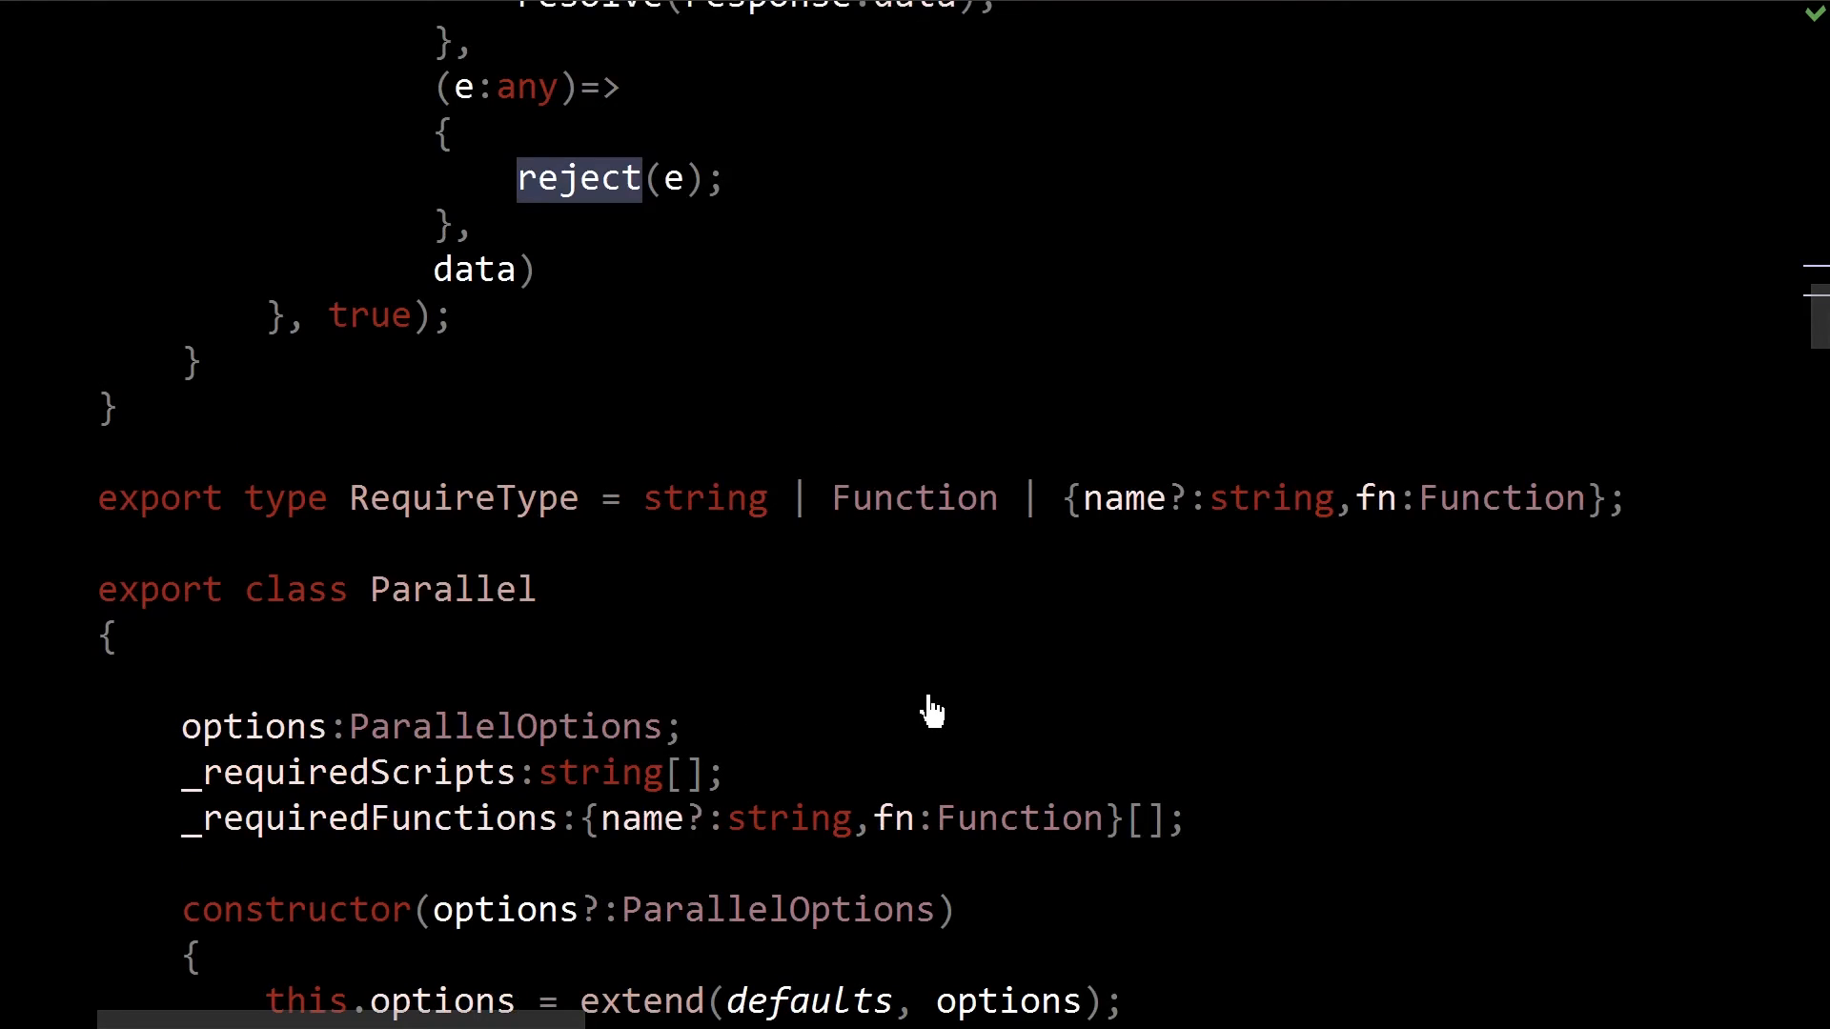
scroll(down, 3)
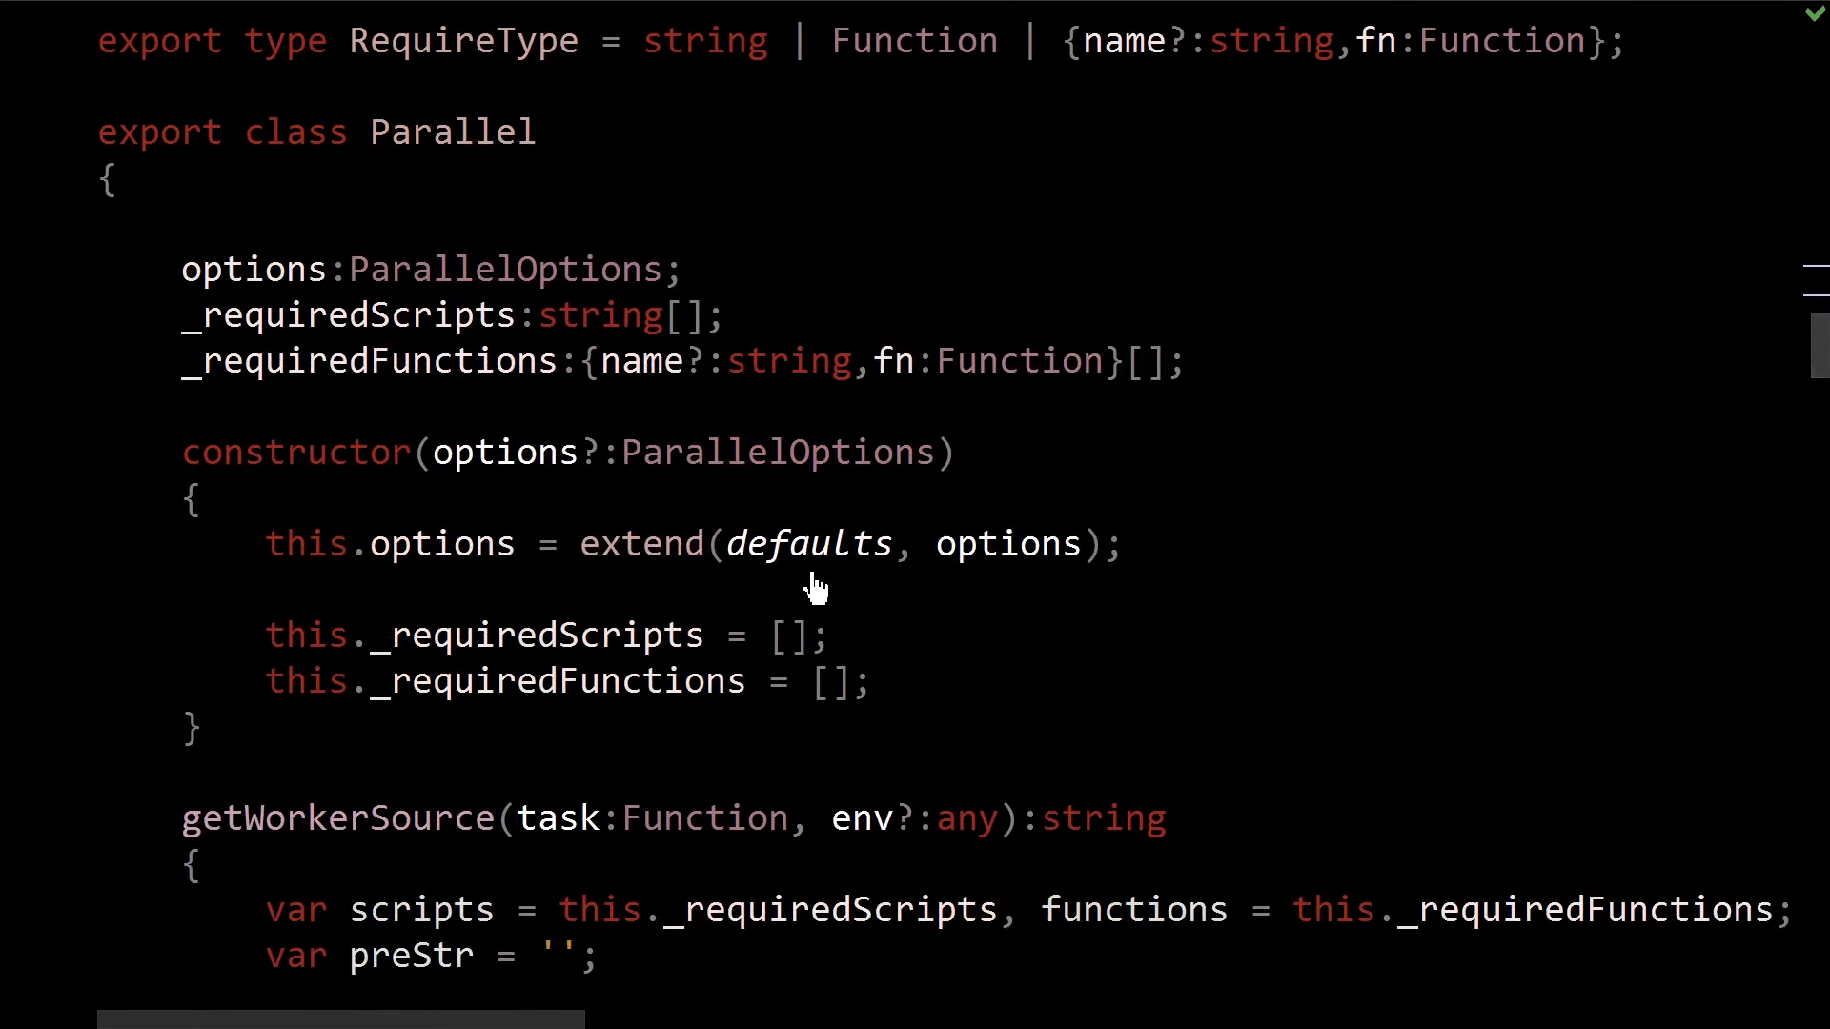
scroll(down, 3)
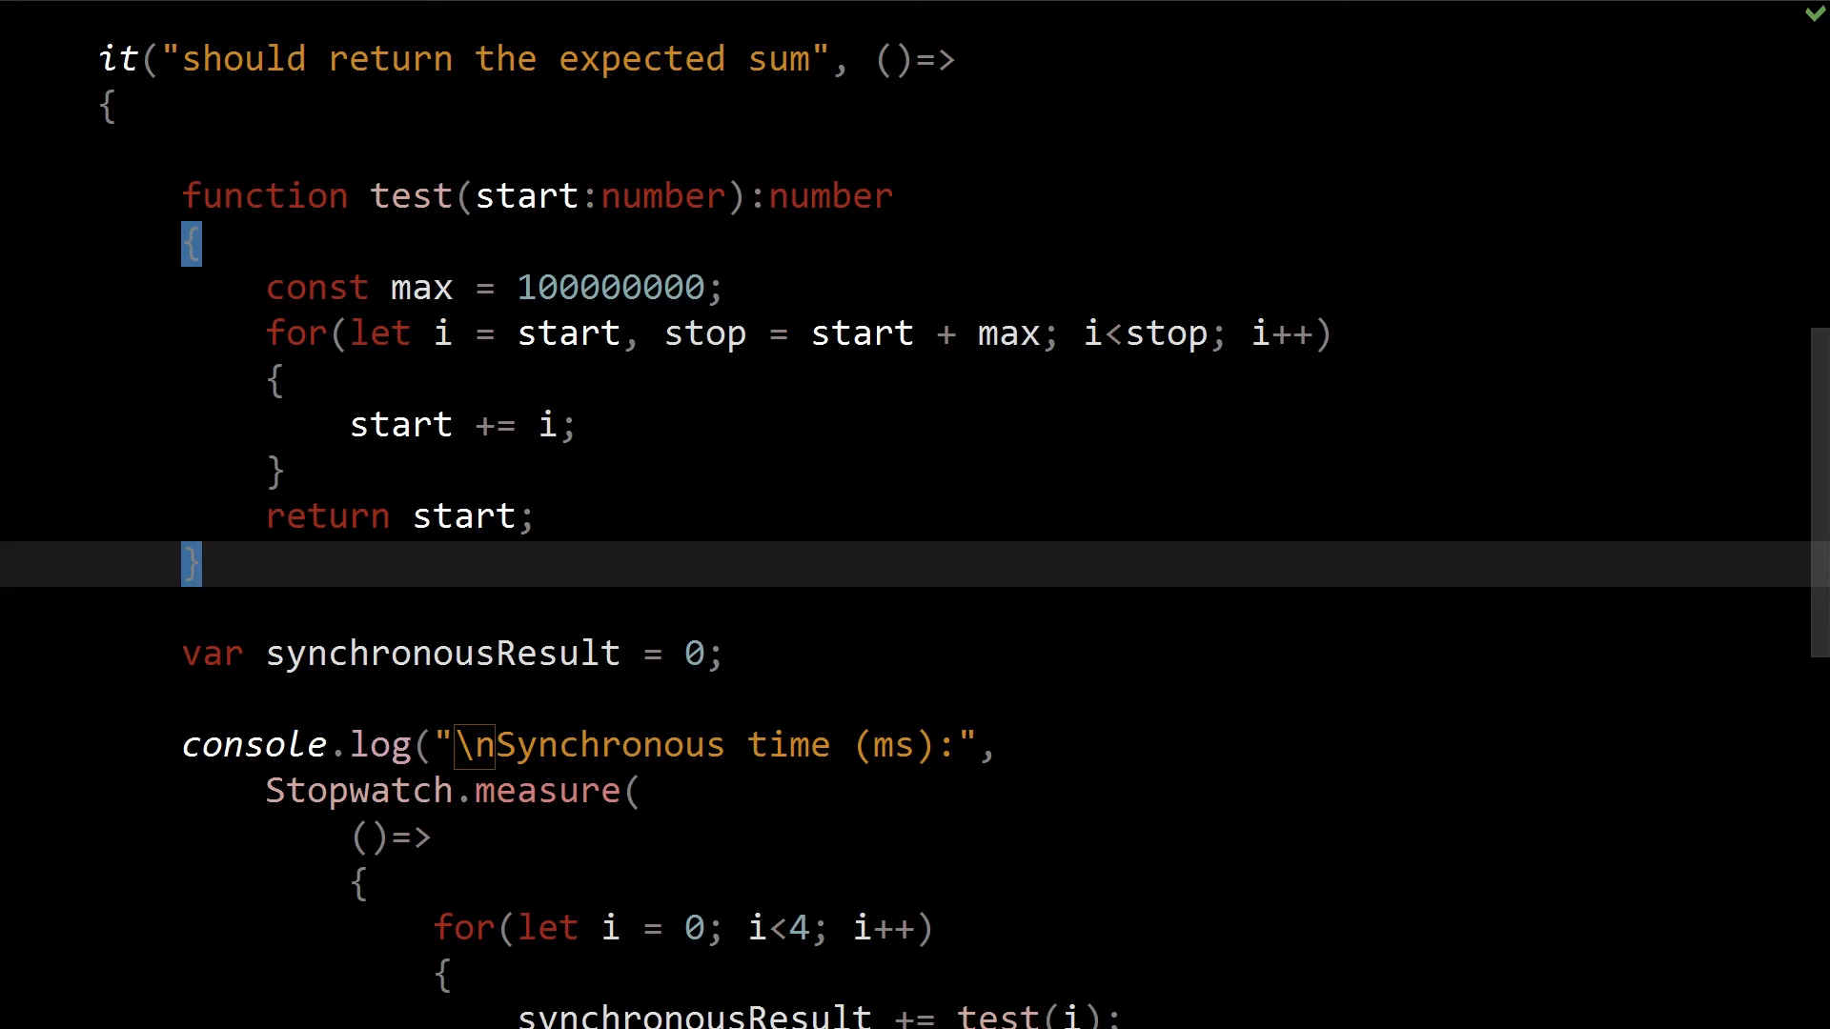
mouse_move(339, 604)
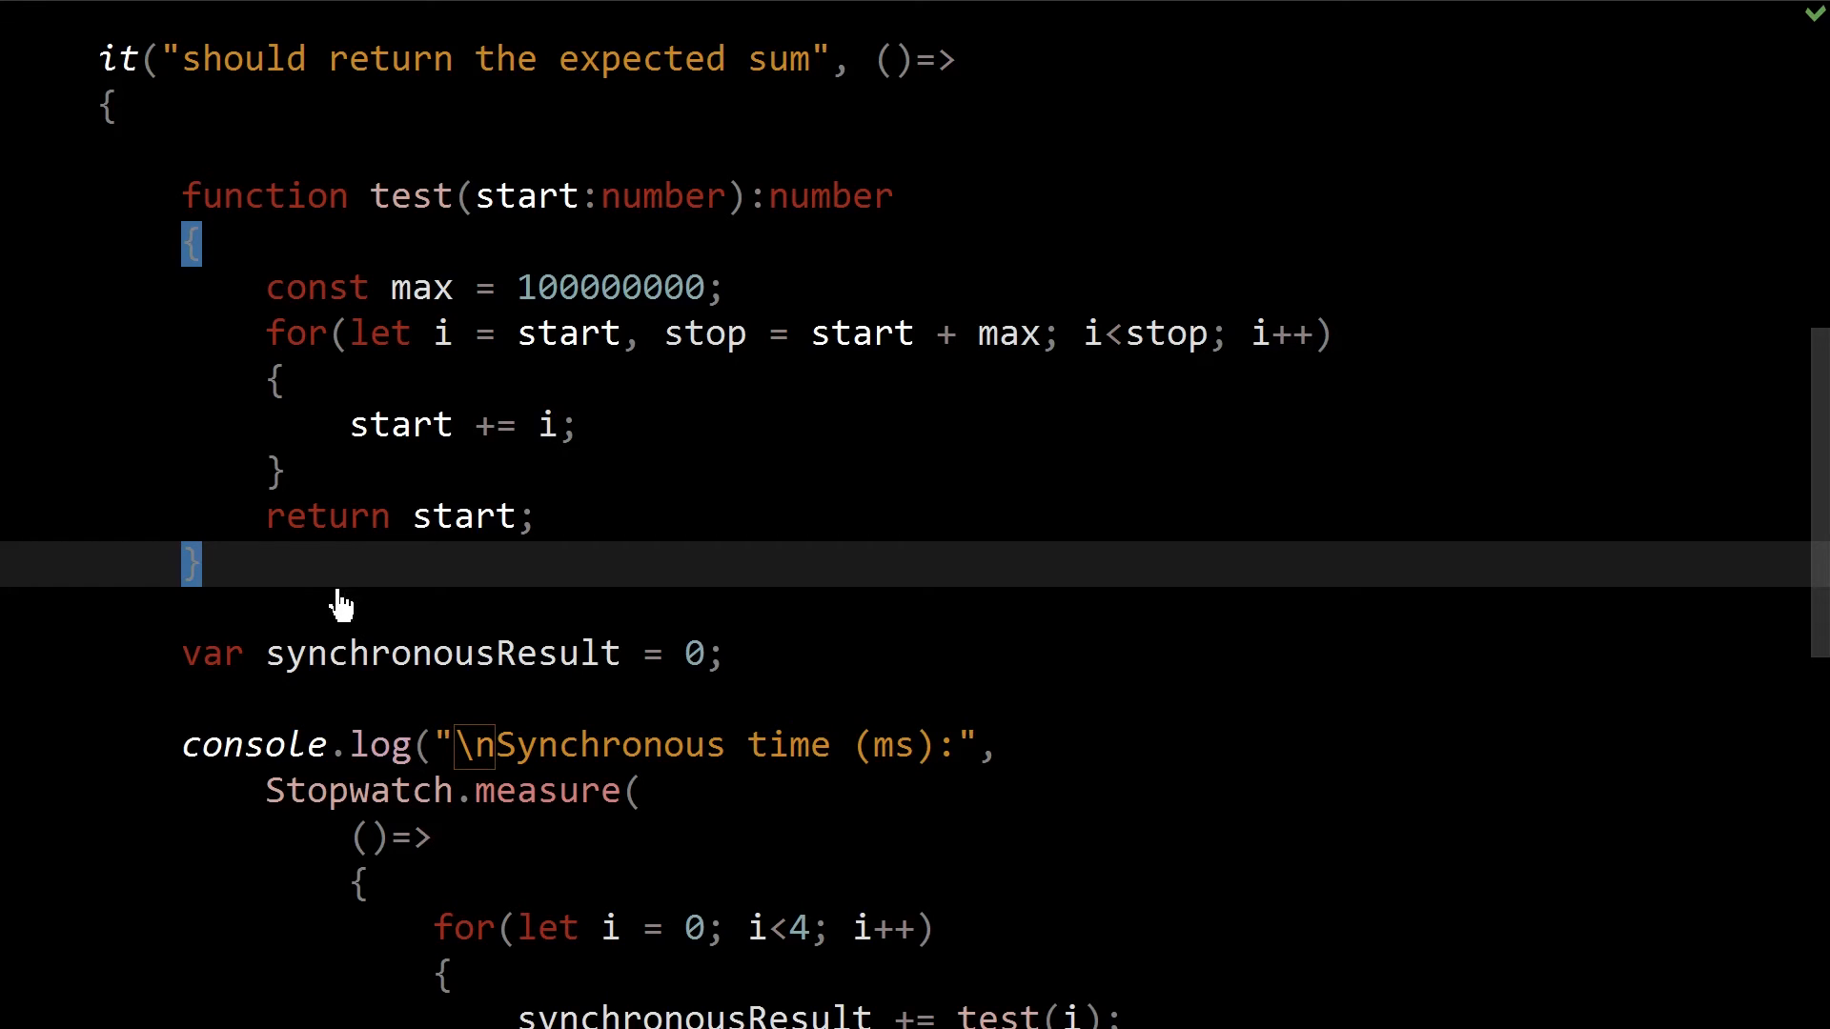
mouse_move(164, 267)
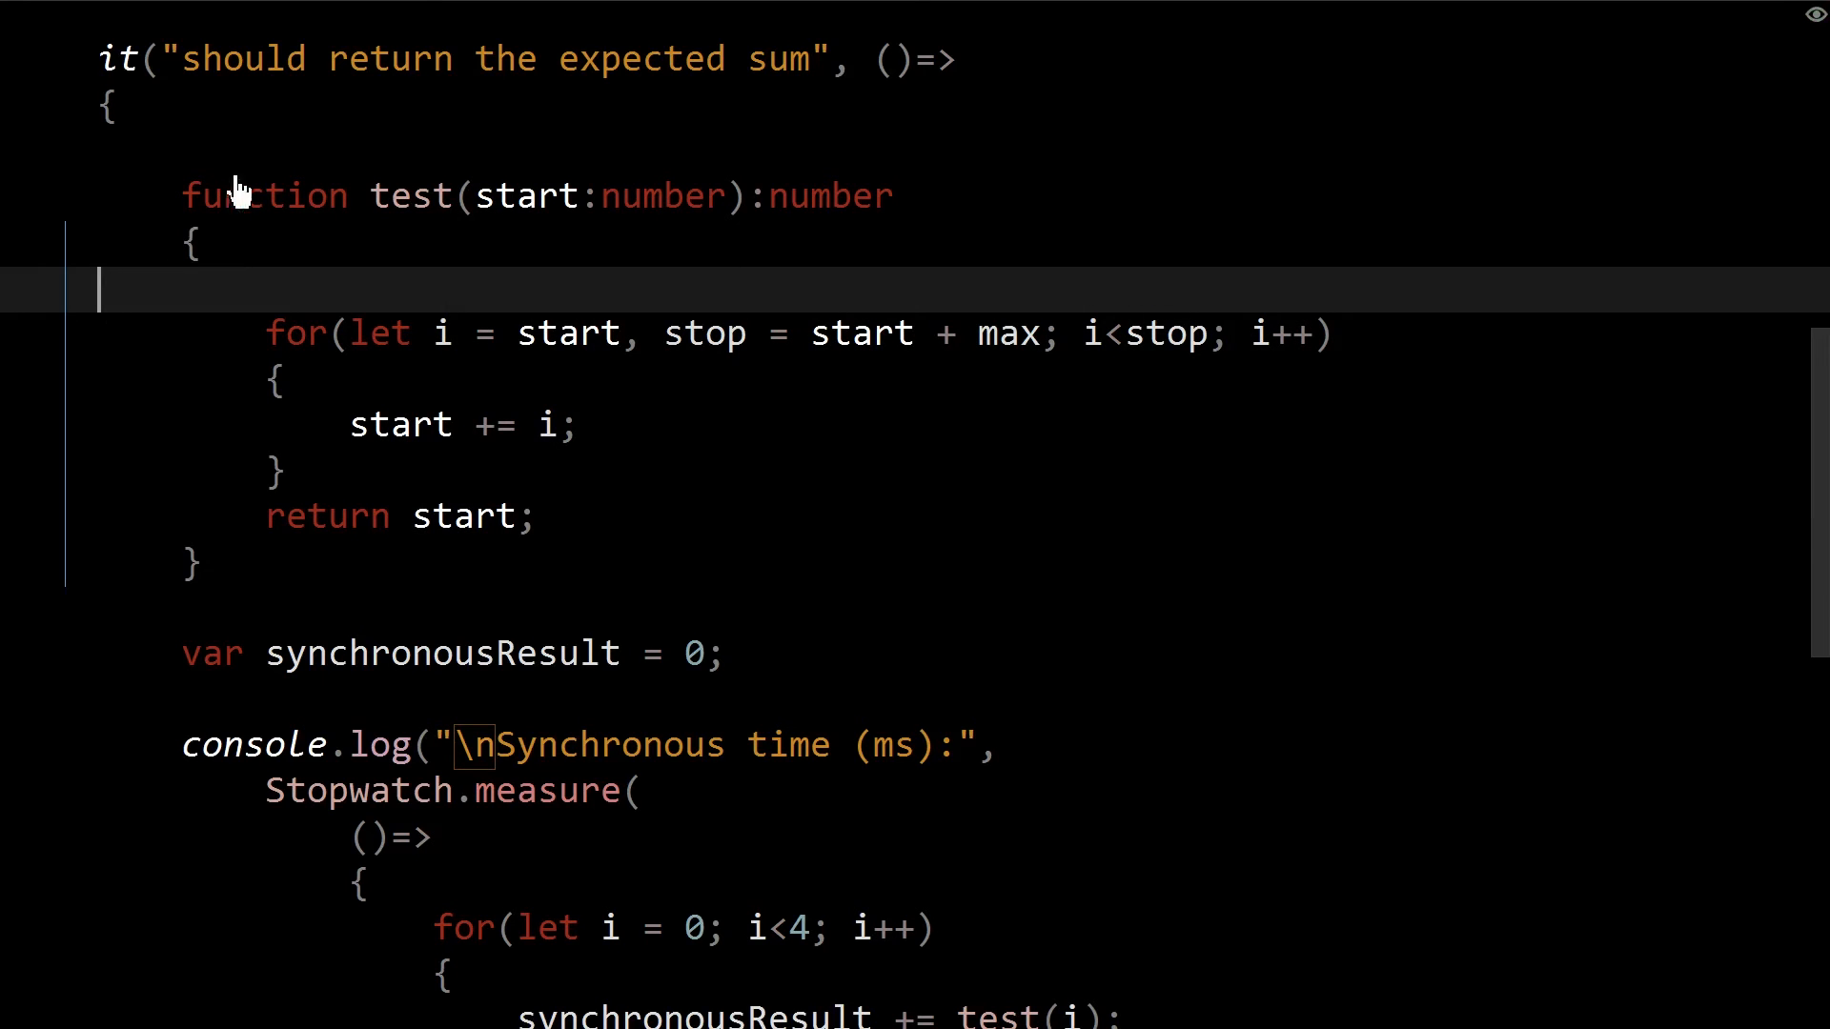
Restore const max = 100000000; above the for loop and scroll down through the test file.
text(const max = 100000000;)
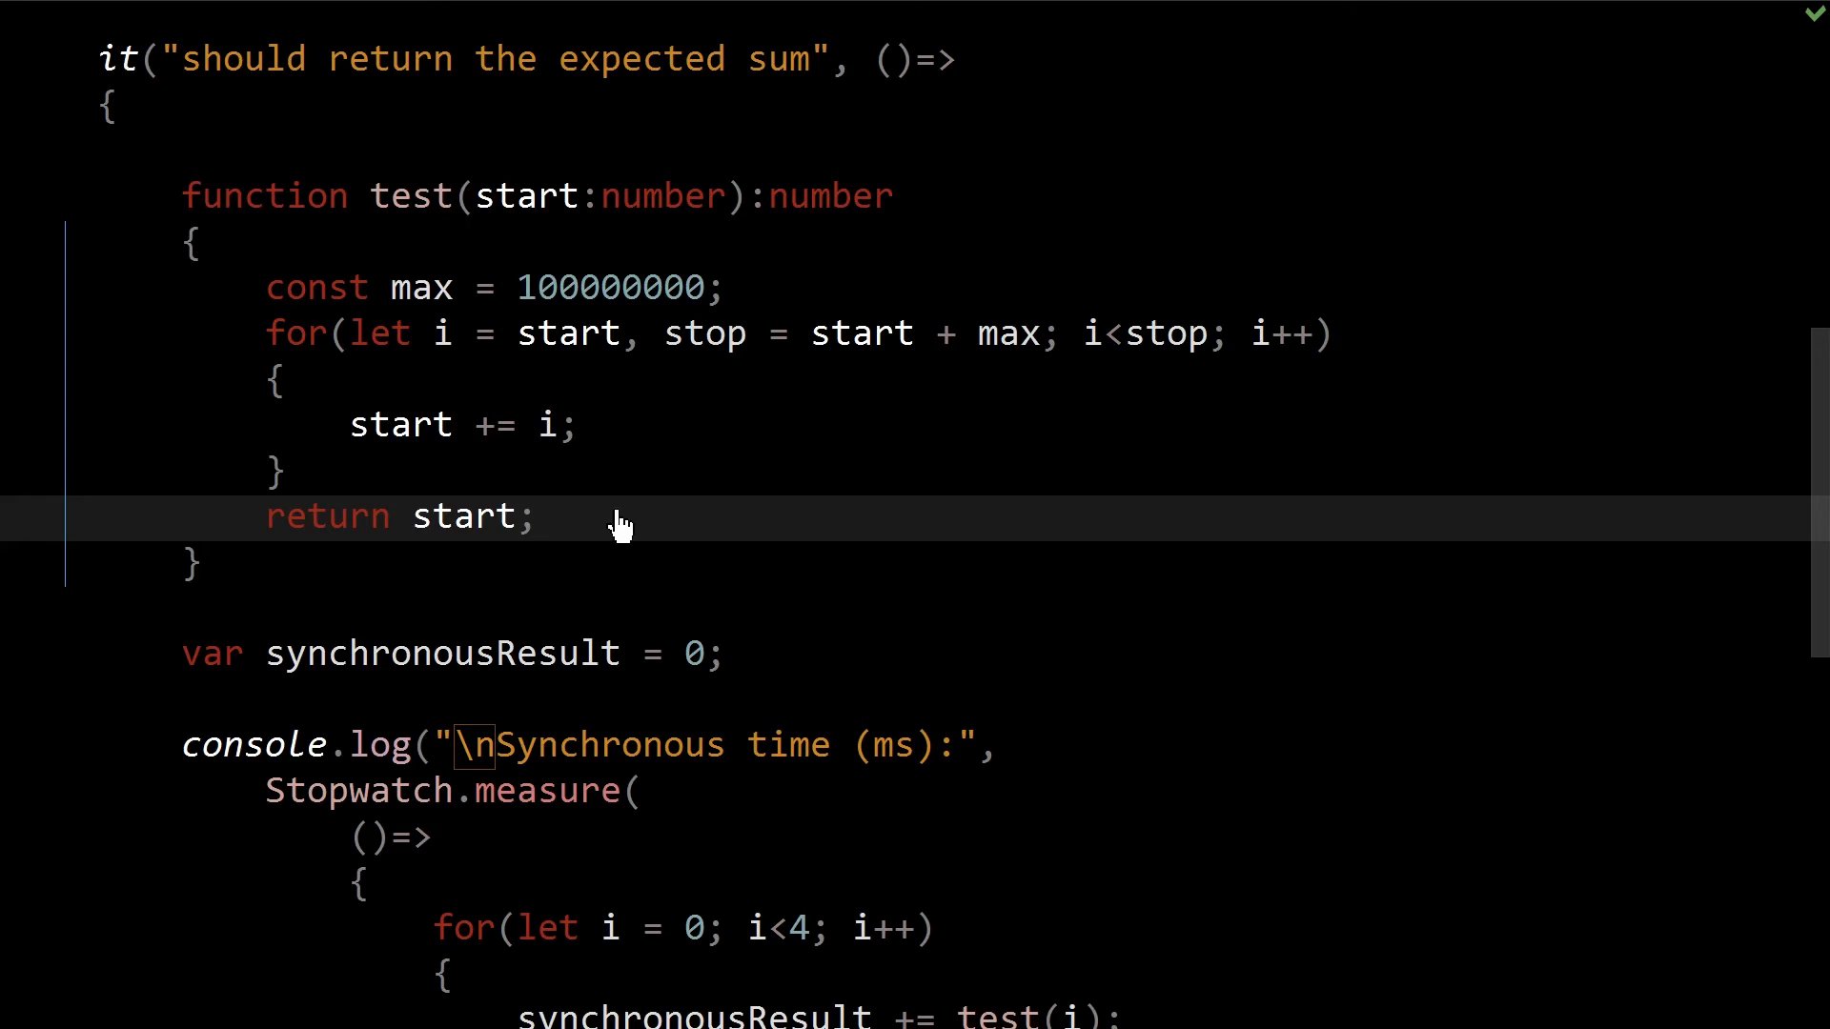
double_click(412, 194)
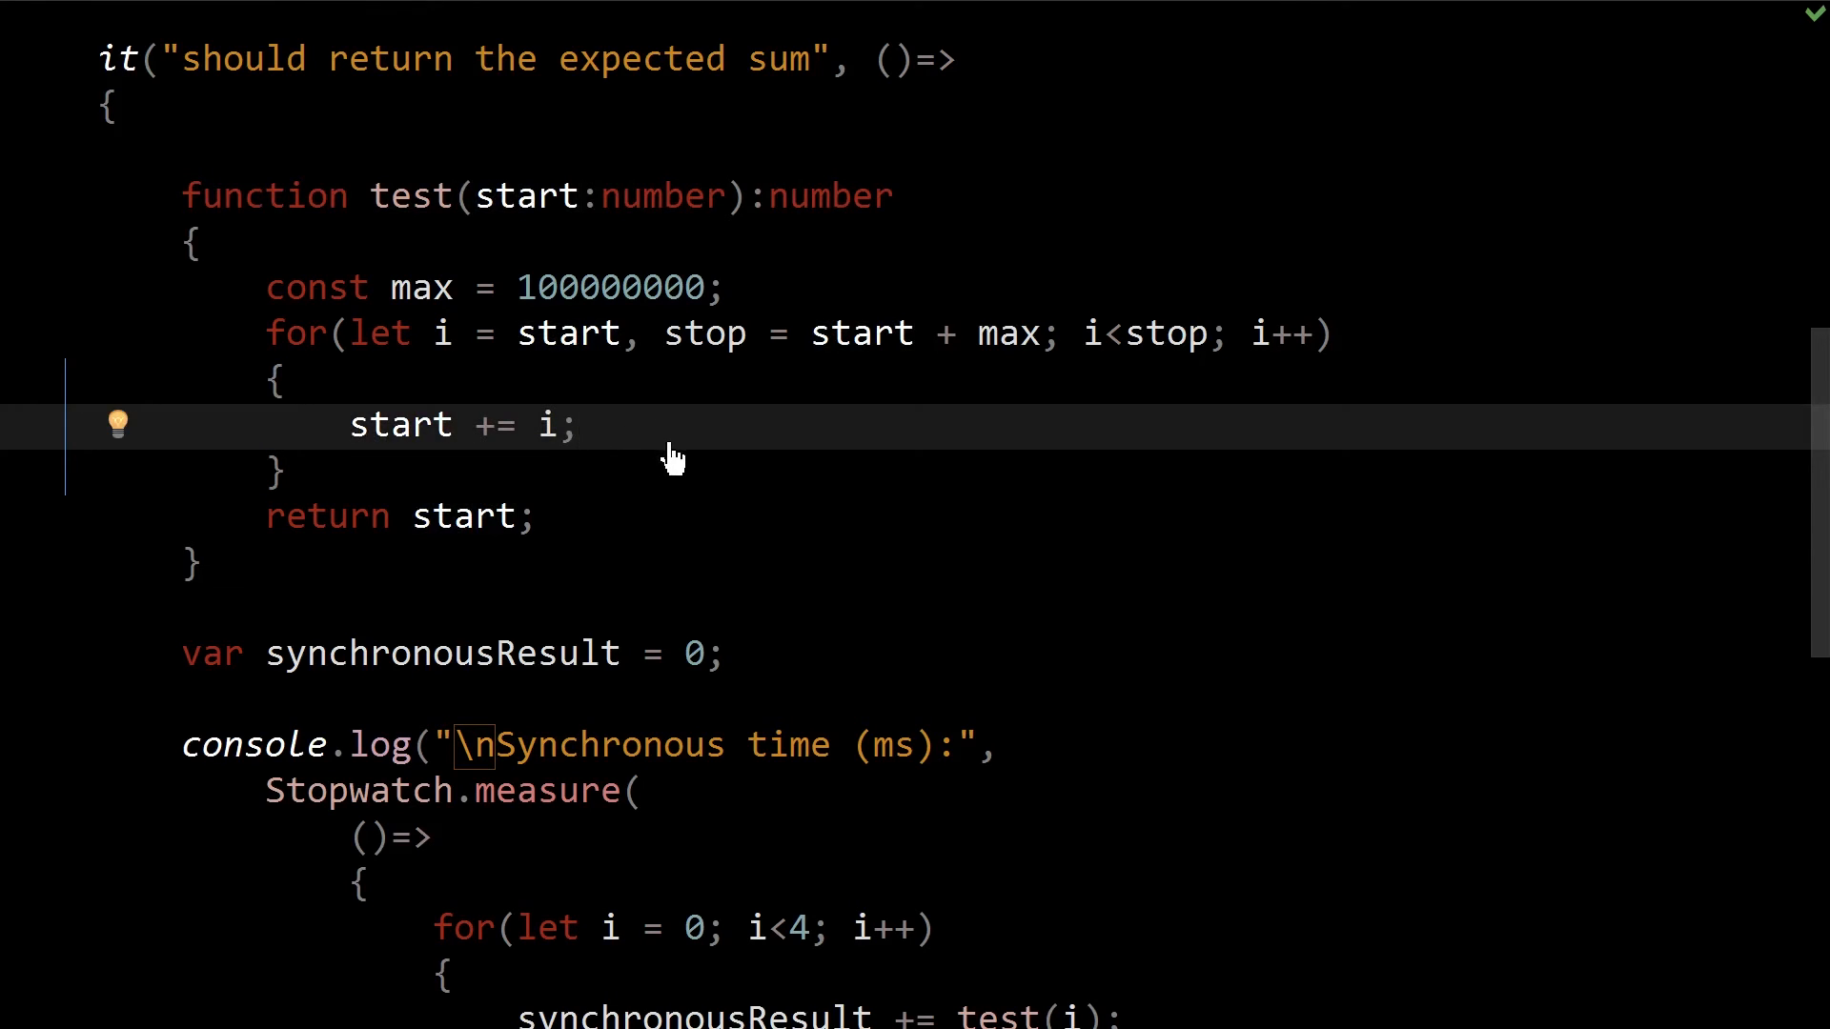
scroll(down, 3)
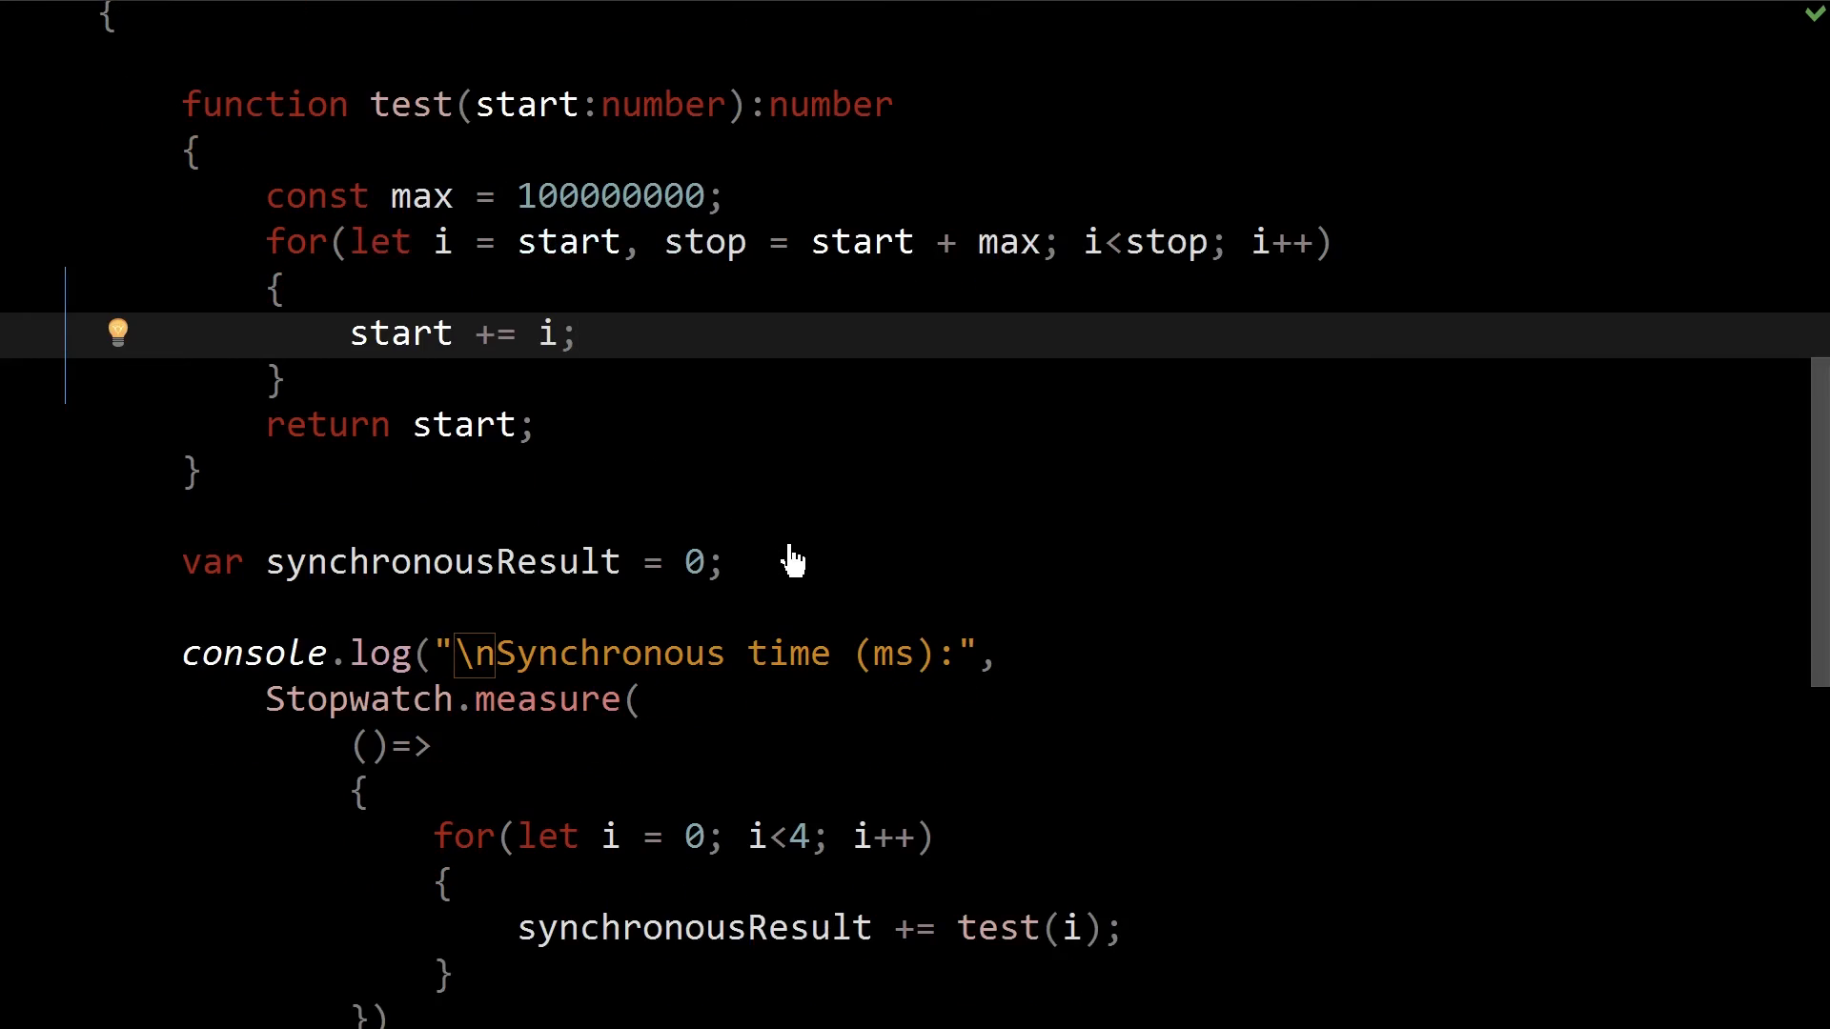
scroll(down, 3)
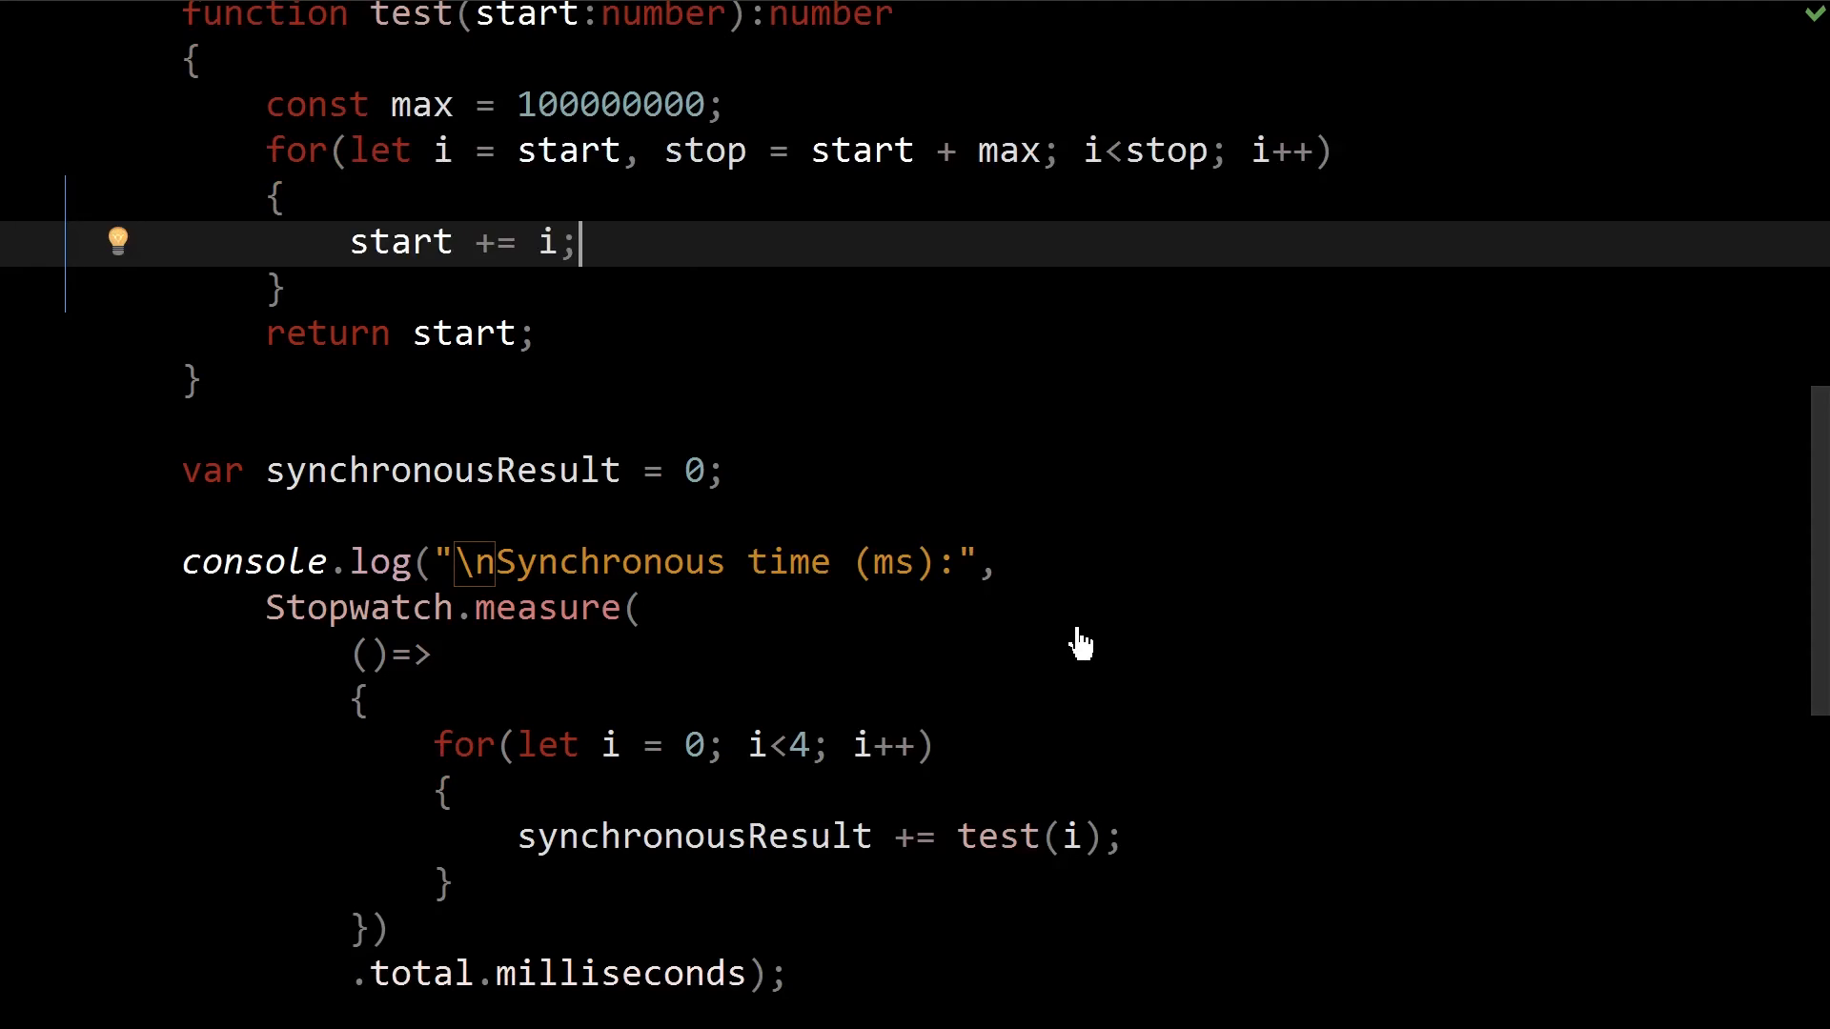
scroll(down, 3)
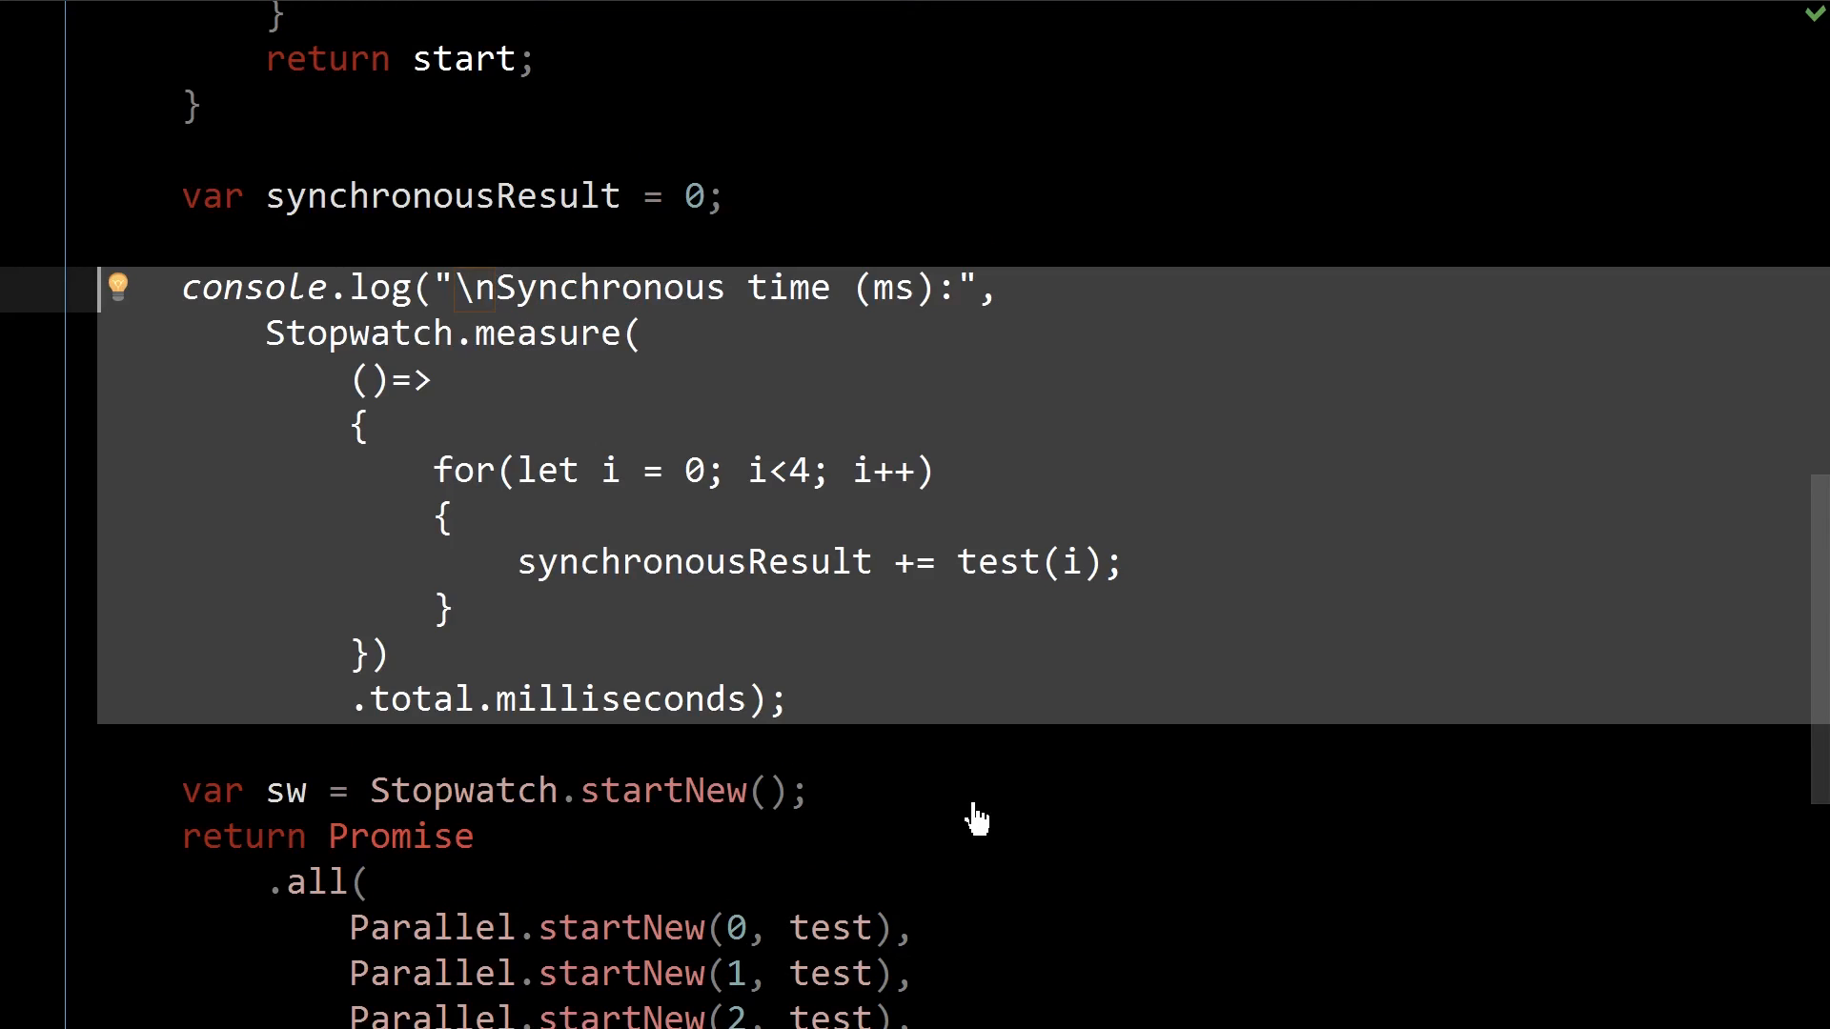
mouse_move(934, 759)
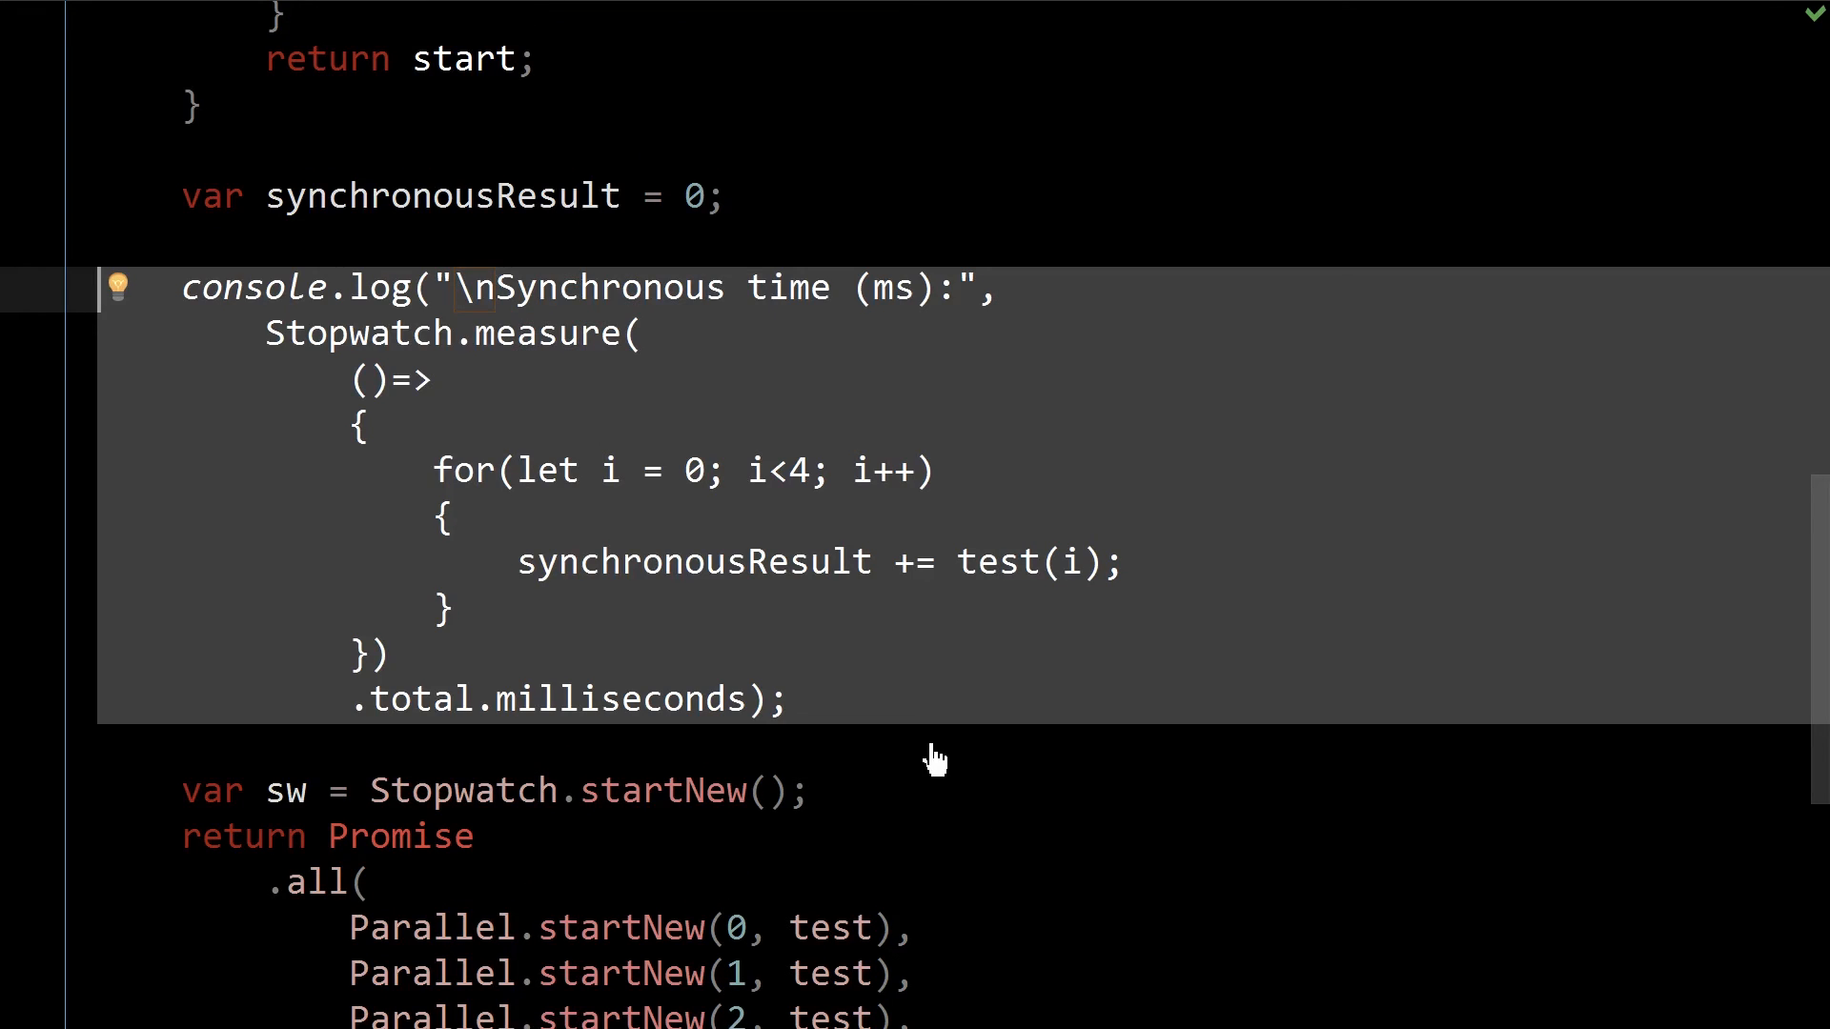
click(997, 560)
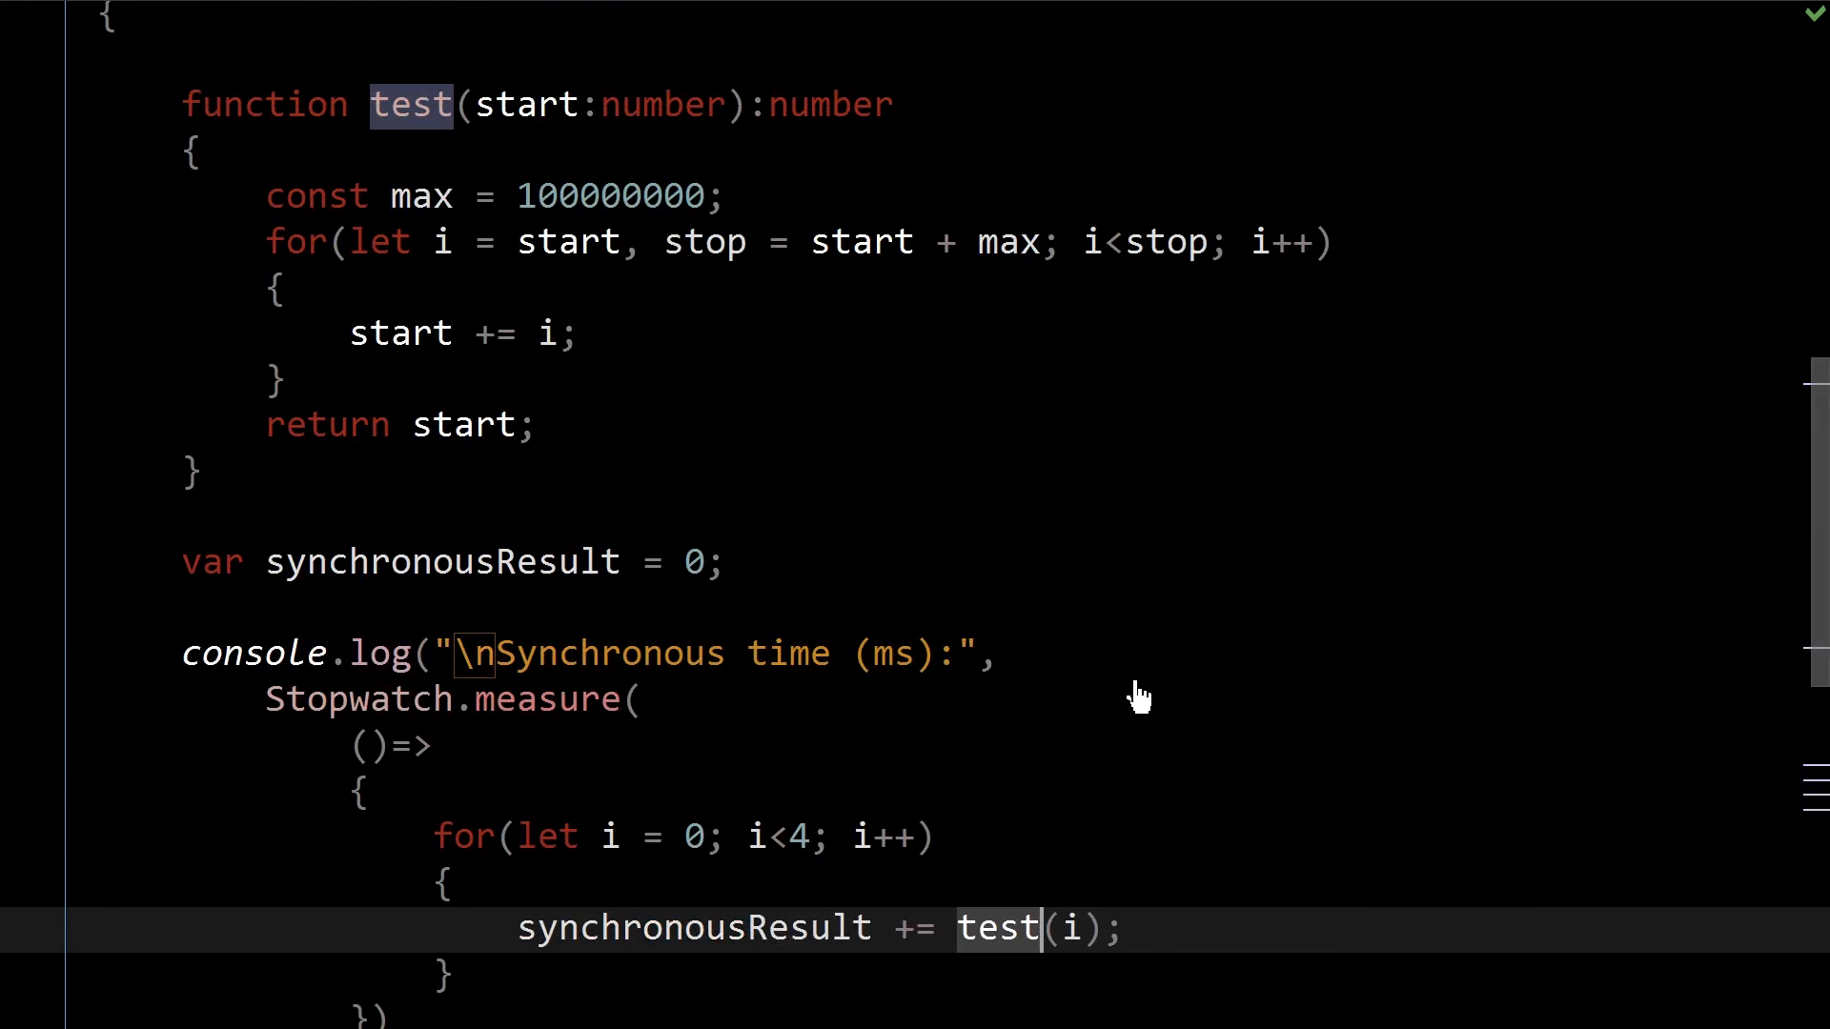
scroll(down, 3)
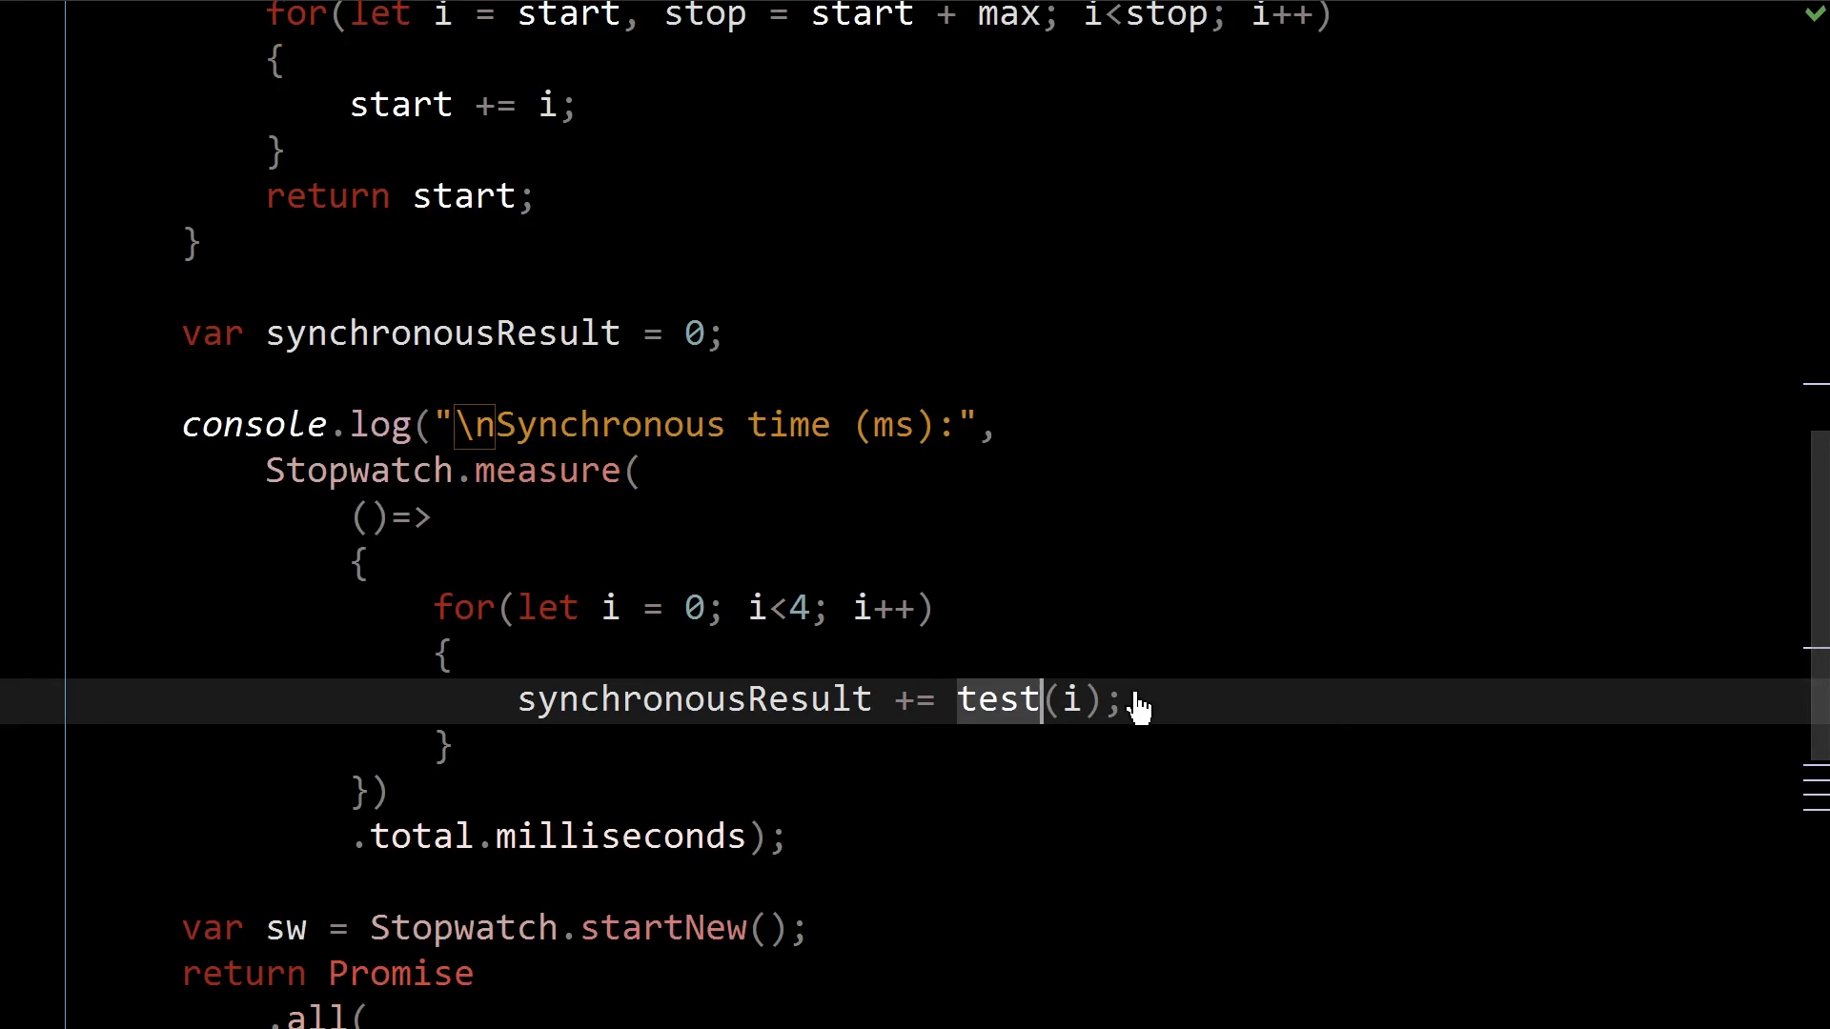
mouse_move(704, 633)
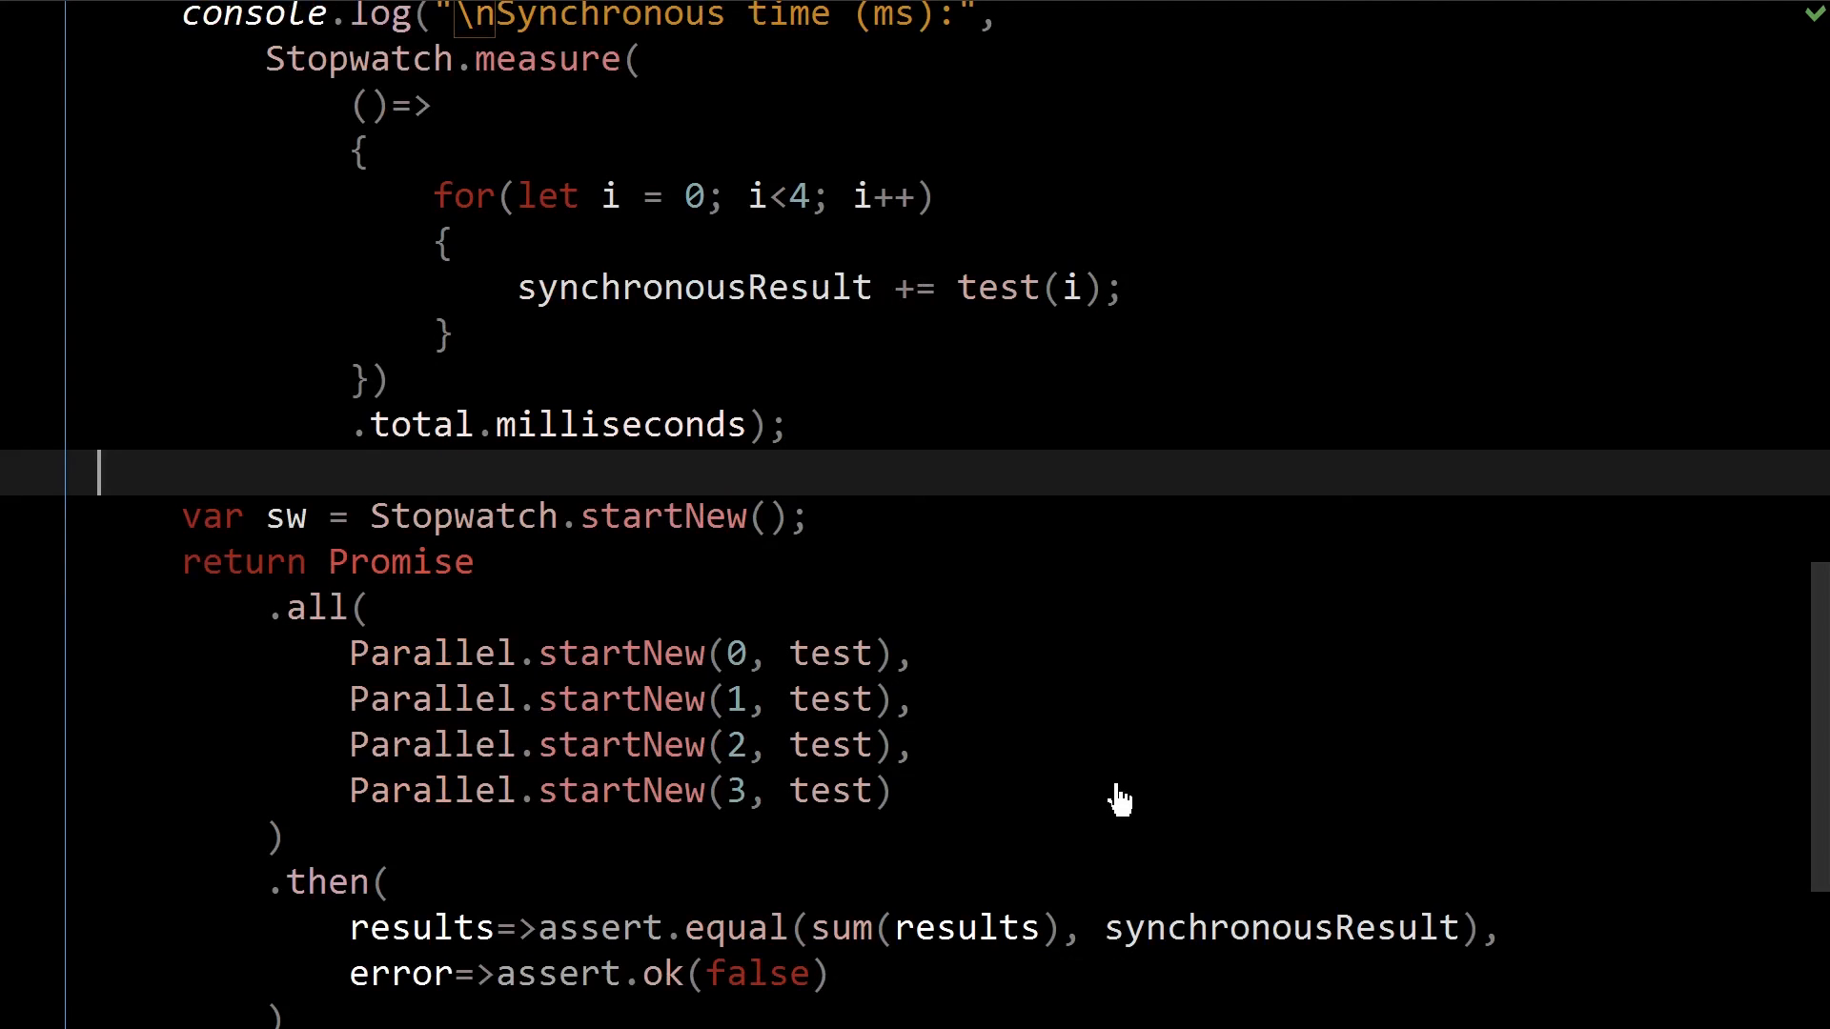
scroll(down, 3)
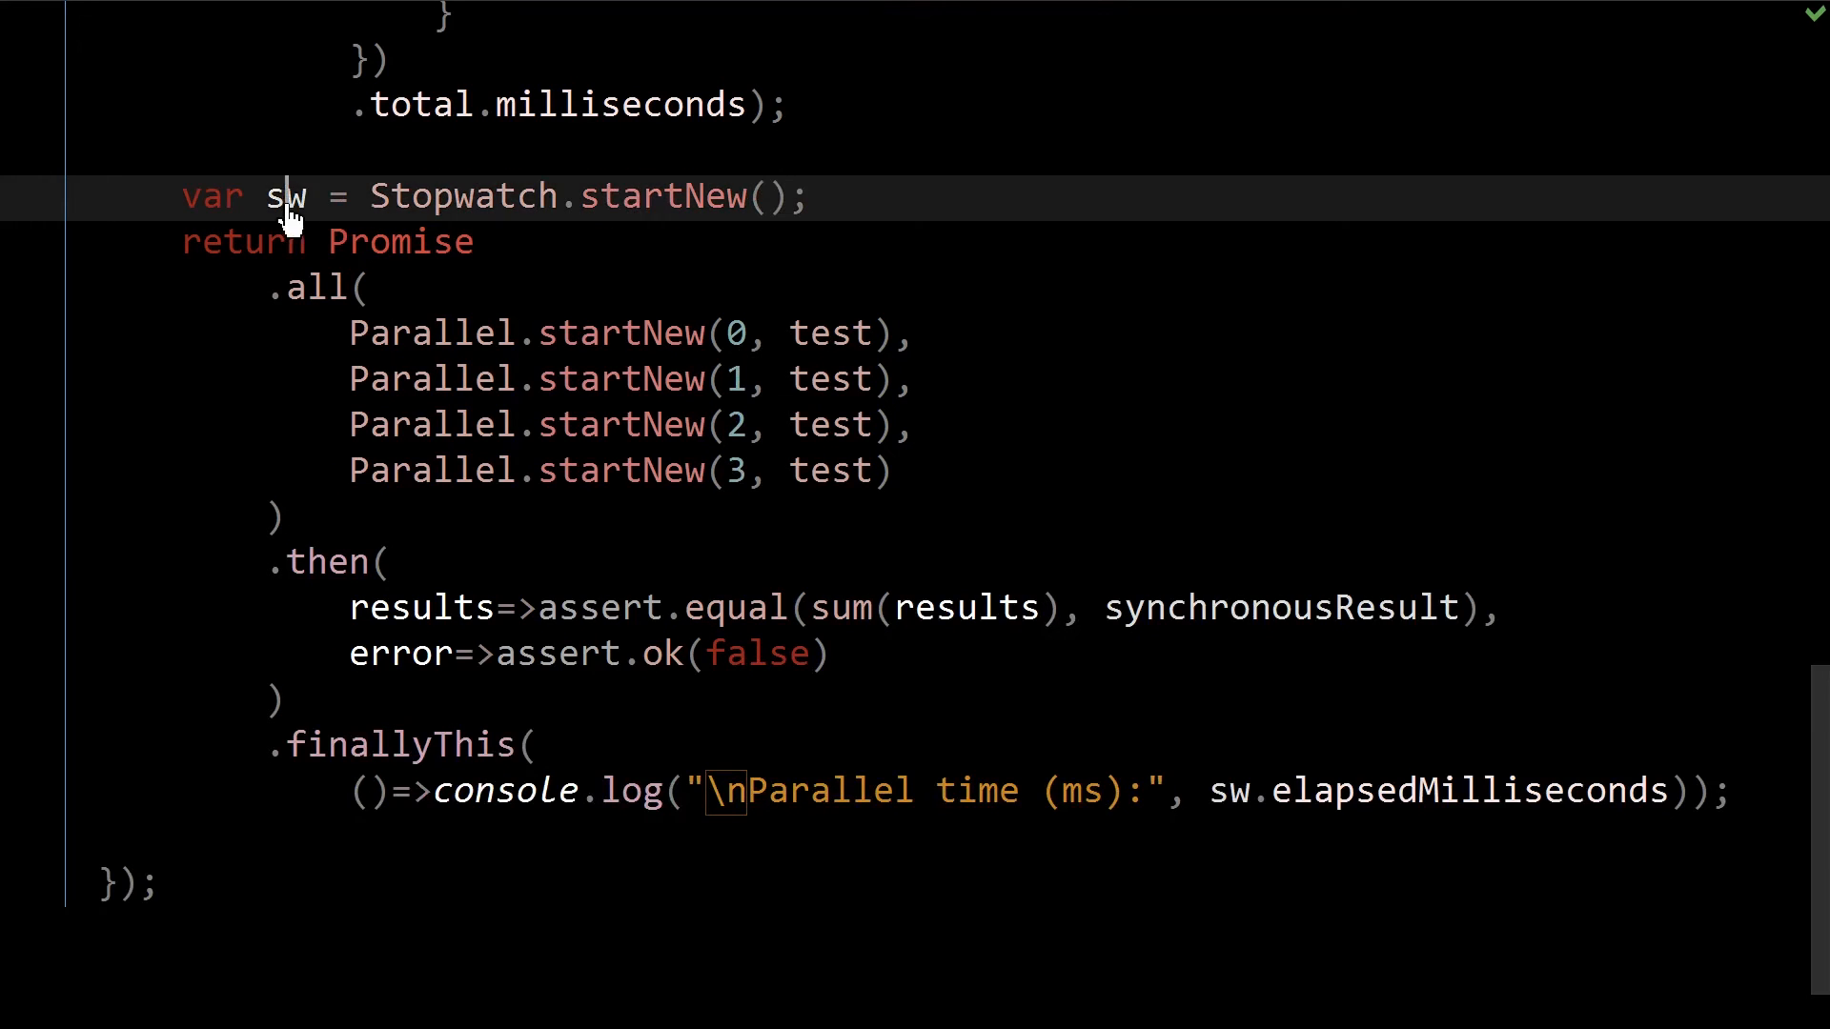
mouse_move(940, 850)
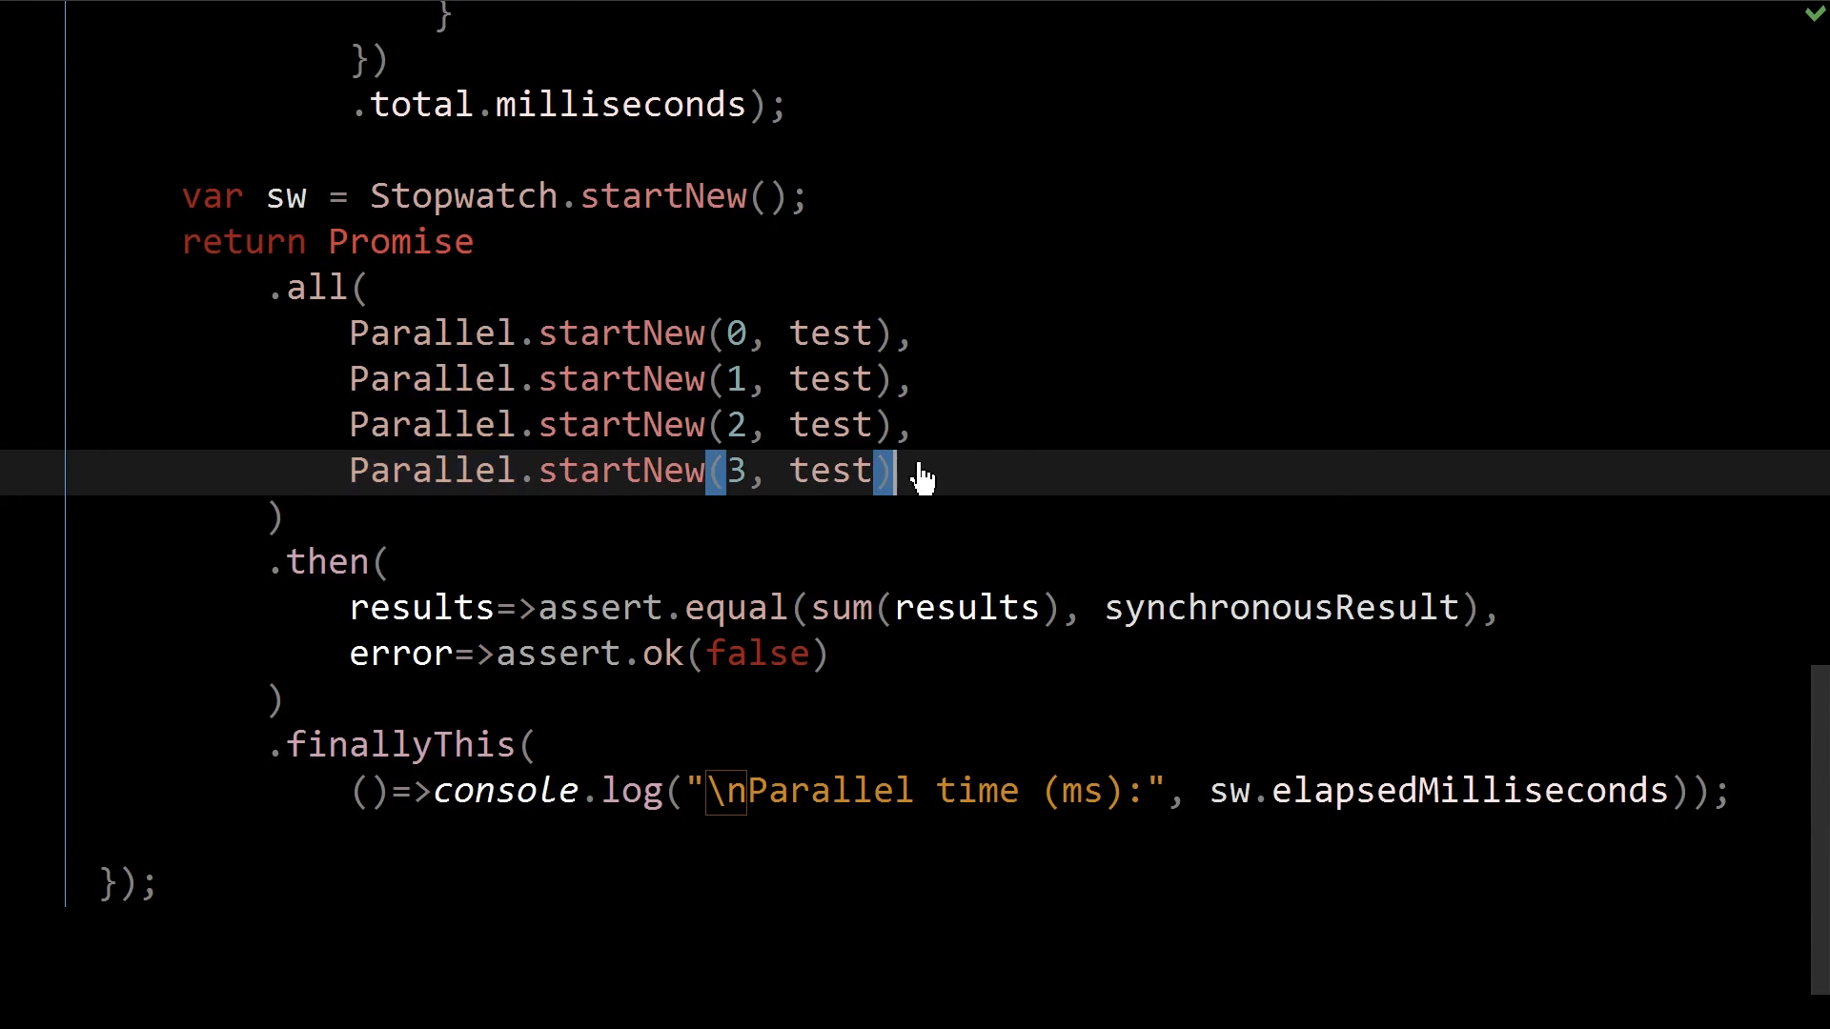
mouse_move(1037, 411)
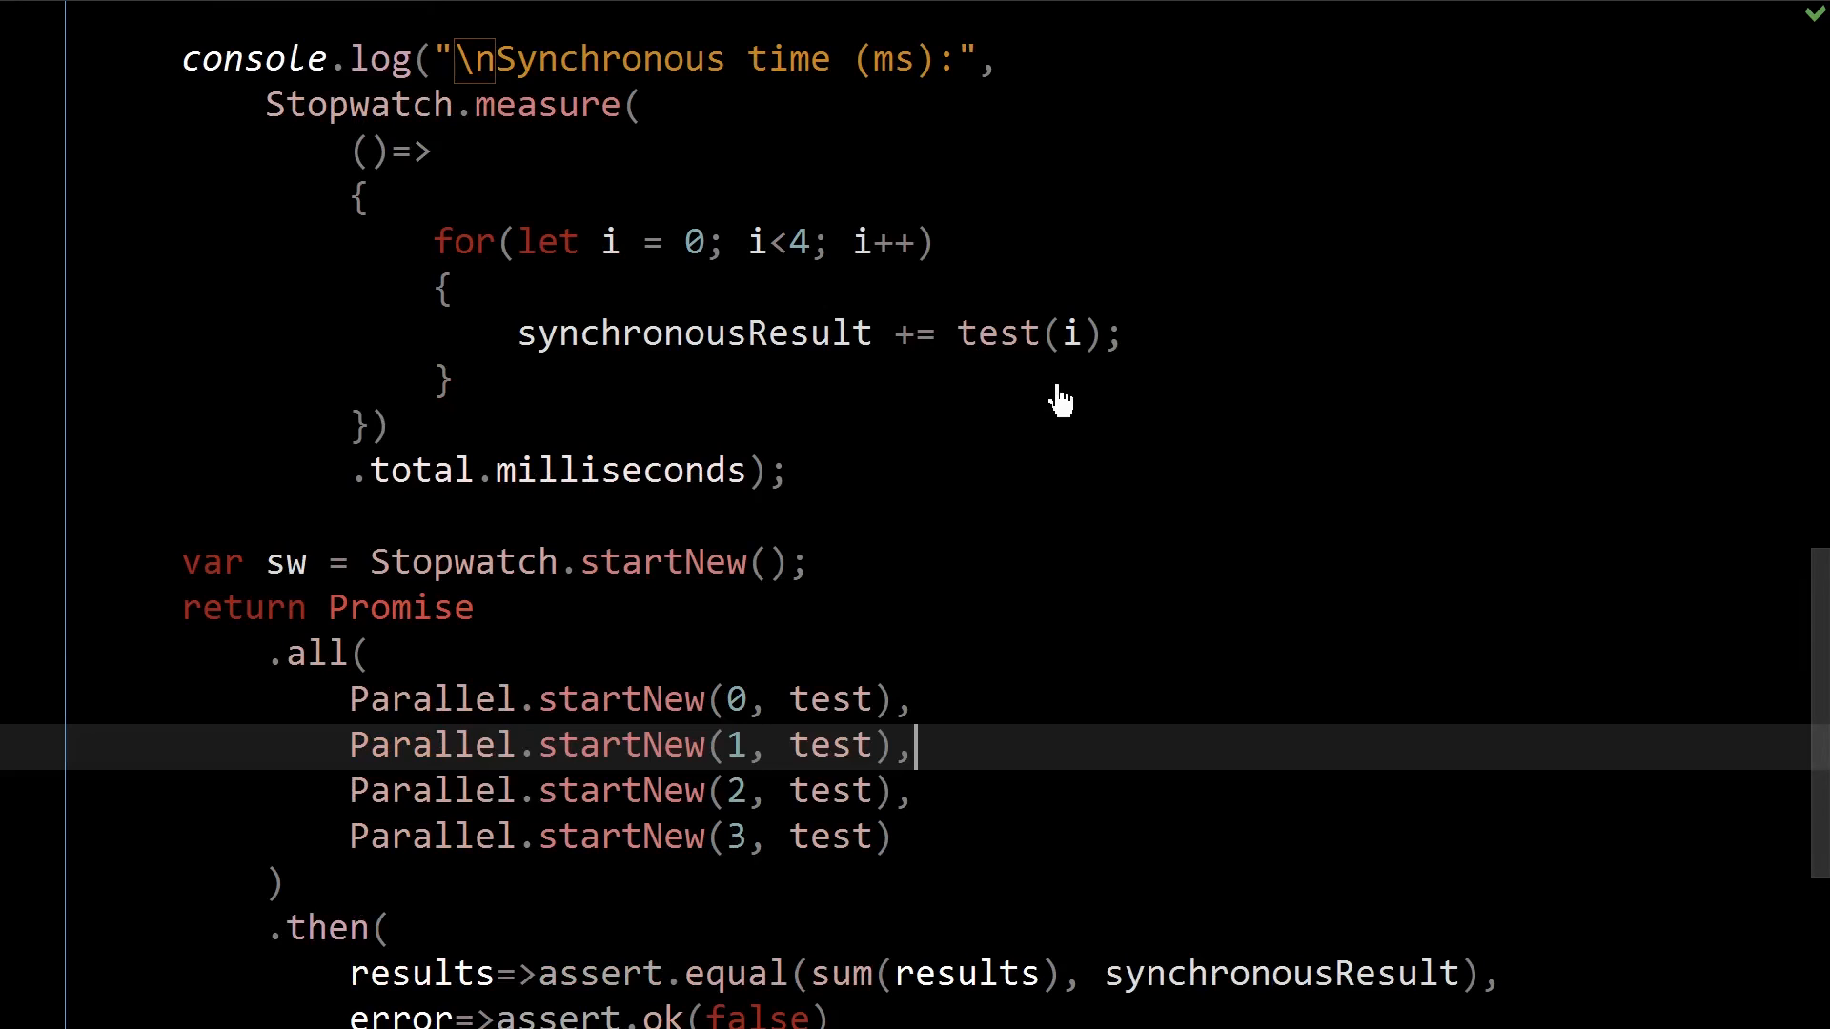
mouse_move(627, 374)
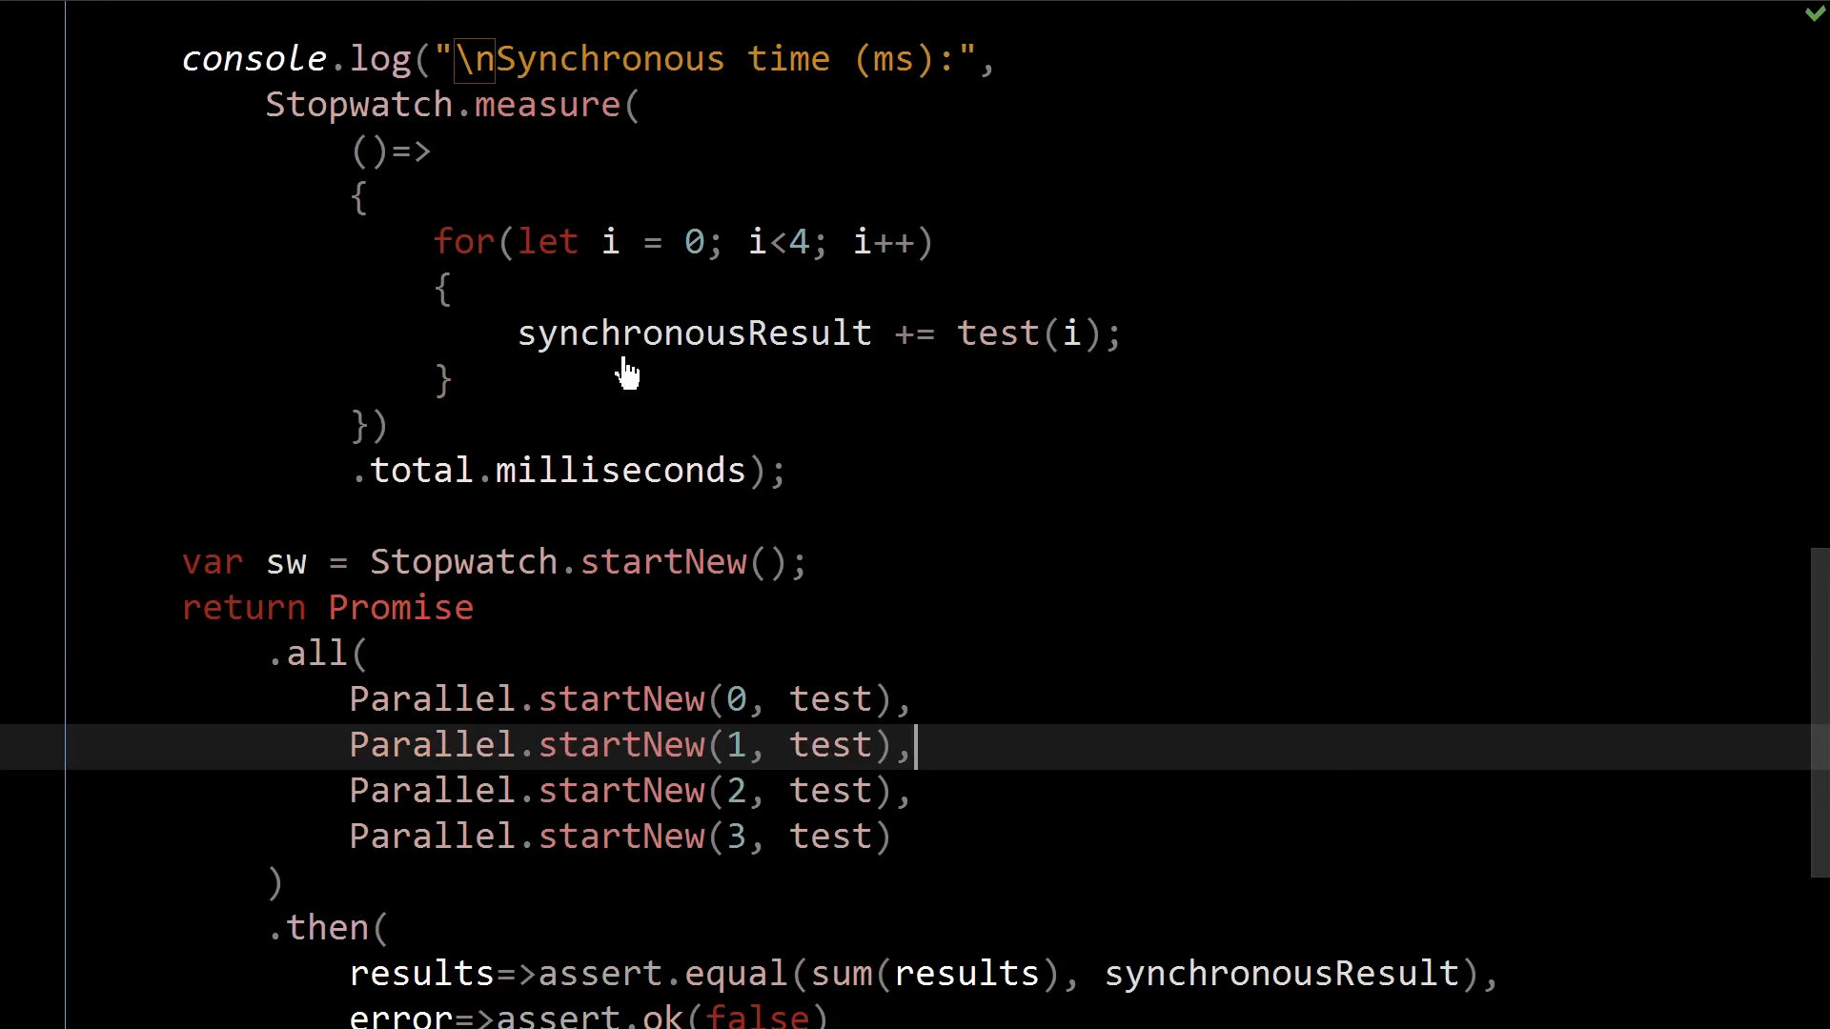
mouse_move(776, 393)
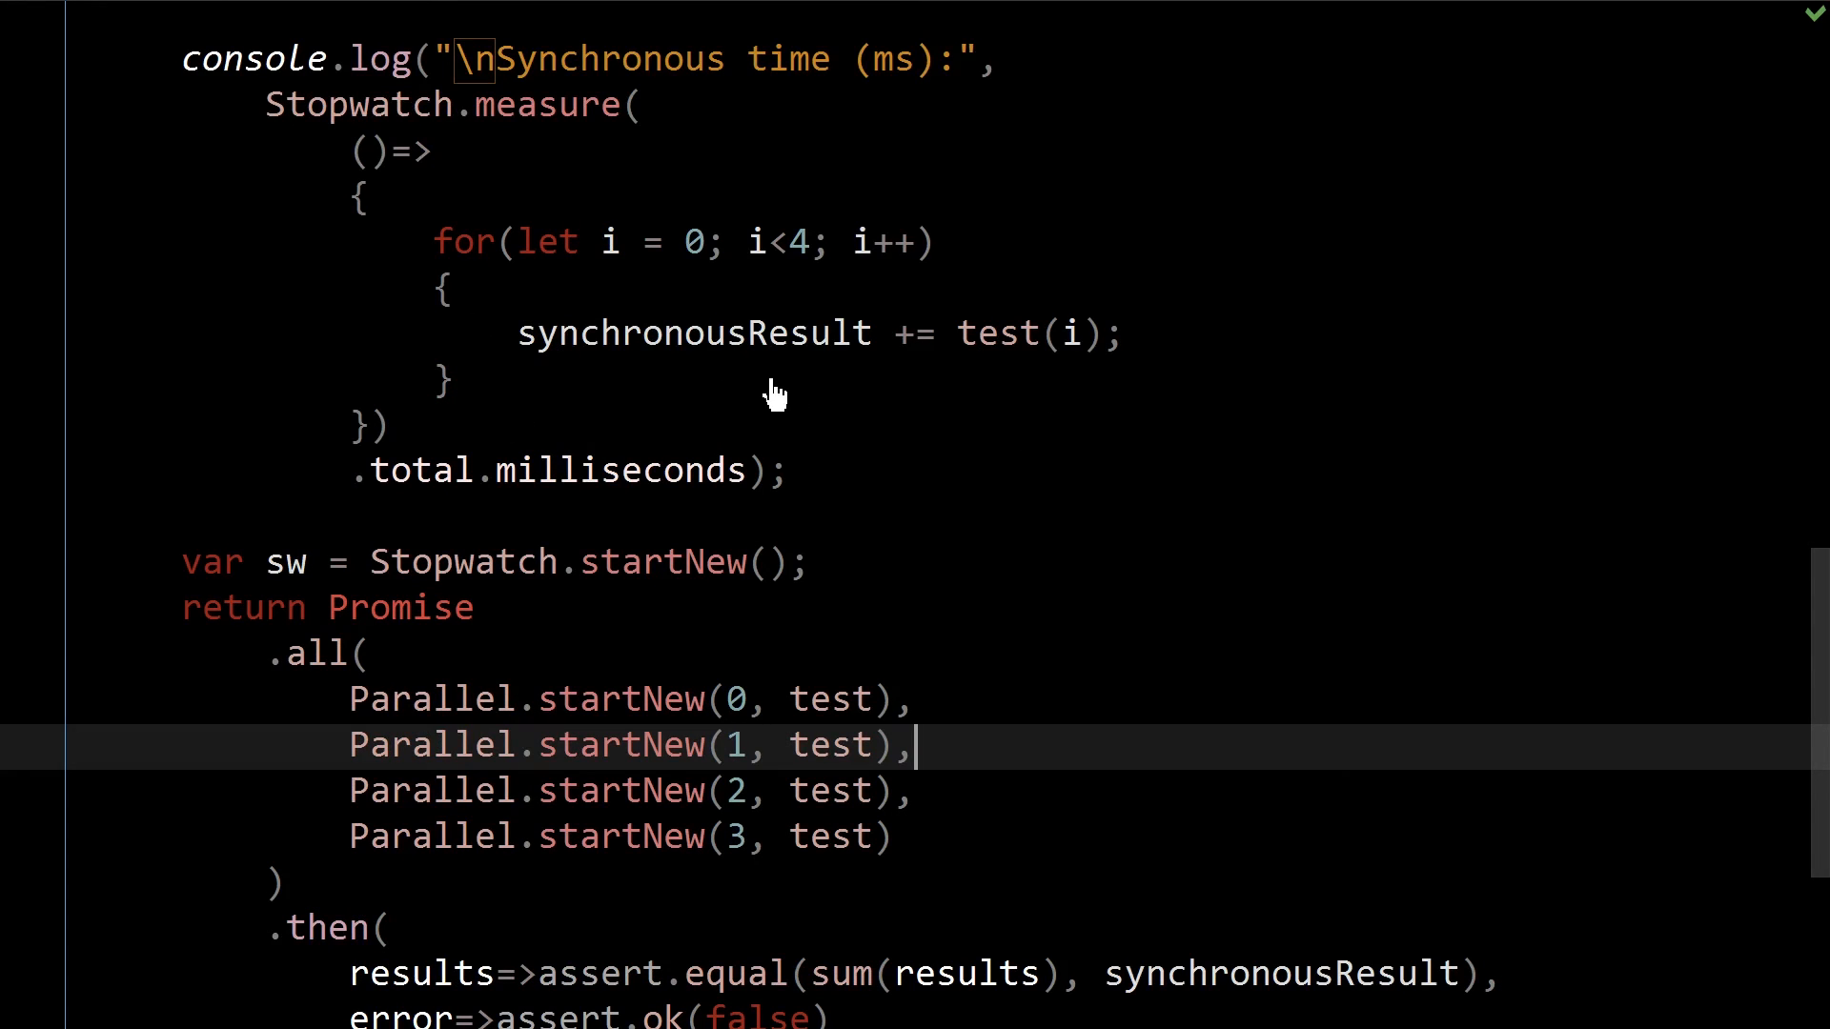
mouse_move(799, 387)
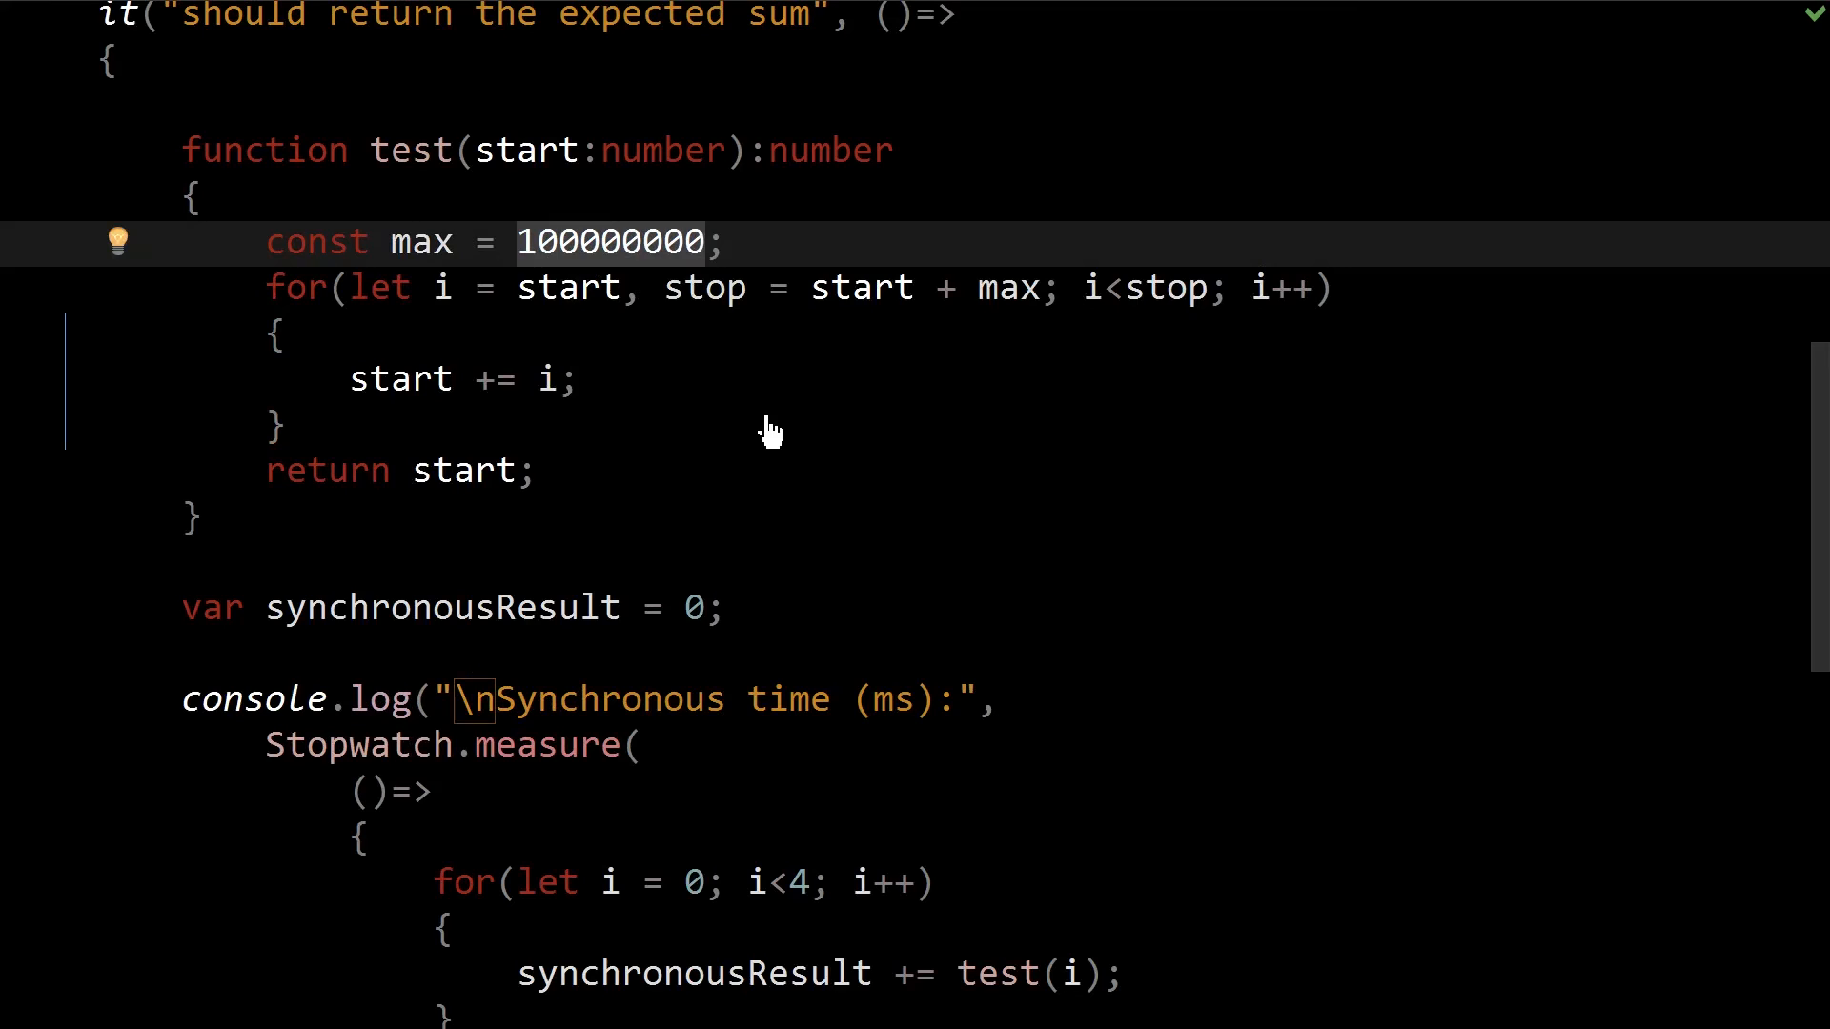
mouse_move(776, 412)
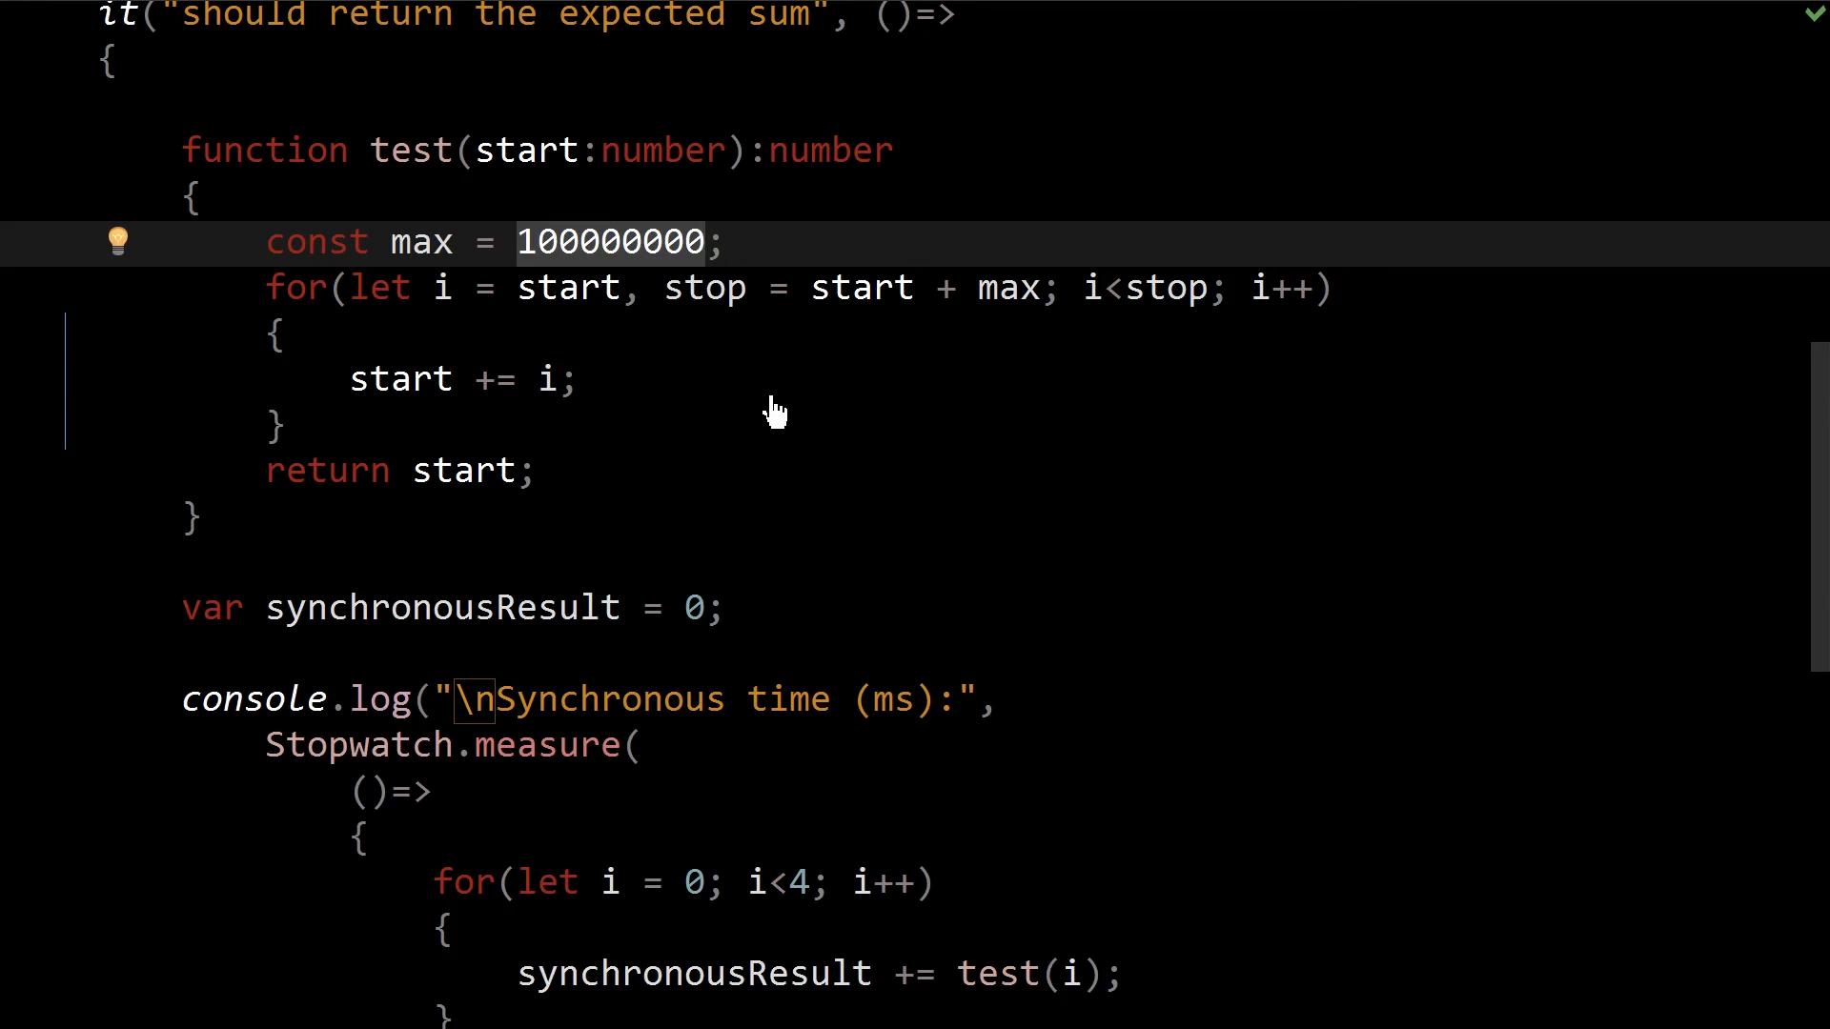
mouse_move(385, 522)
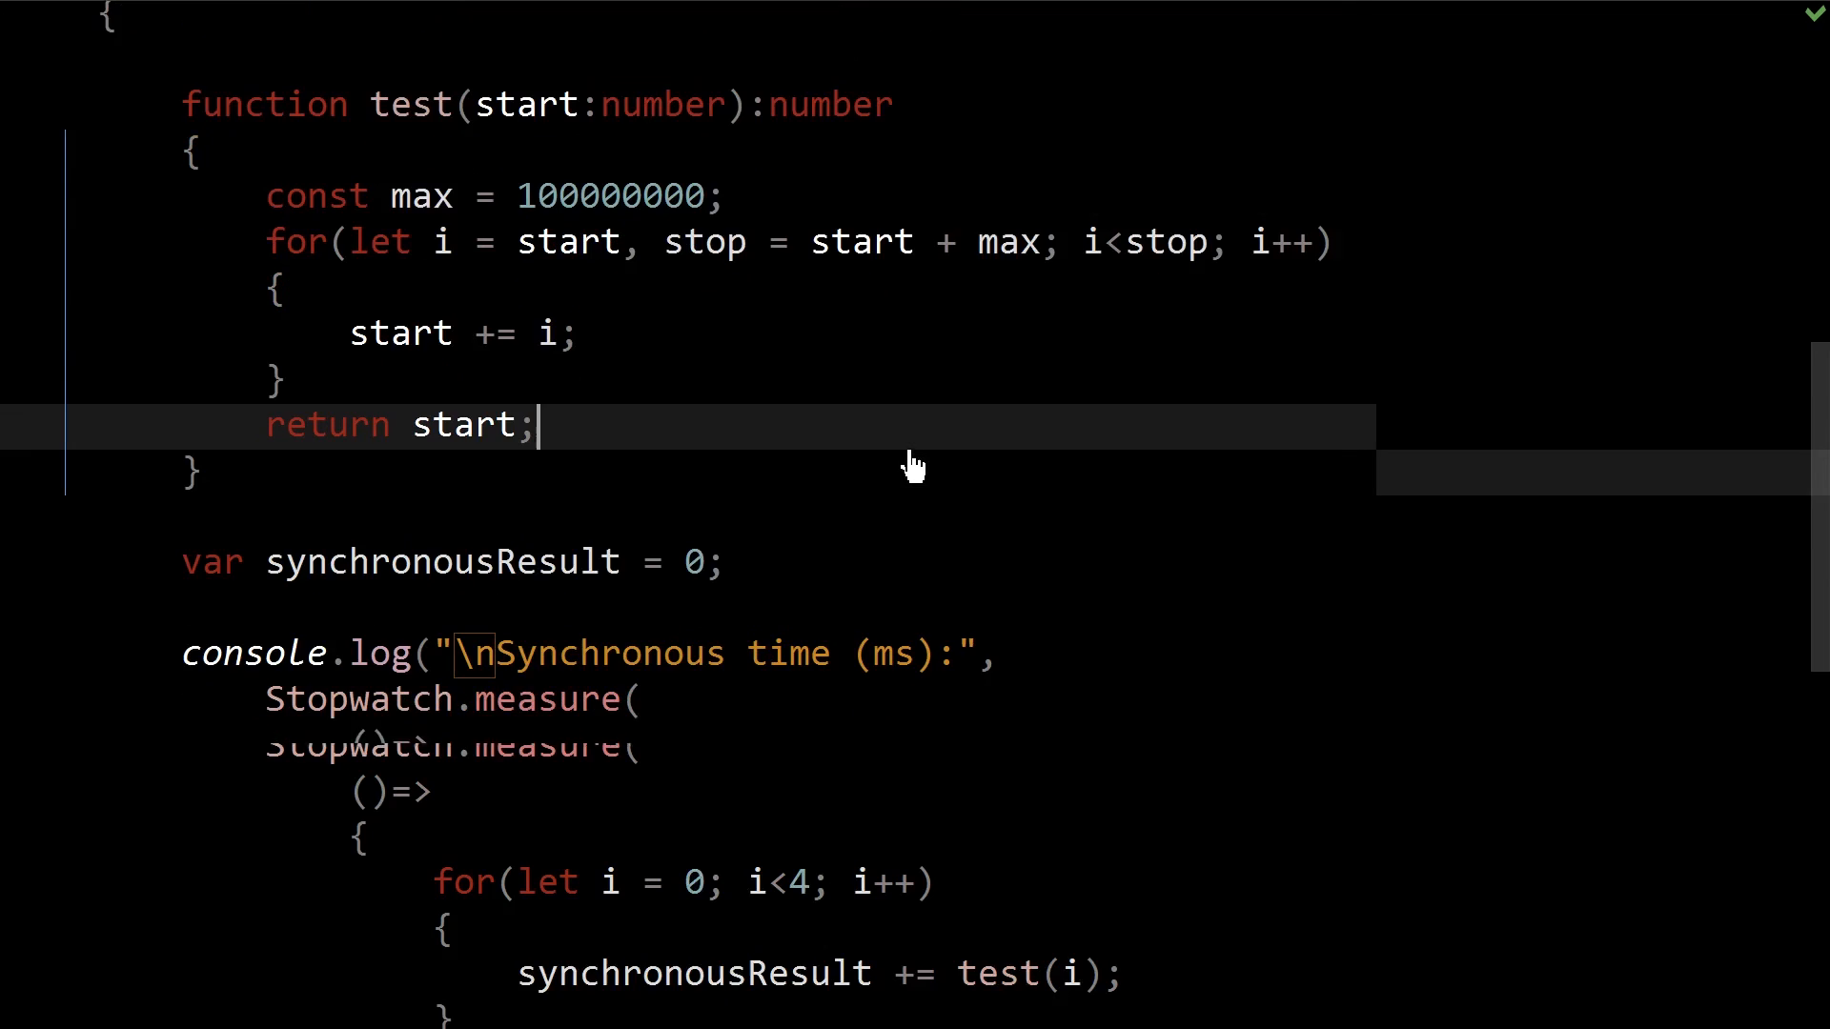
scroll(down, 3)
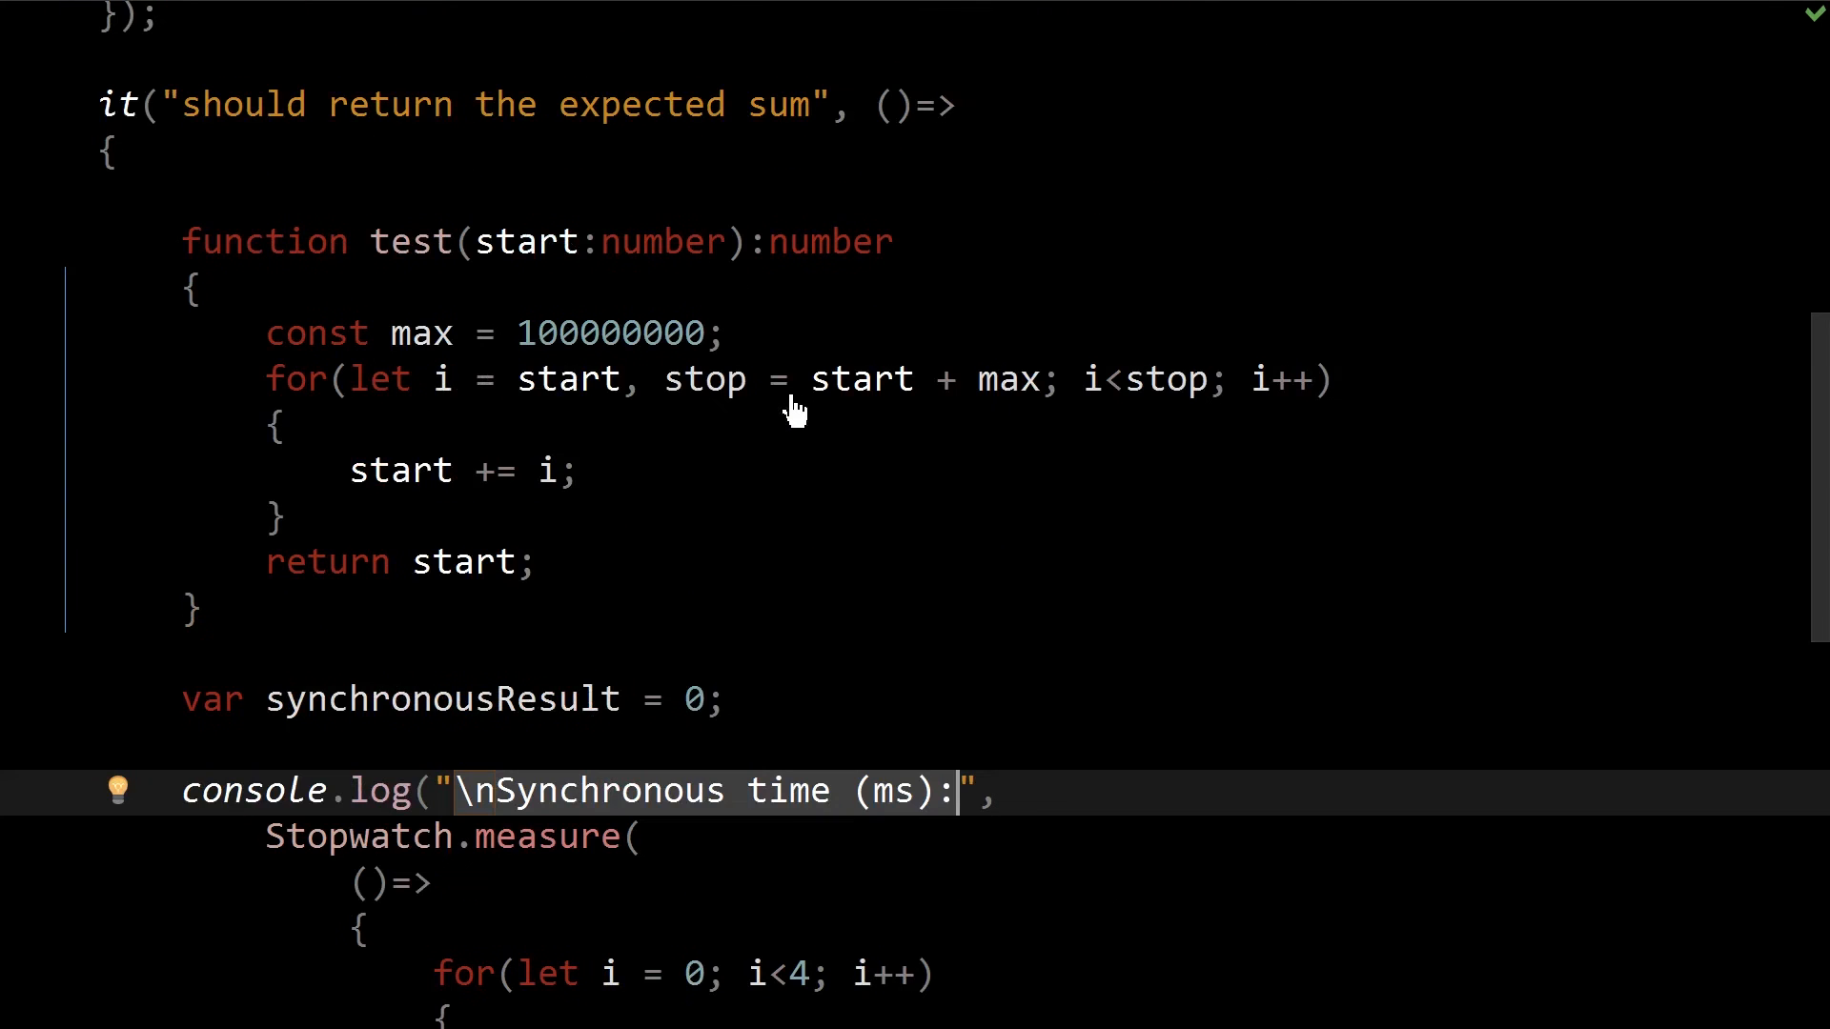
scroll(down, 3)
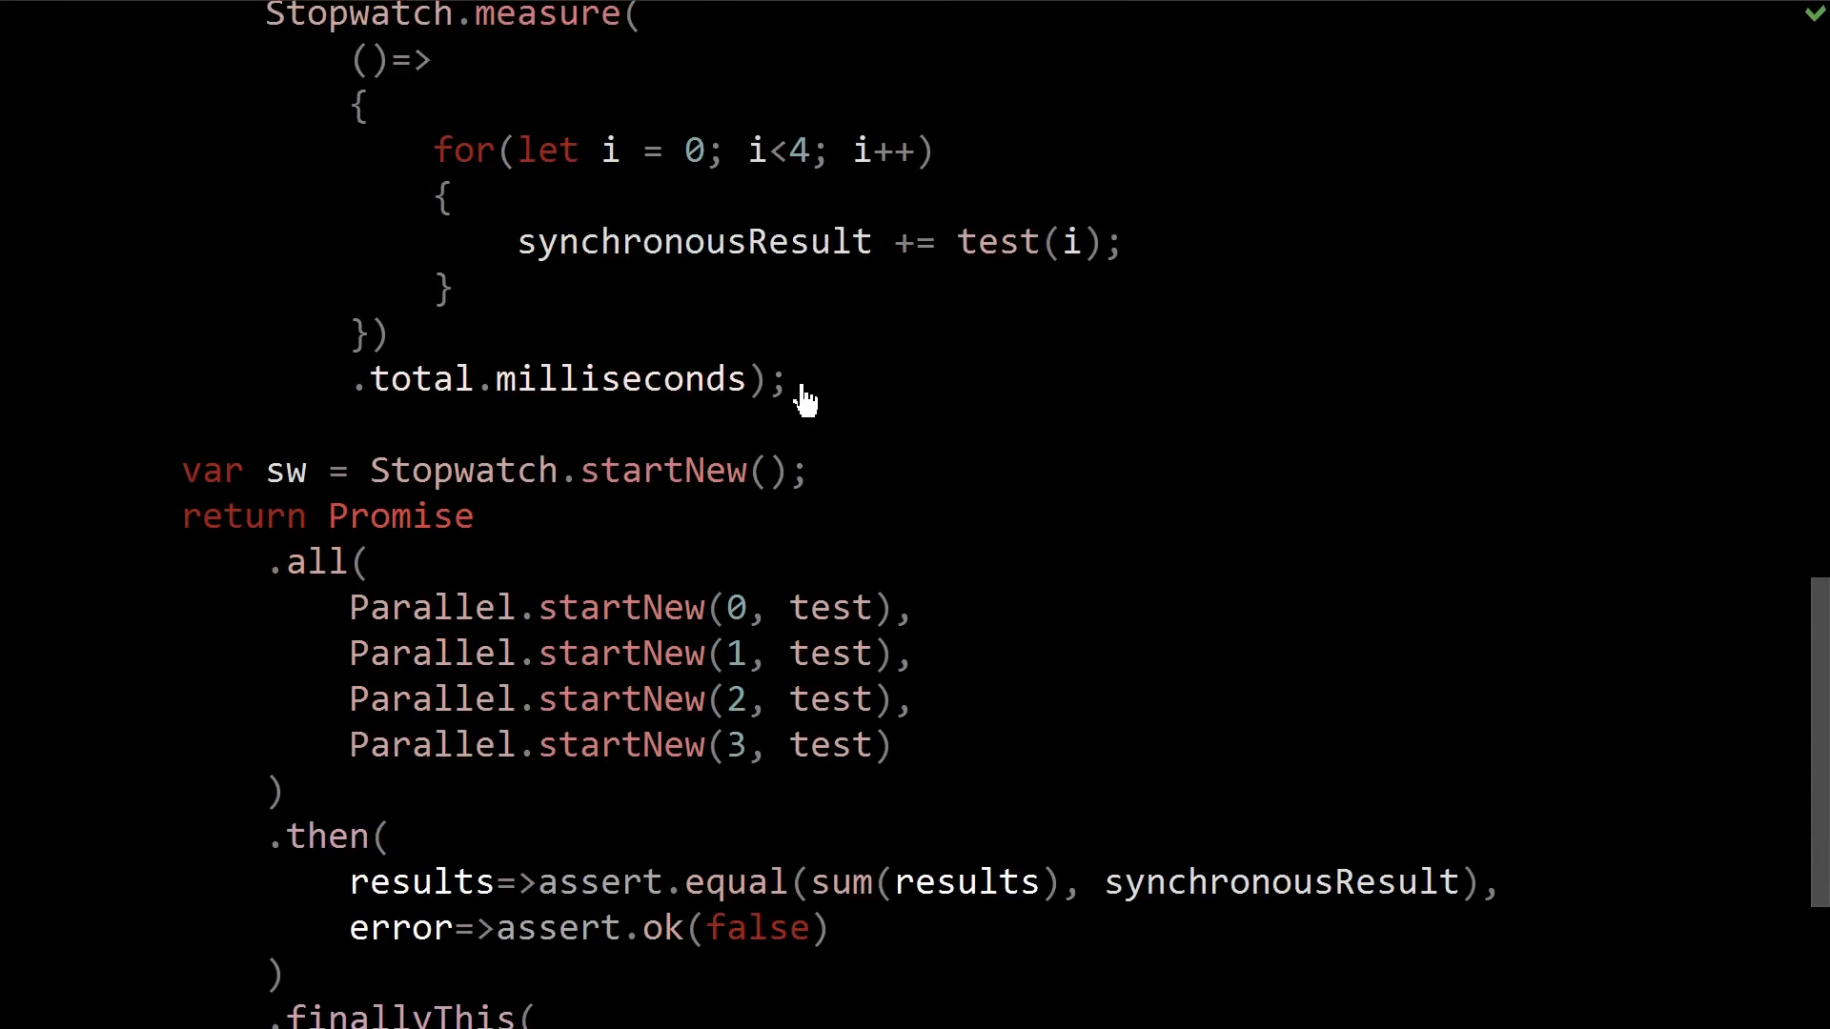
scroll(down, 3)
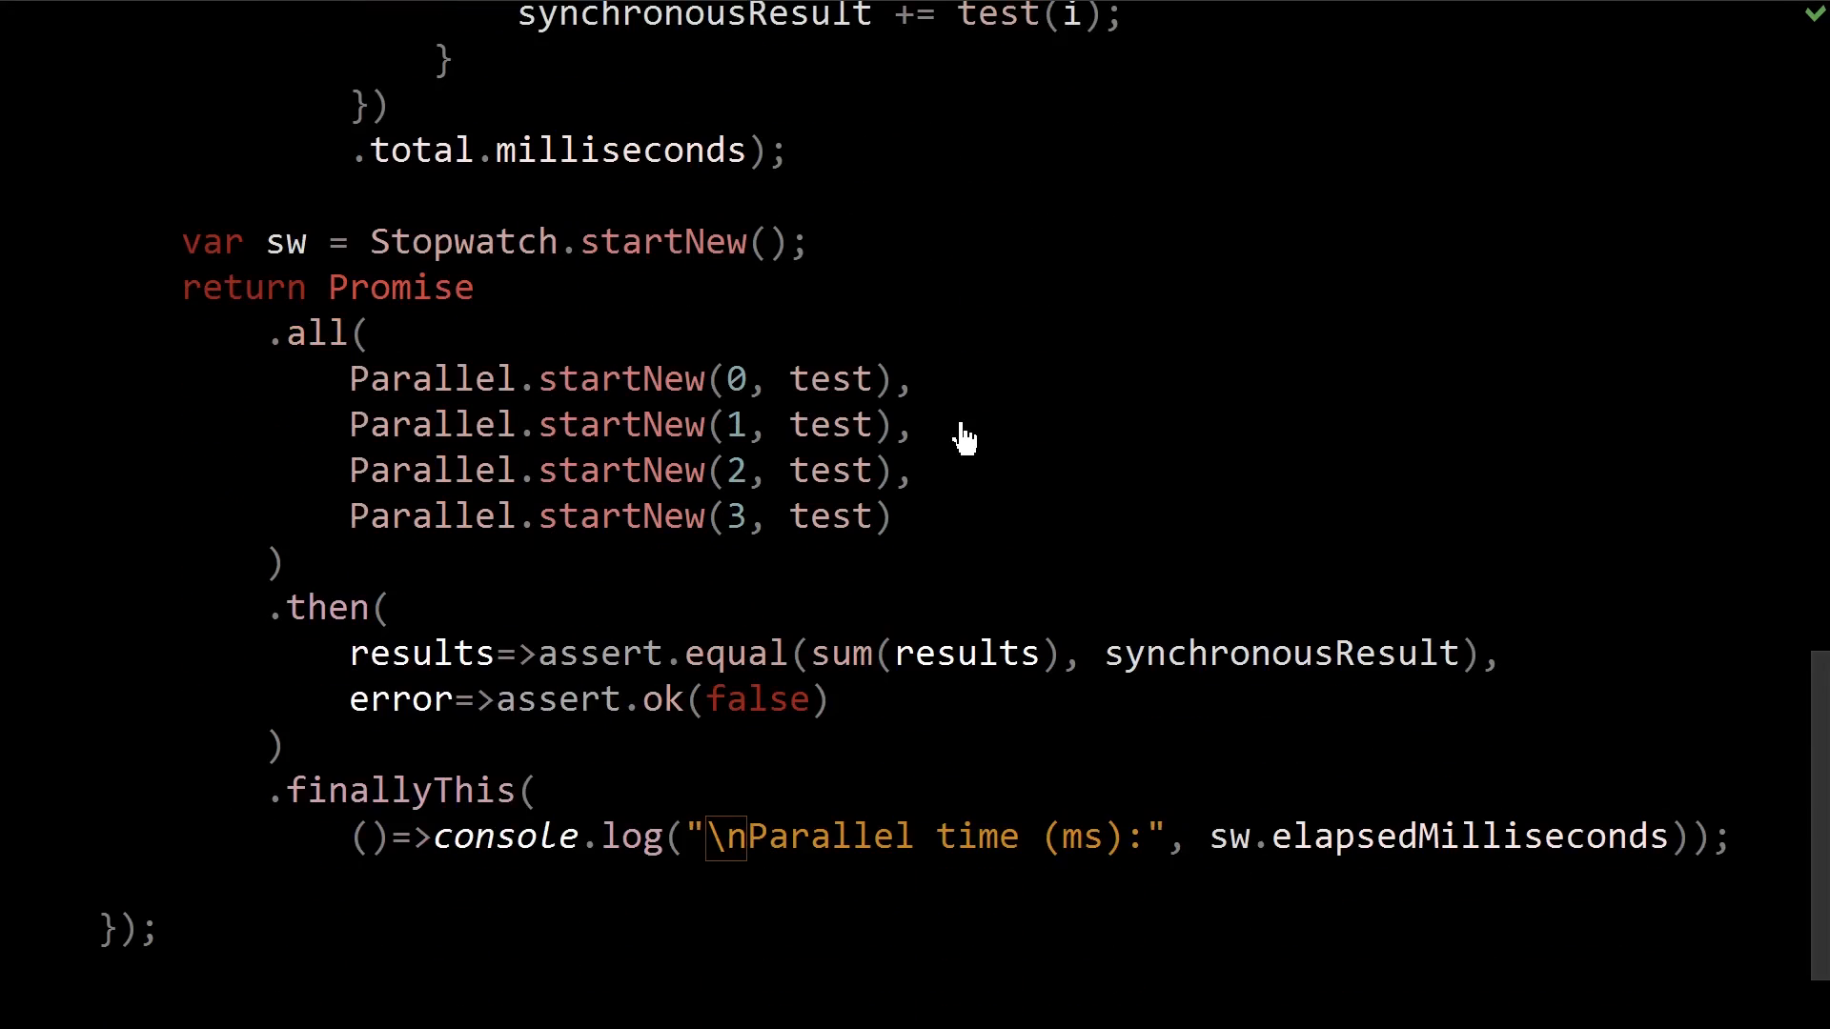
click(1506, 652)
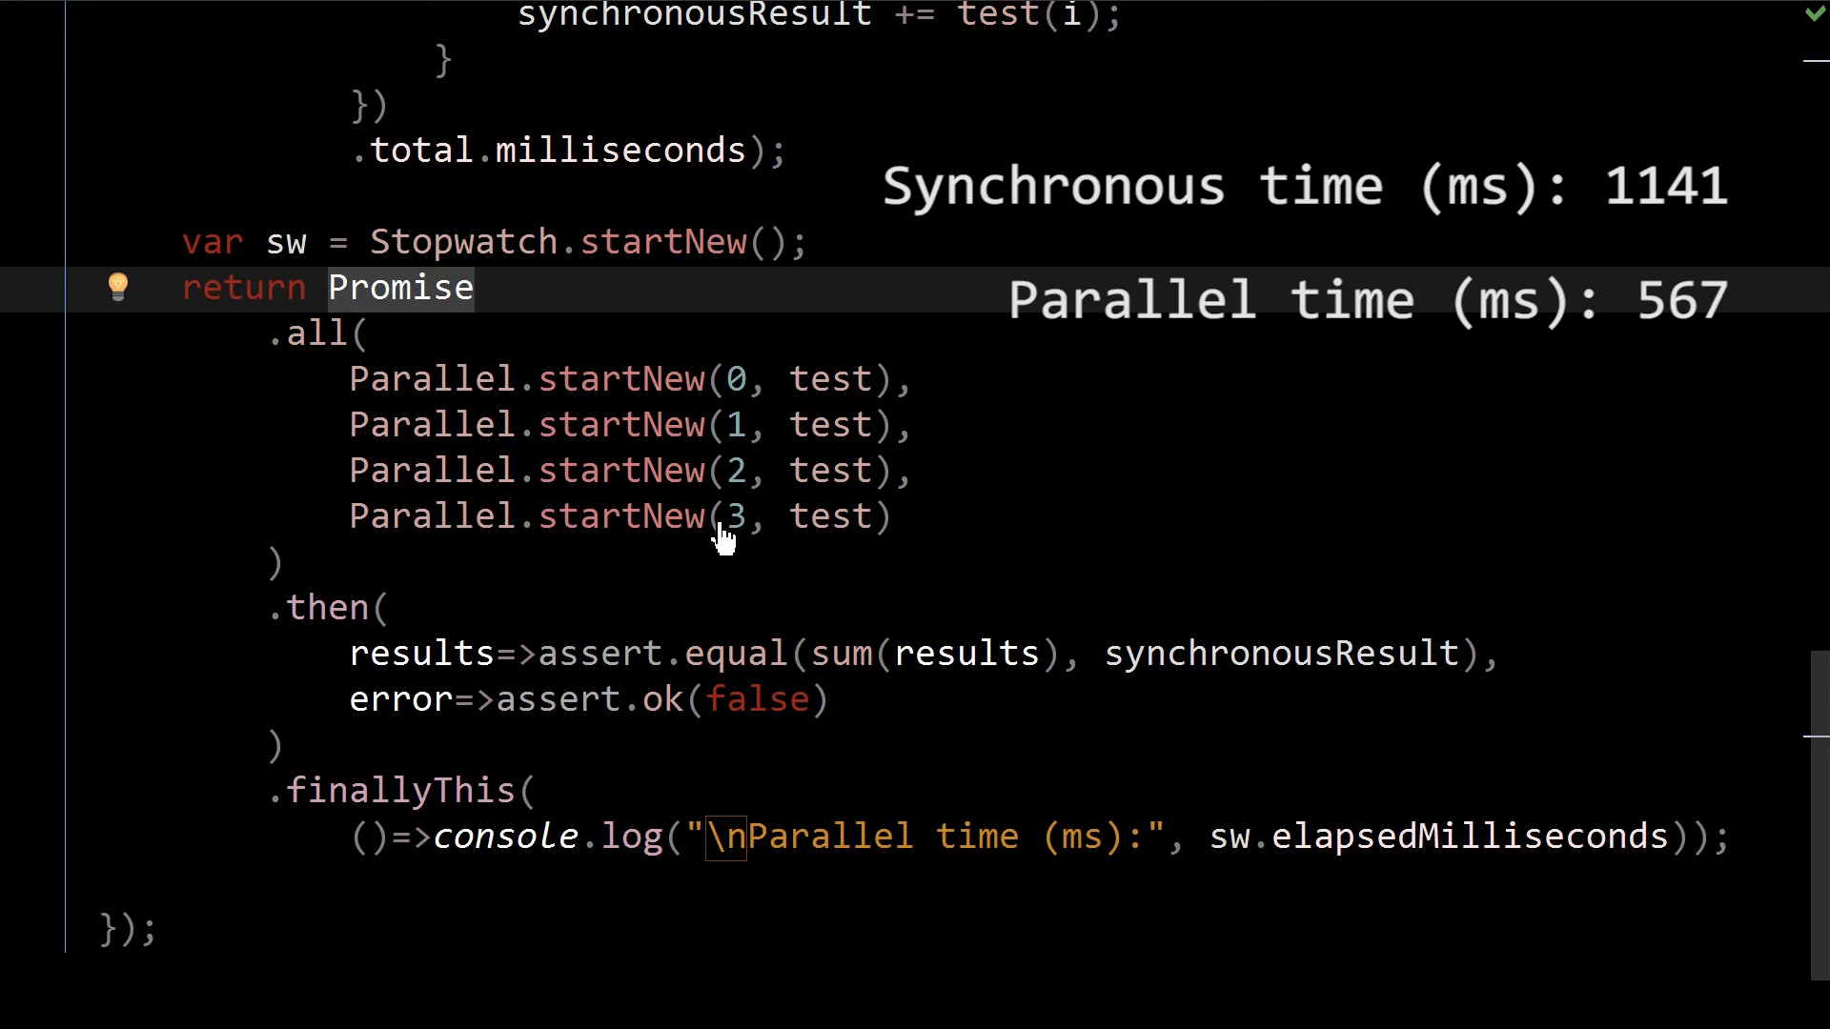
click(478, 288)
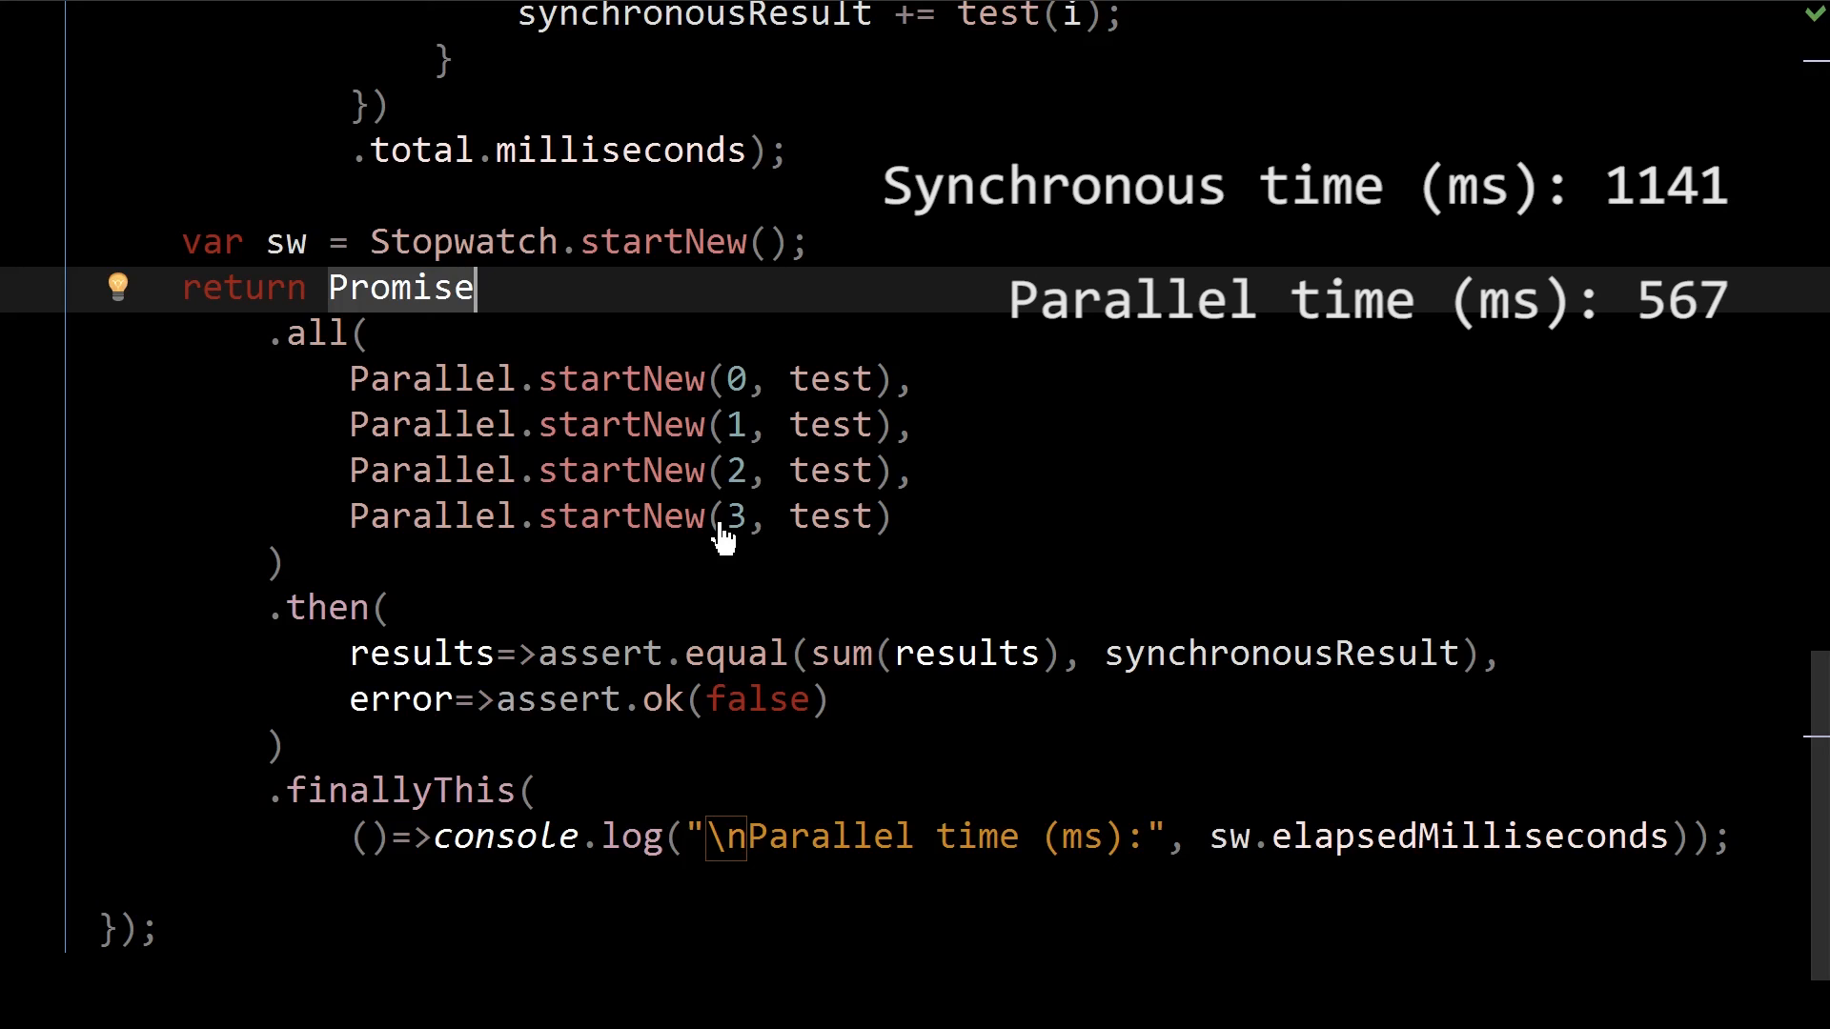